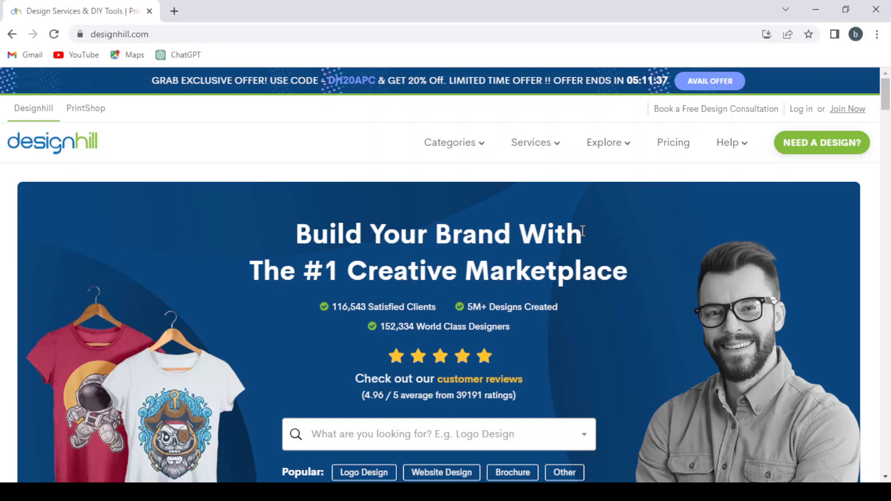
pyautogui.moveTo(278, 247)
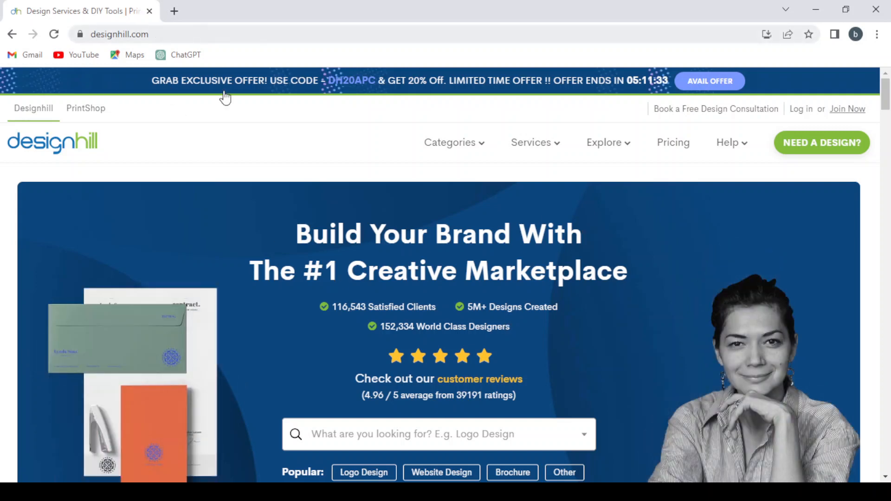
pyautogui.moveTo(192, 141)
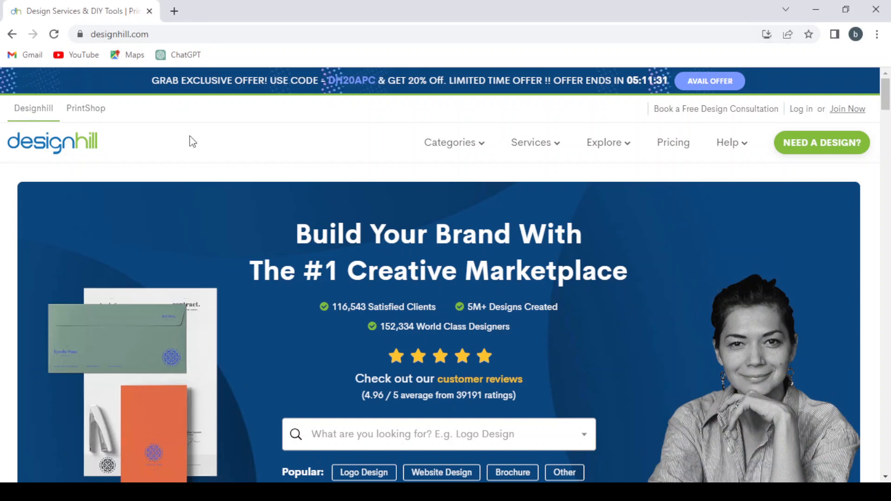
pyautogui.moveTo(162, 160)
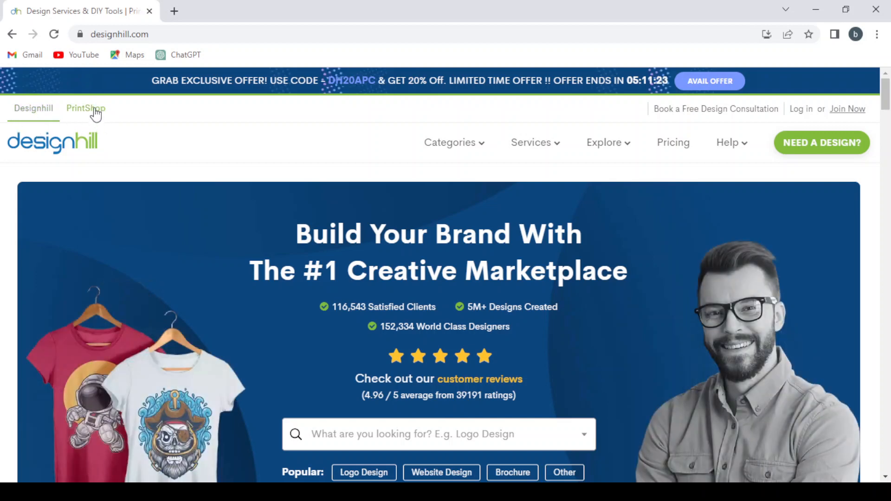
# Step: Switch to the PrintShop storefront and look through its Create and Shop offerings
pyautogui.click(85, 108)
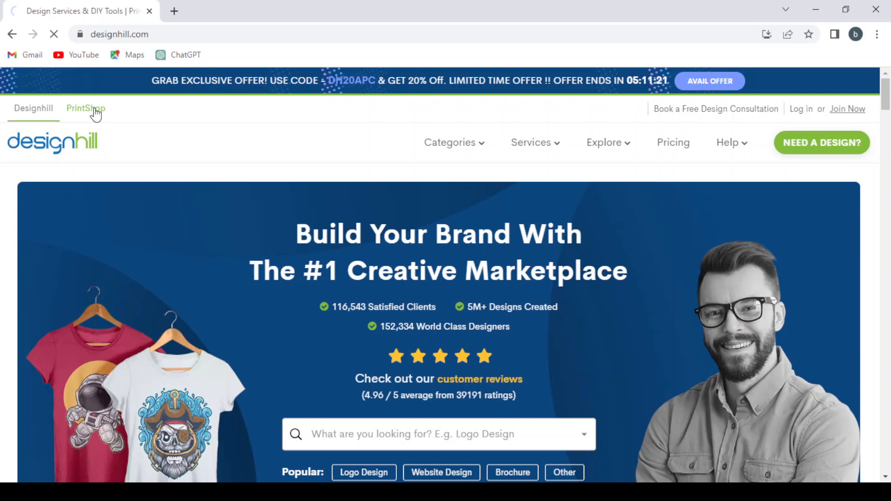
pyautogui.click(86, 108)
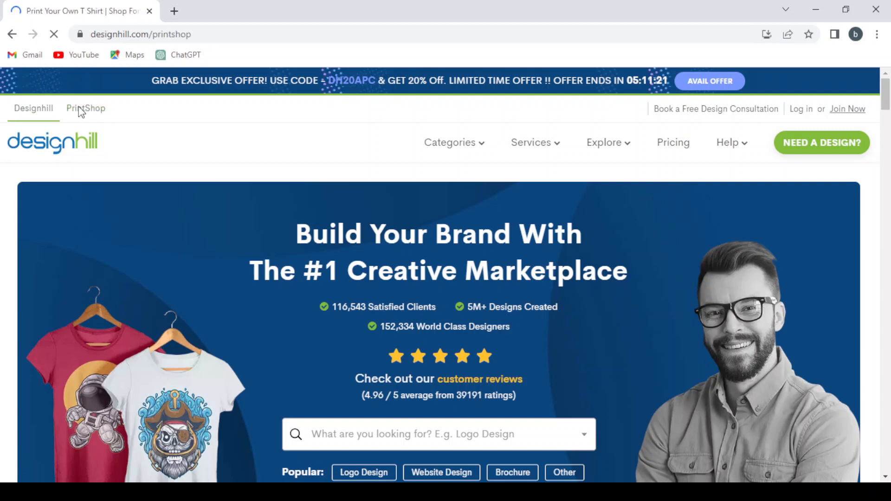
pyautogui.click(86, 109)
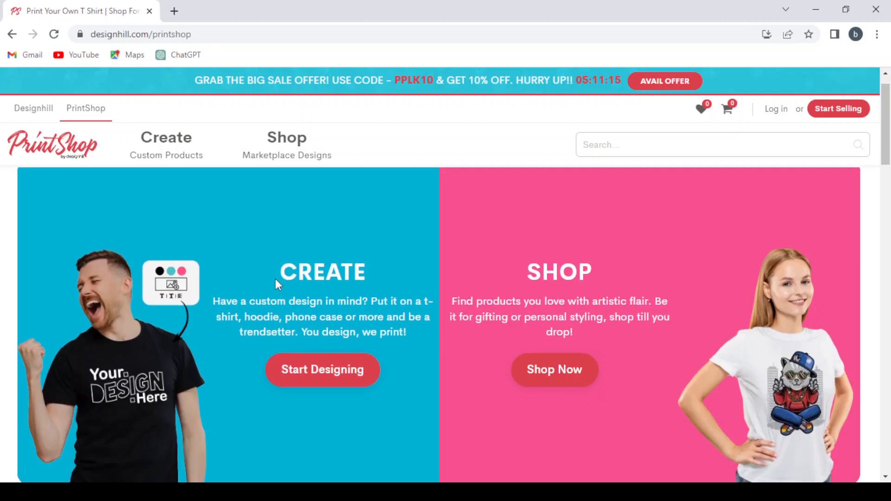
pyautogui.scroll(-3)
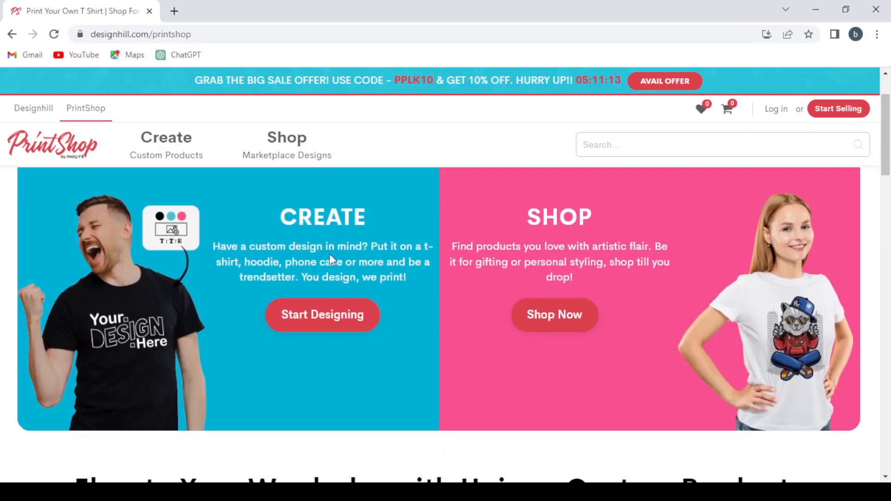
pyautogui.moveTo(309, 273)
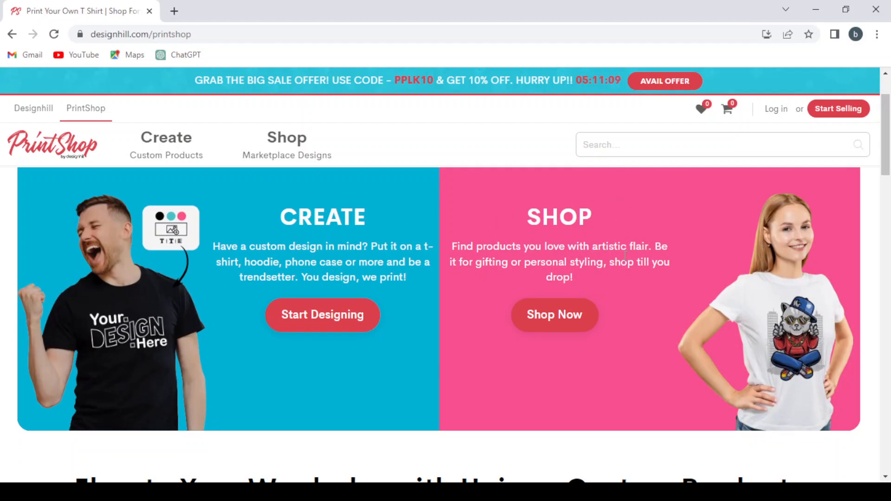
pyautogui.moveTo(625, 260)
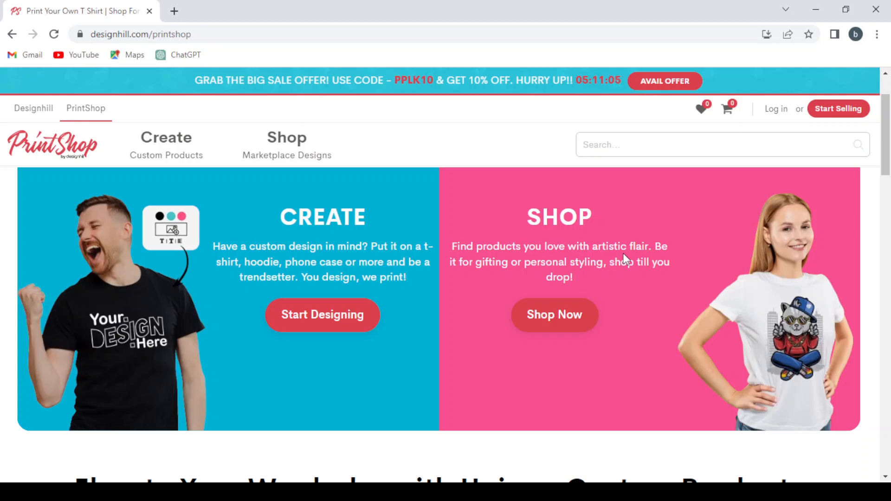
pyautogui.scroll(-3)
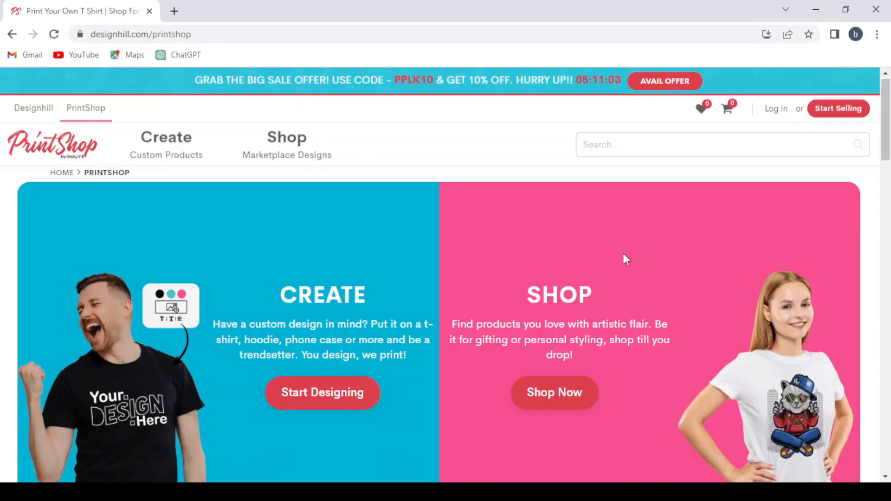
pyautogui.moveTo(33, 107)
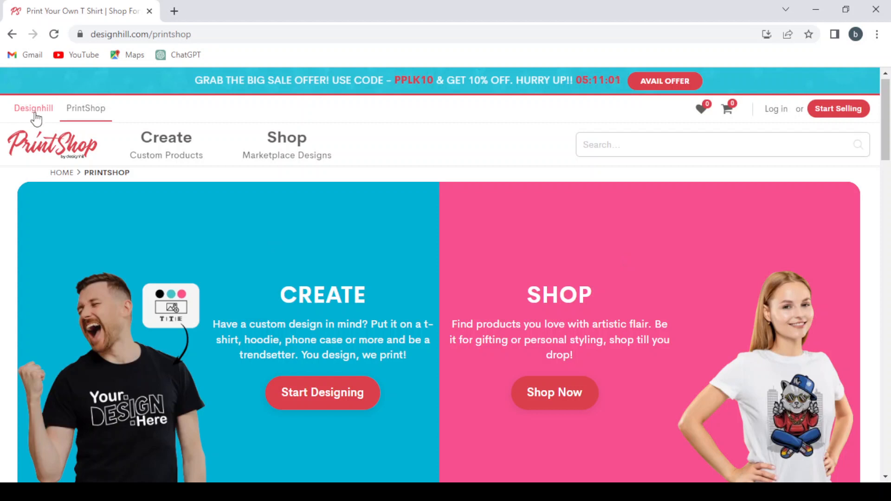
# Step: Return from PrintShop to the main Designhill homepage with its marketplace banner
pyautogui.click(33, 109)
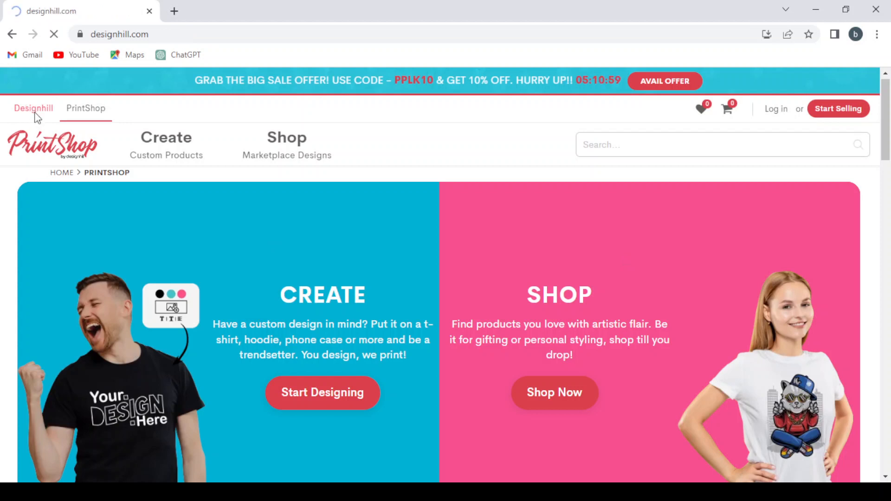
pyautogui.click(34, 108)
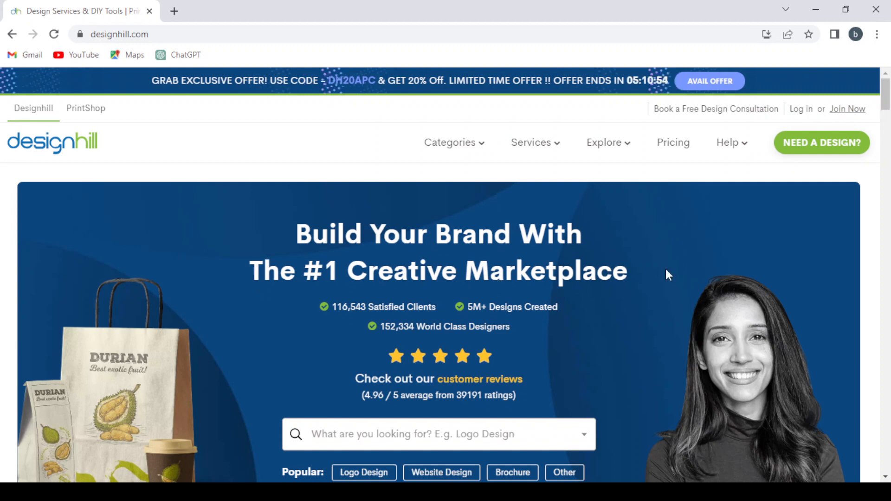
pyautogui.moveTo(817, 177)
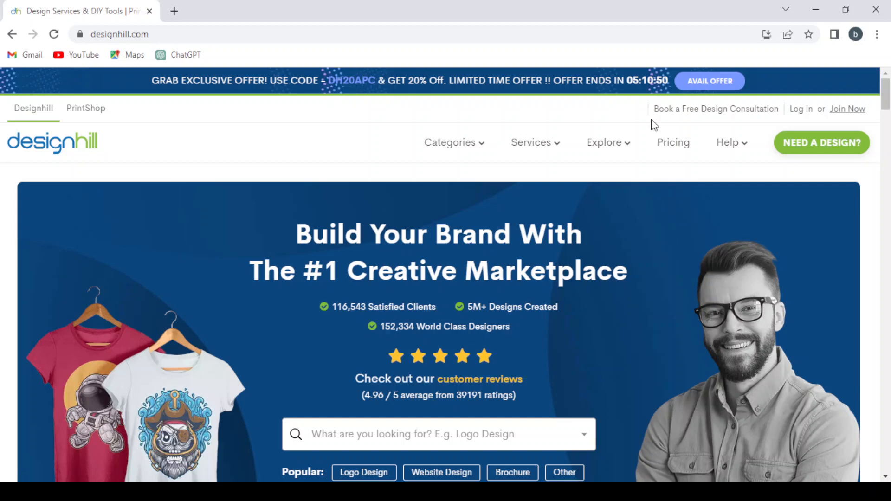
pyautogui.moveTo(749, 117)
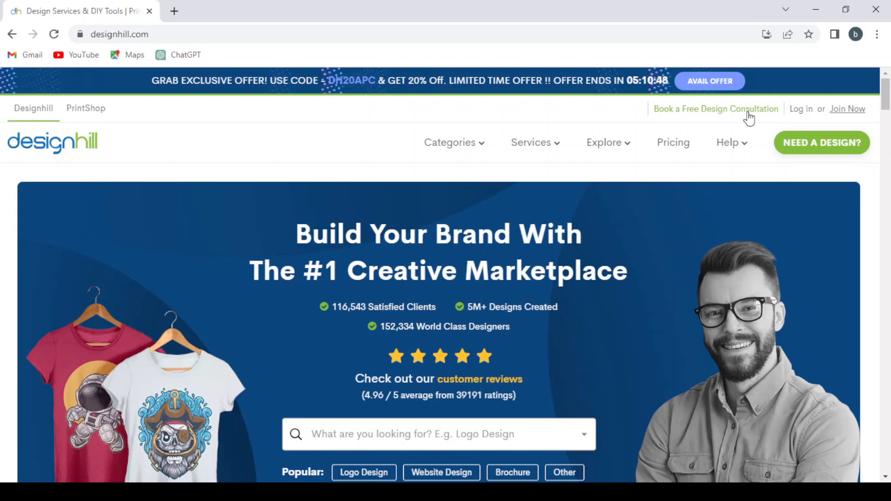
pyautogui.moveTo(730, 121)
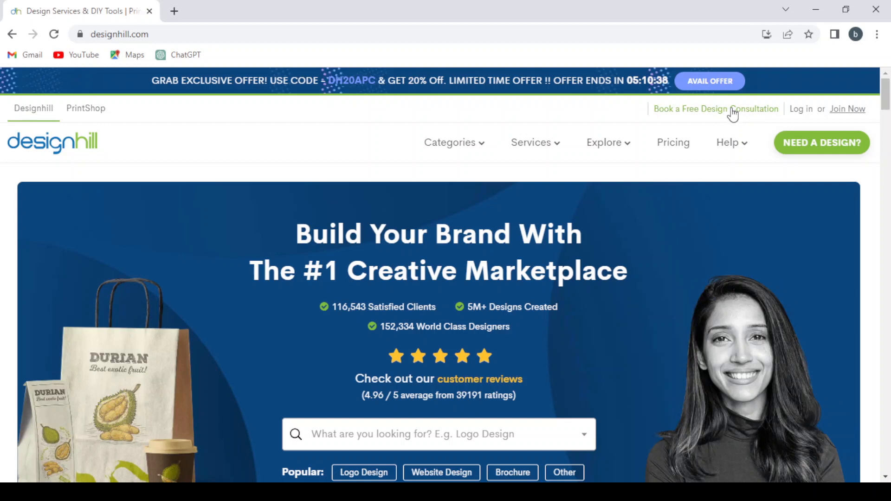
pyautogui.moveTo(801, 109)
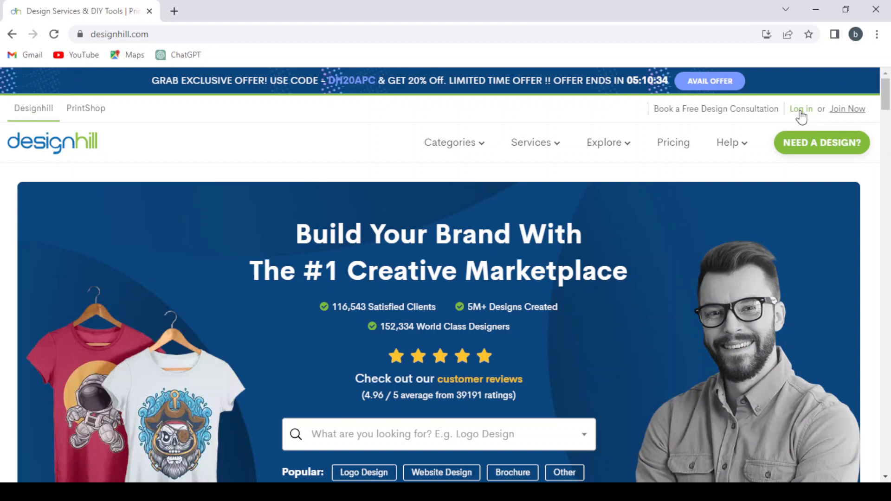
pyautogui.moveTo(864, 113)
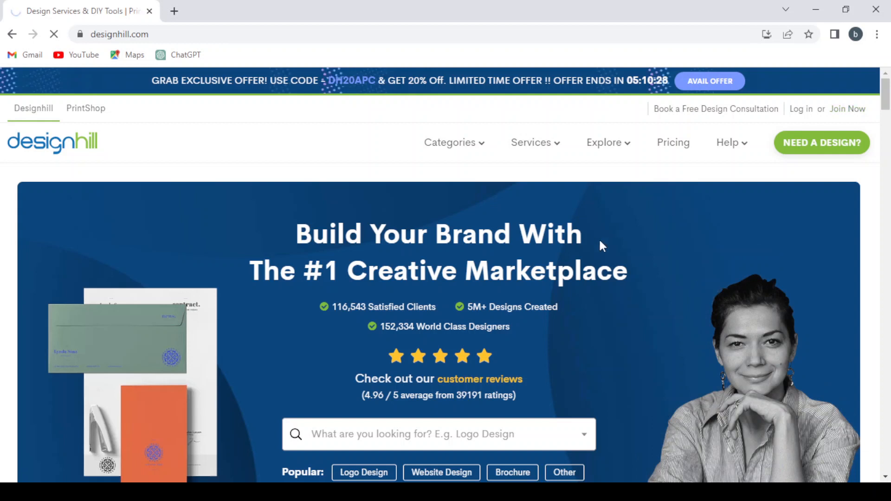
# Step: Bring up the new-account sign-up form and review its designer and captcha fields
pyautogui.click(848, 108)
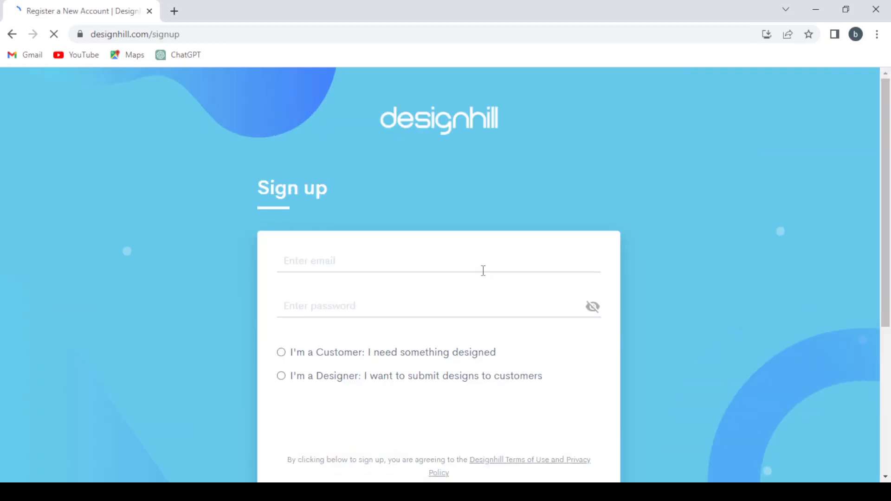
pyautogui.scroll(-3)
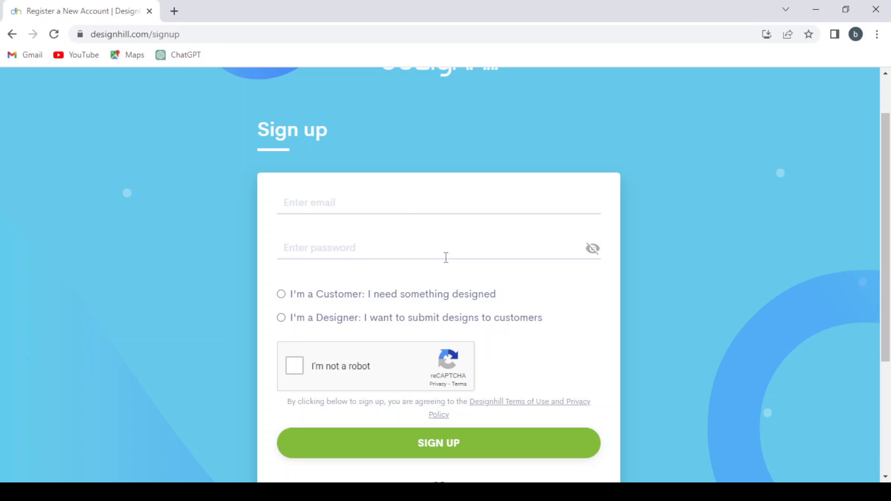
pyautogui.moveTo(287, 276)
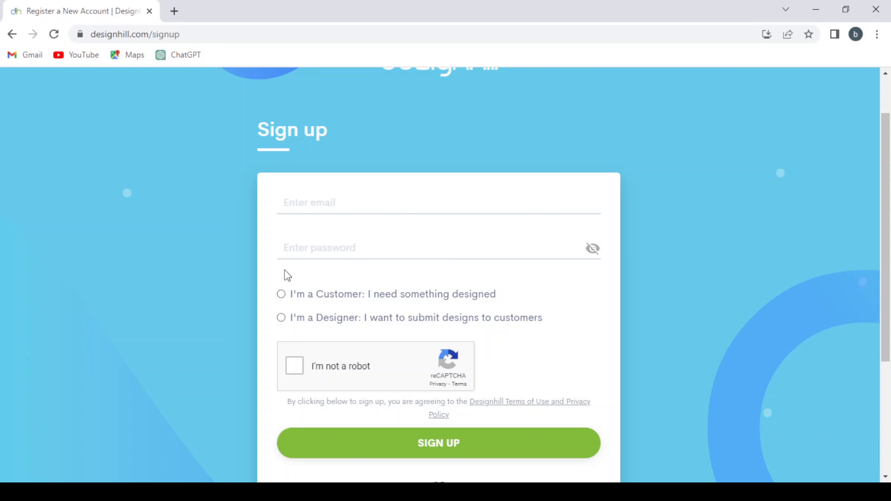
pyautogui.moveTo(323, 311)
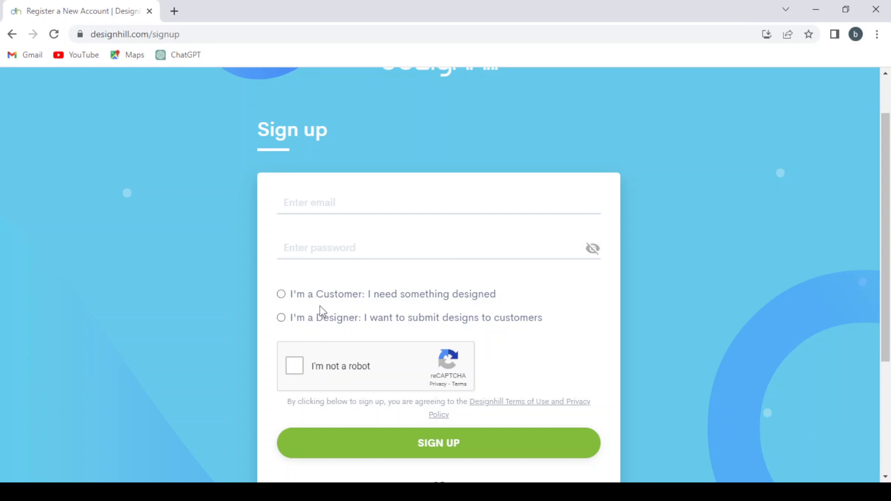
pyautogui.moveTo(433, 299)
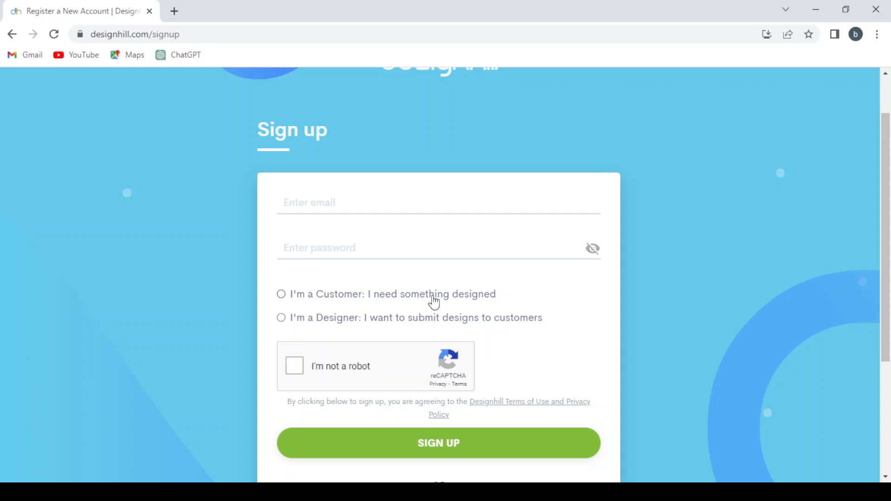
pyautogui.moveTo(380, 307)
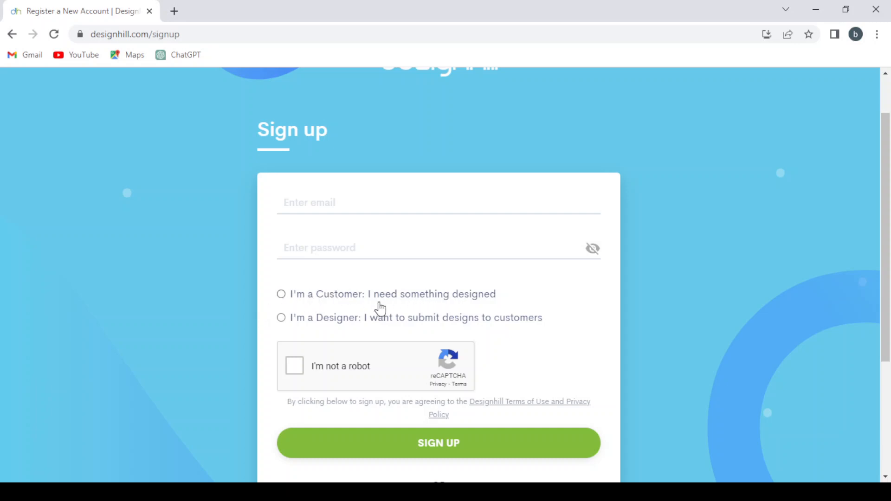
pyautogui.moveTo(399, 322)
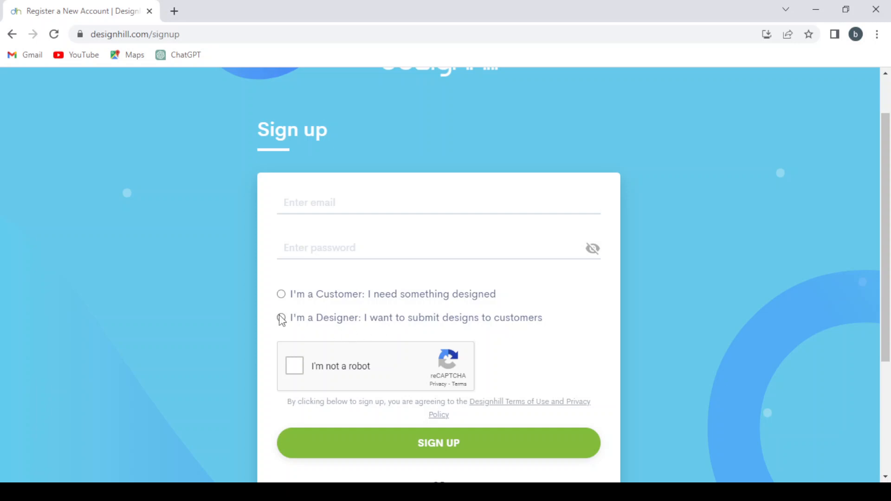
pyautogui.scroll(-3)
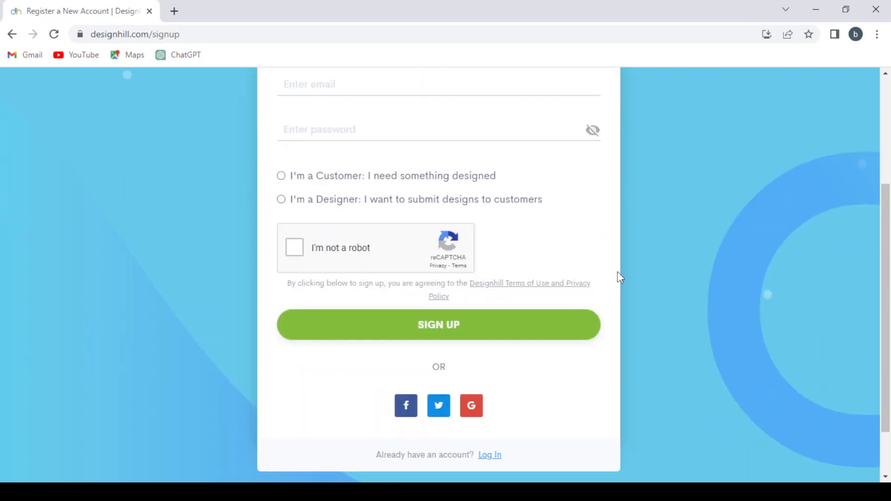
pyautogui.scroll(3)
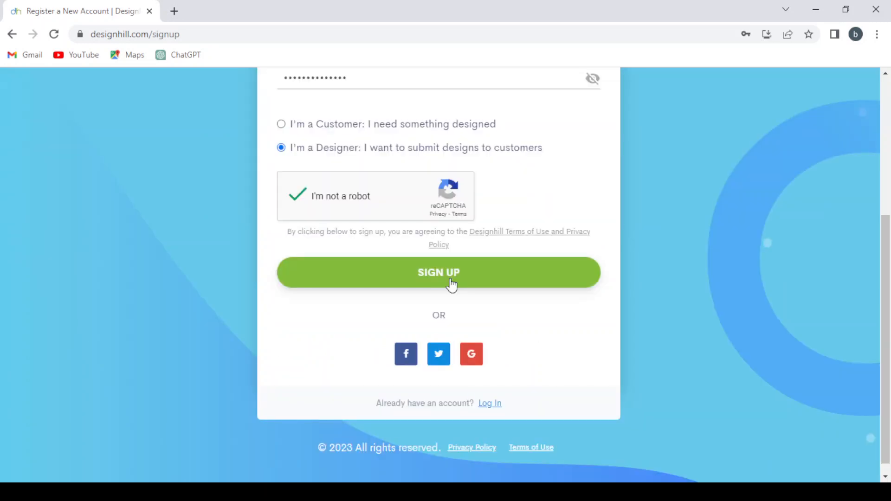
pyautogui.moveTo(439, 155)
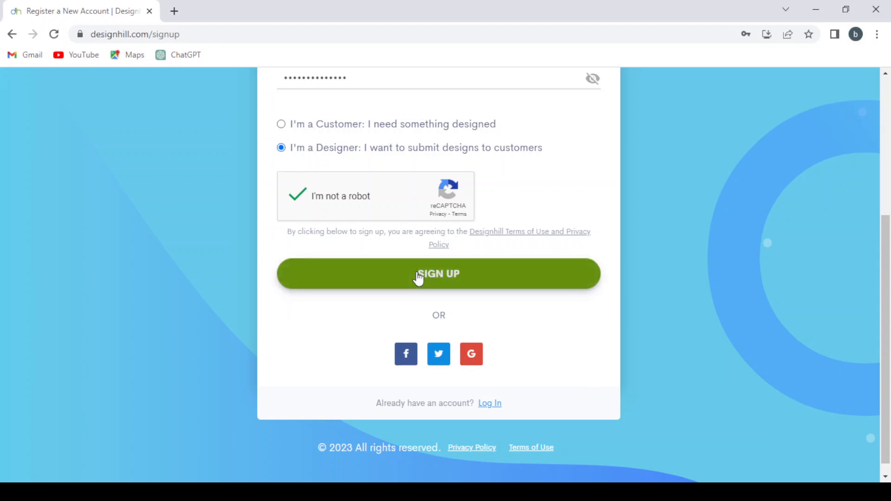
# Step: Submit the designer sign-up and land on the onboarding Introduction page
pyautogui.click(438, 273)
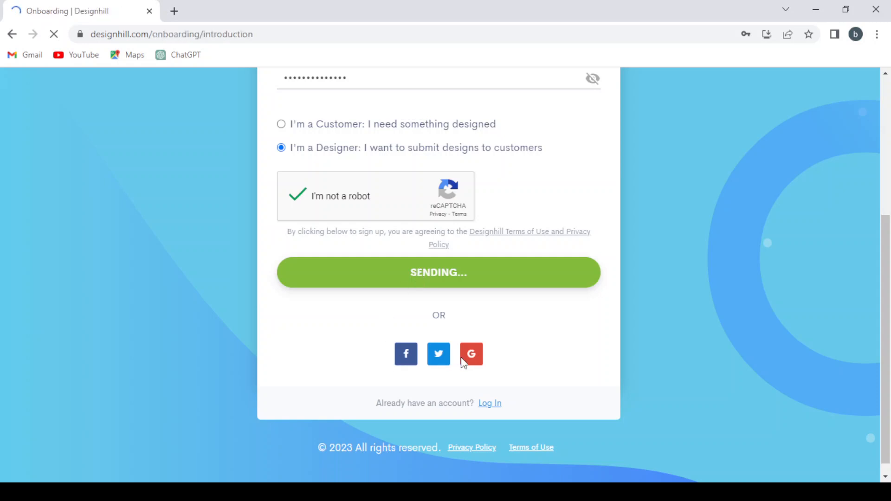
pyautogui.click(438, 272)
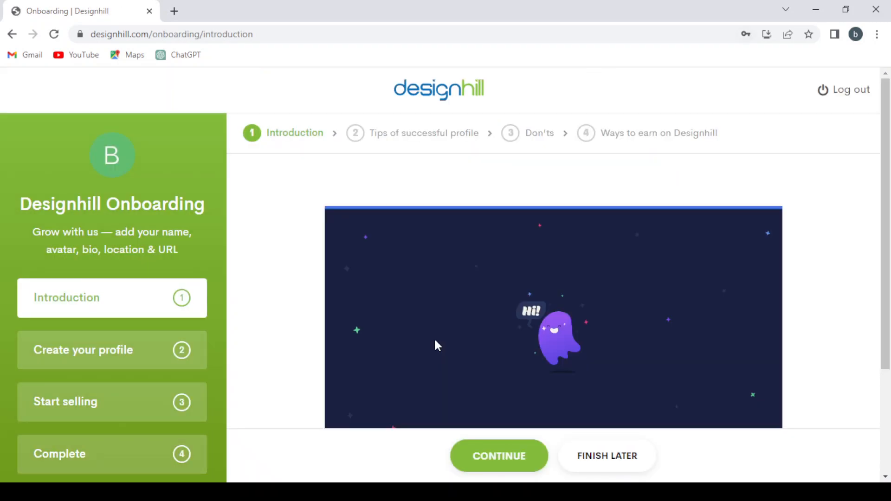
pyautogui.moveTo(812, 55)
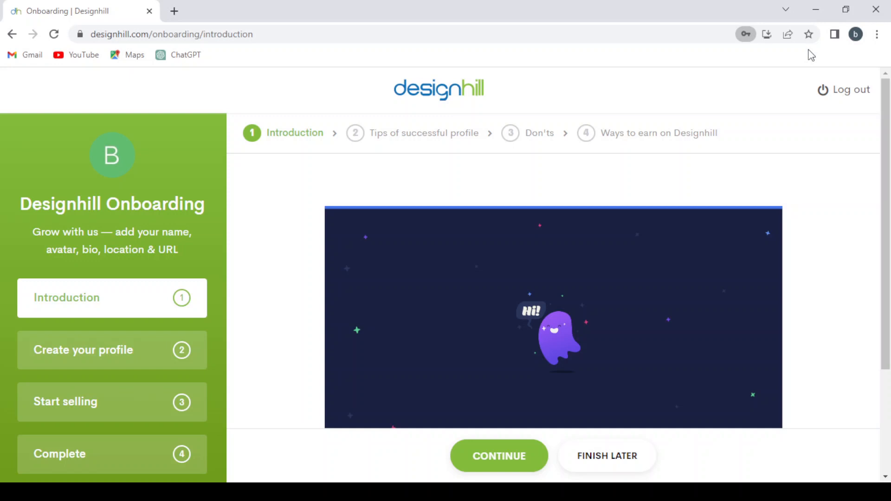
pyautogui.moveTo(528, 222)
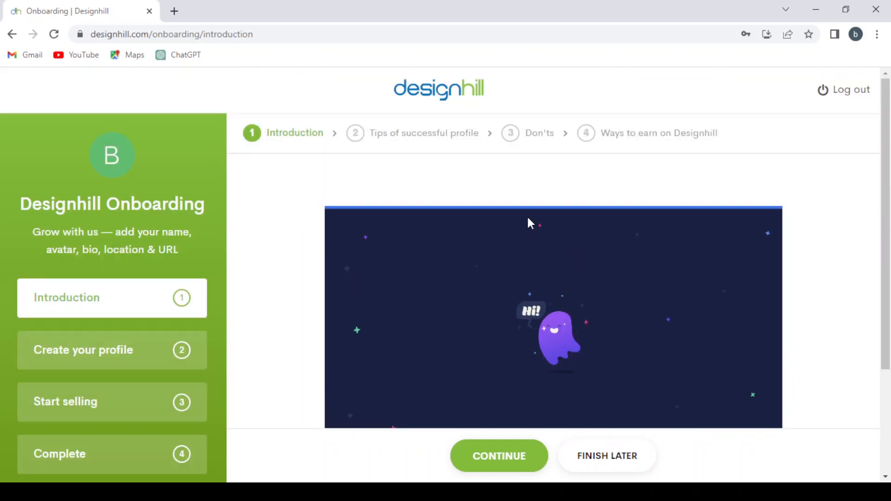
pyautogui.scroll(-3)
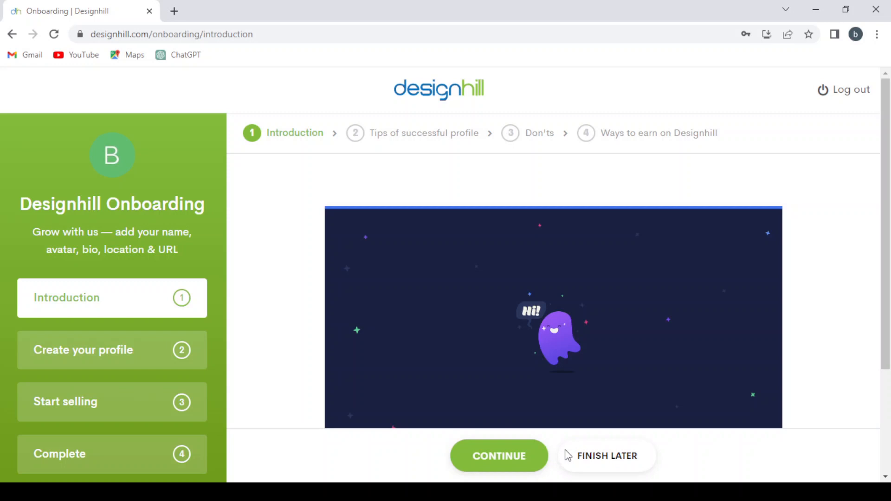
pyautogui.moveTo(619, 474)
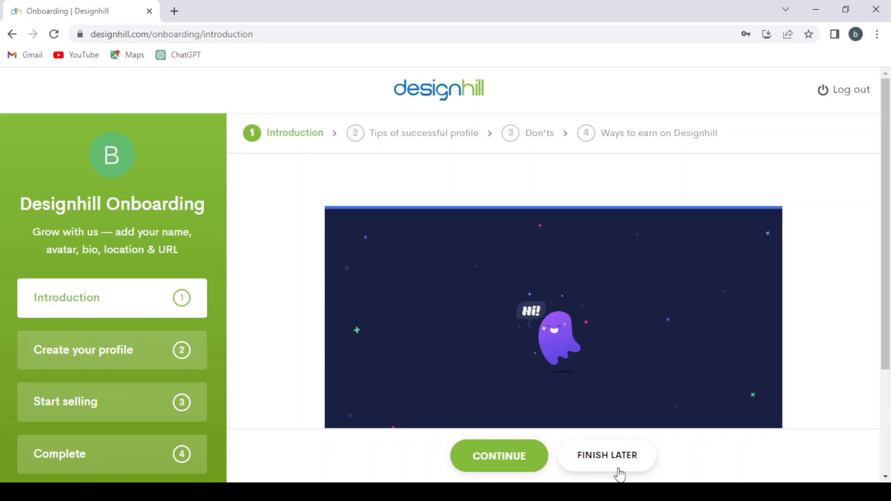
pyautogui.moveTo(498, 465)
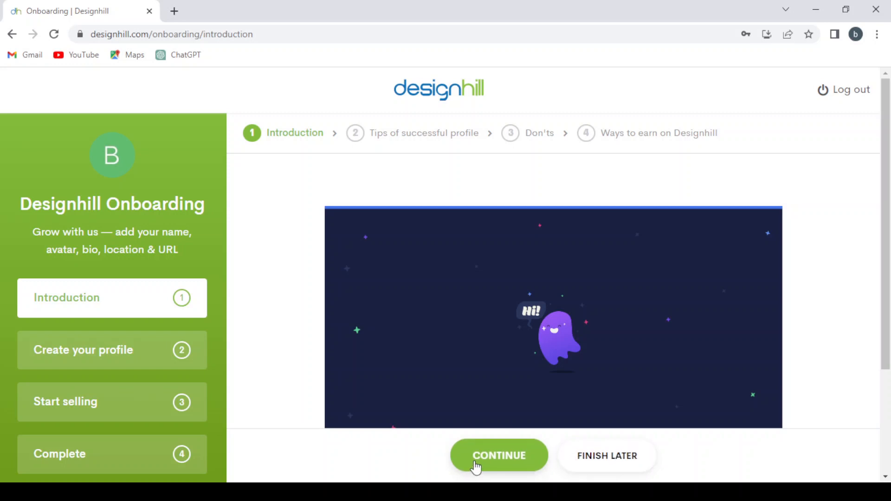
# Step: Continue past the Introduction to the Tips of successful profile step
pyautogui.click(498, 454)
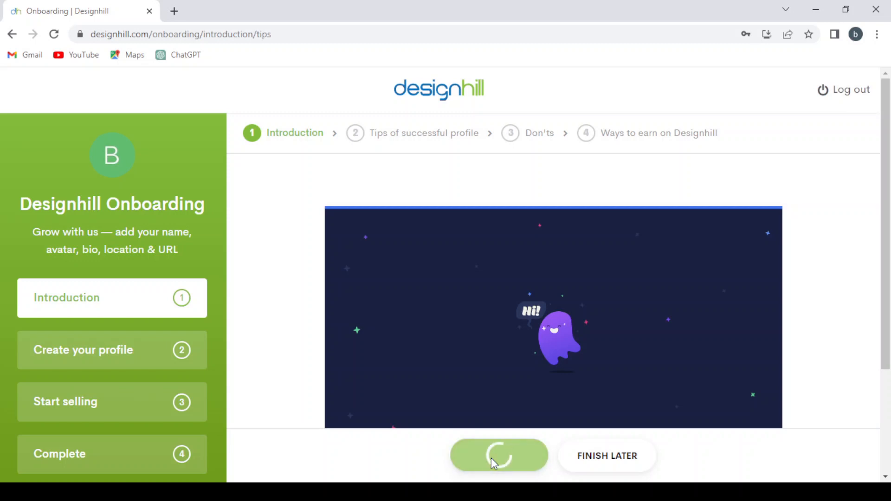
pyautogui.click(498, 455)
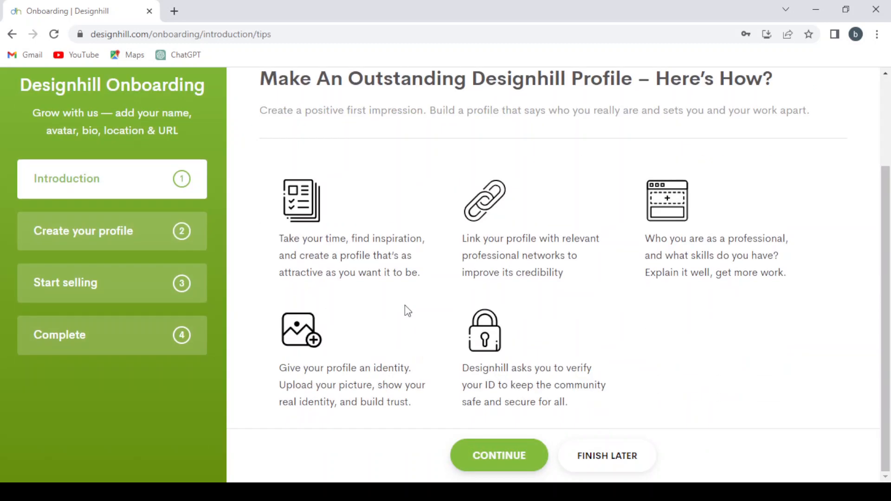
pyautogui.scroll(3)
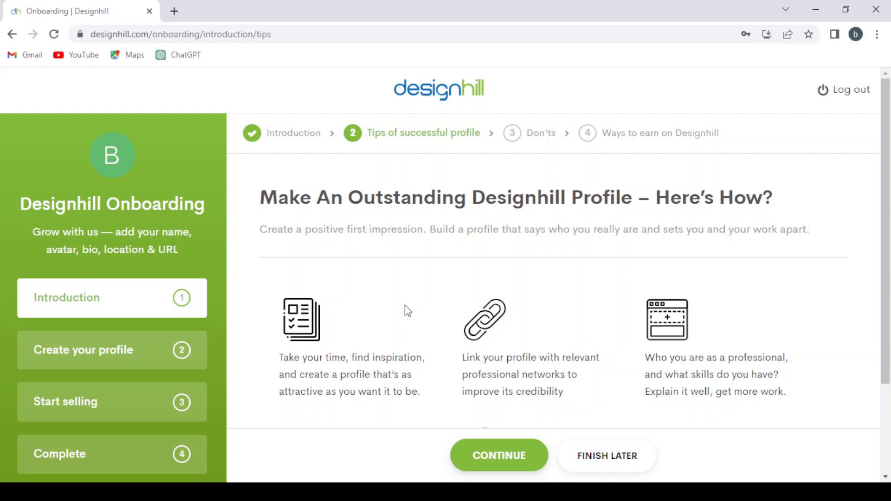
pyautogui.moveTo(546, 216)
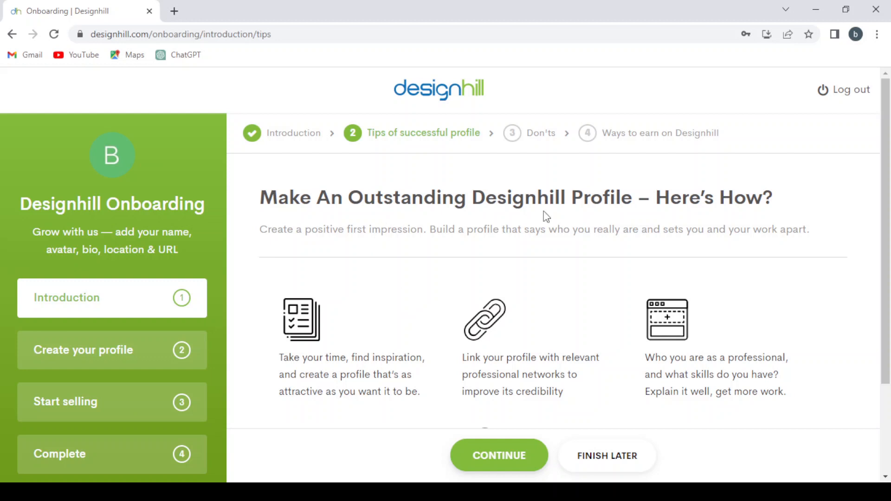
pyautogui.moveTo(522, 457)
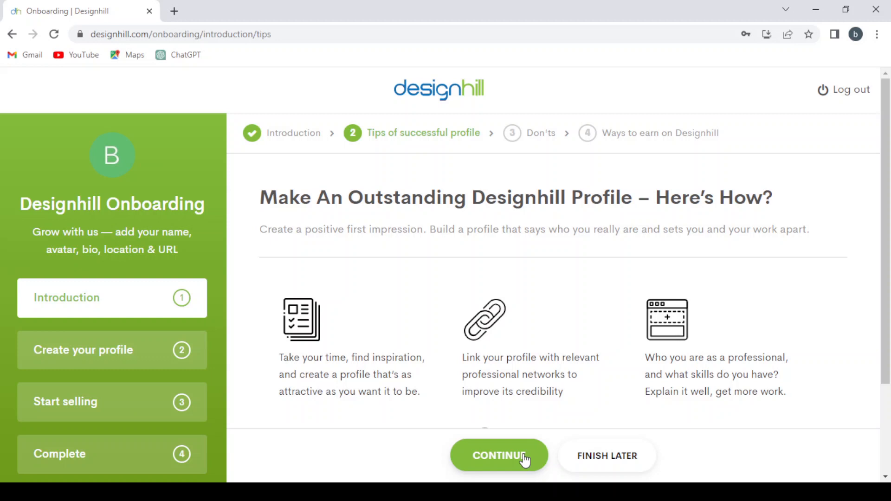
# Step: Read through the Don'ts community guidelines and continue toward Ways to earn
pyautogui.click(499, 455)
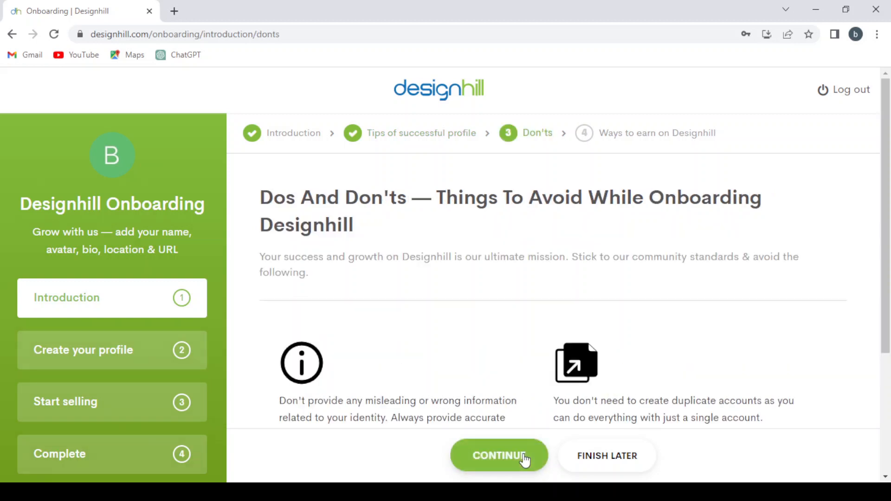
pyautogui.moveTo(496, 233)
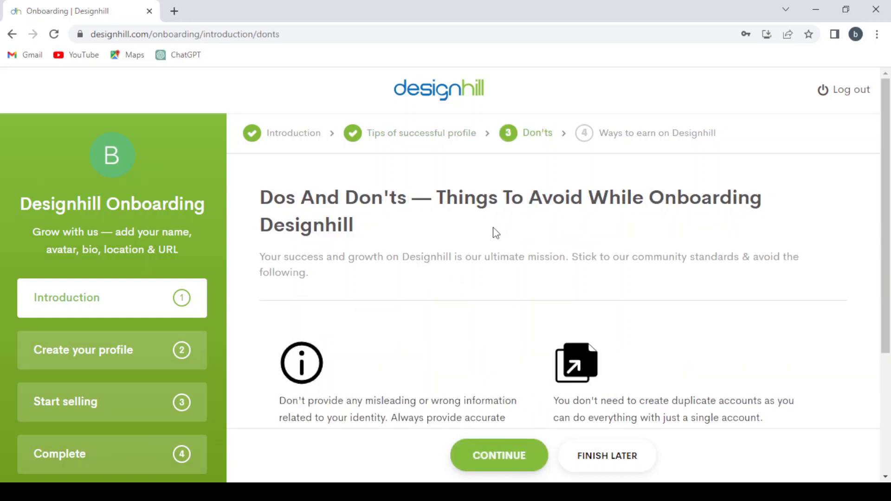
pyautogui.moveTo(452, 305)
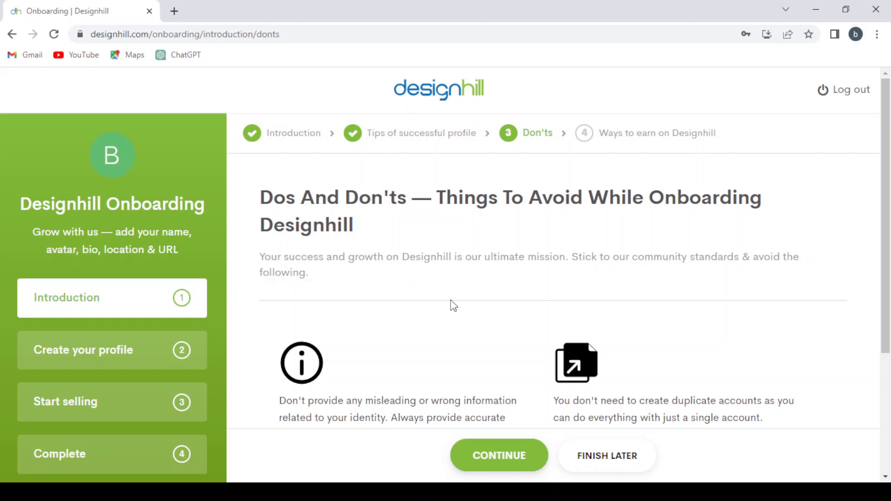
pyautogui.scroll(-3)
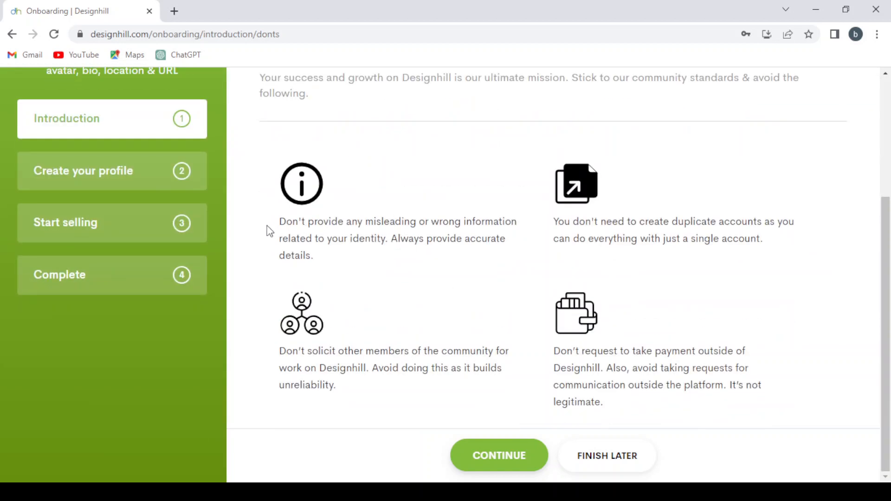
pyautogui.moveTo(374, 215)
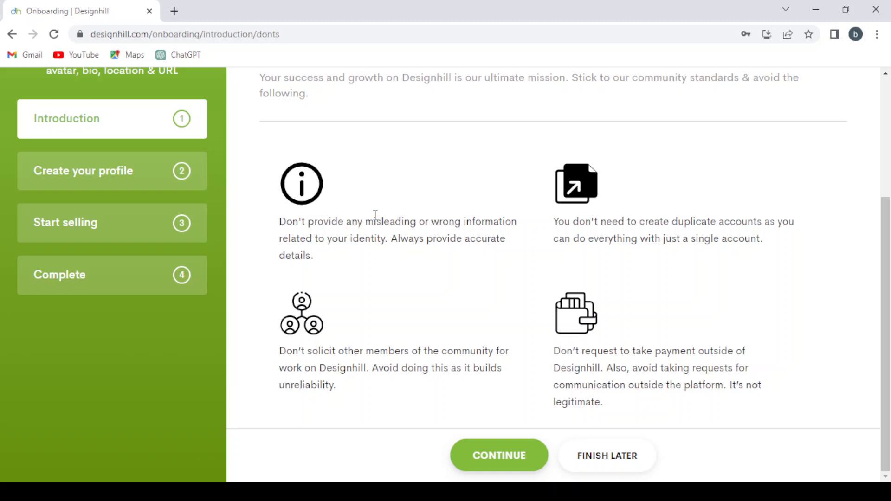
pyautogui.moveTo(467, 253)
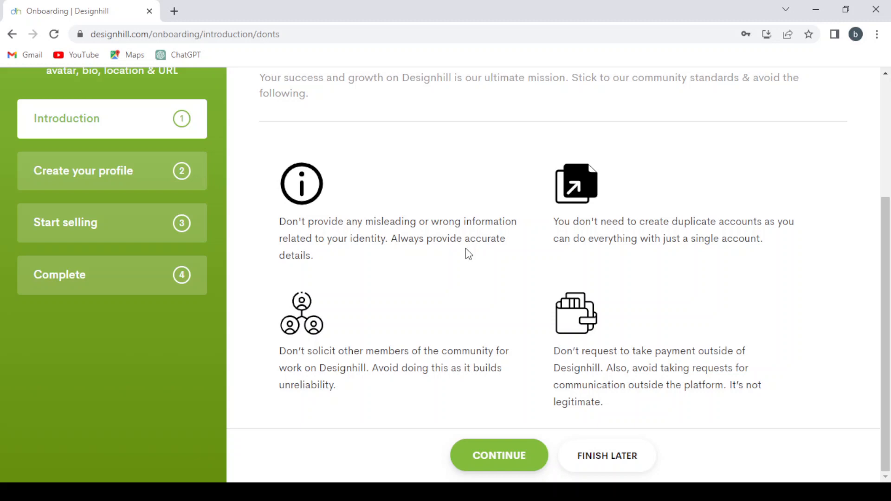
pyautogui.moveTo(677, 215)
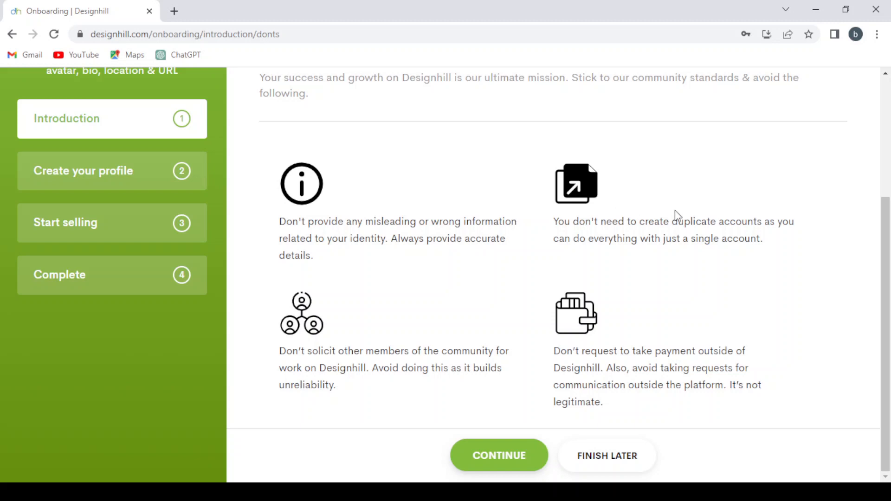
pyautogui.moveTo(608, 257)
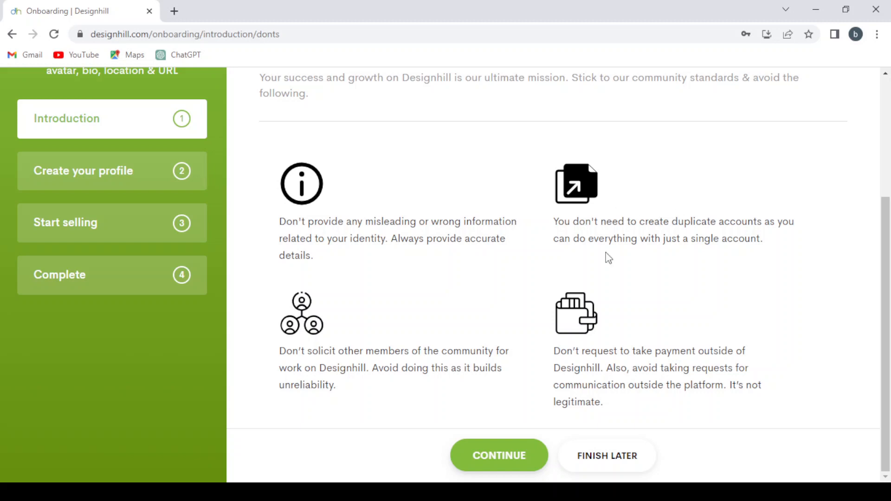
pyautogui.moveTo(662, 245)
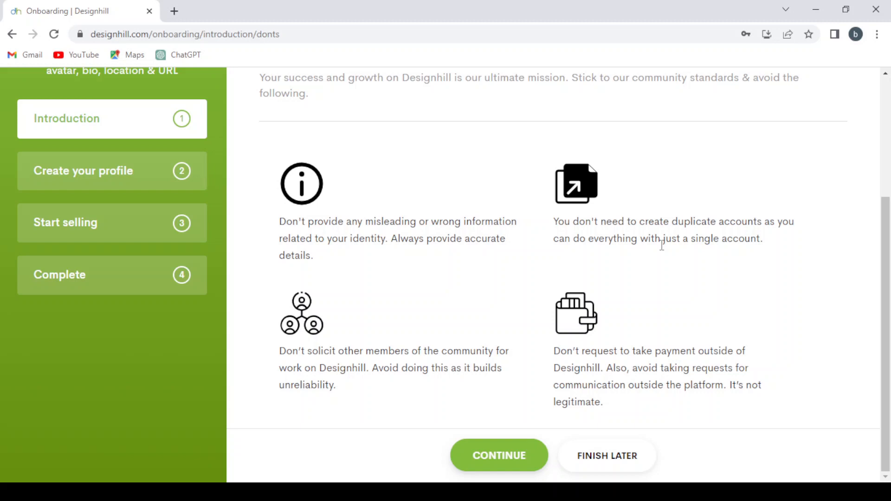
pyautogui.moveTo(348, 335)
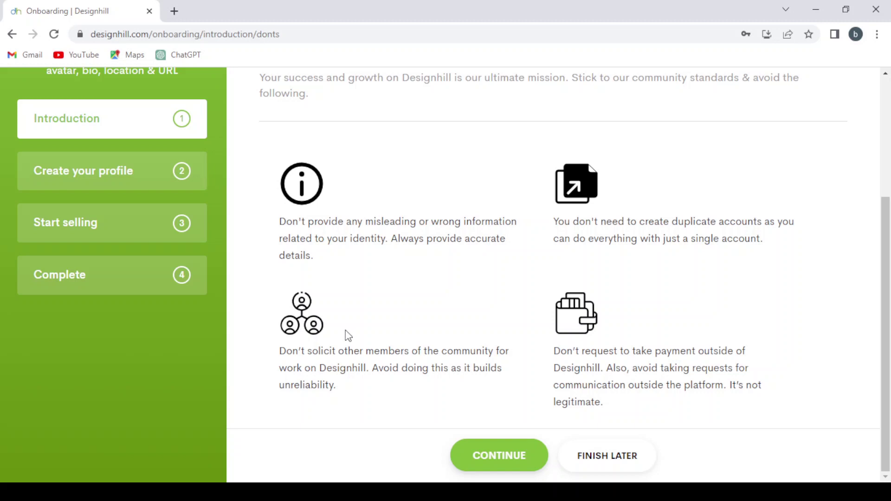
pyautogui.moveTo(468, 346)
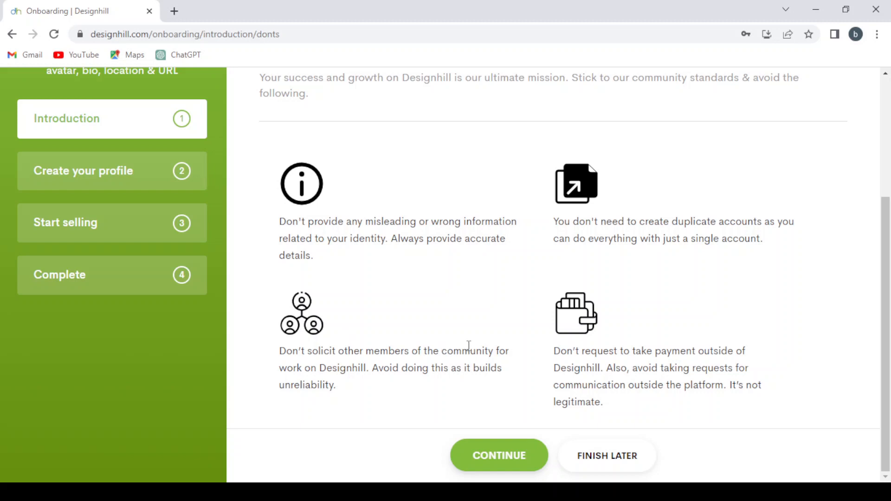
pyautogui.moveTo(311, 363)
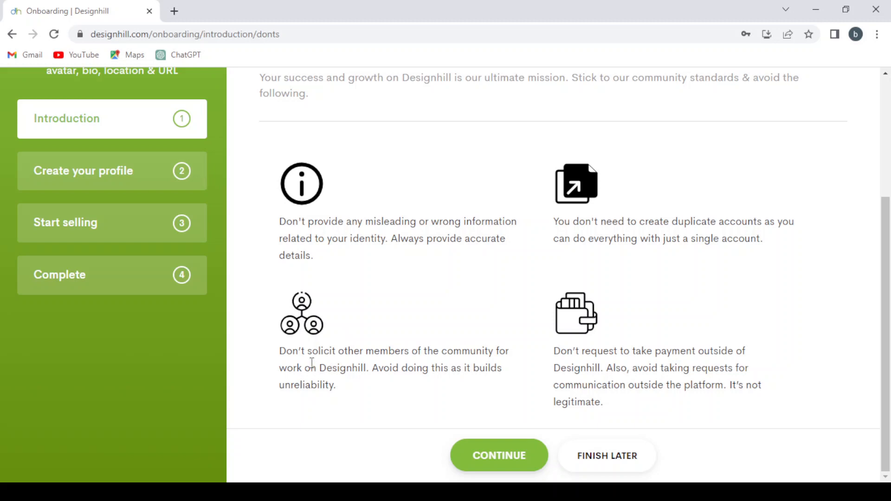
pyautogui.moveTo(401, 367)
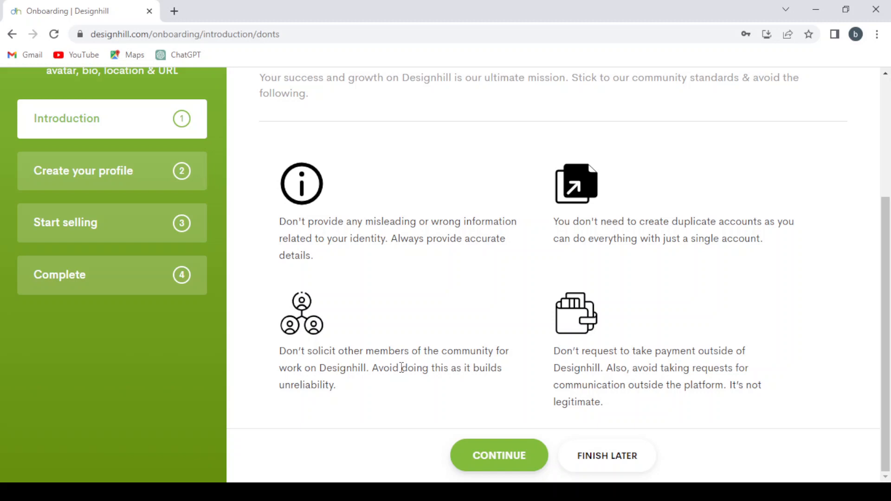
pyautogui.moveTo(690, 354)
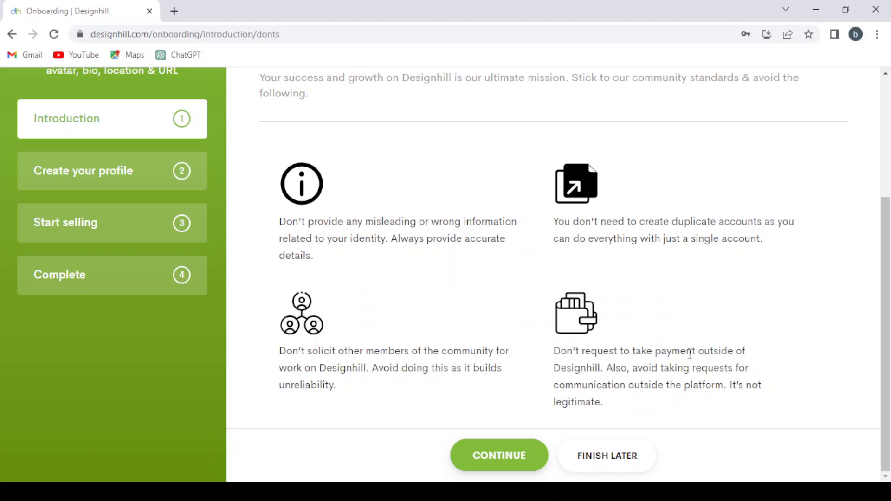
pyautogui.moveTo(590, 367)
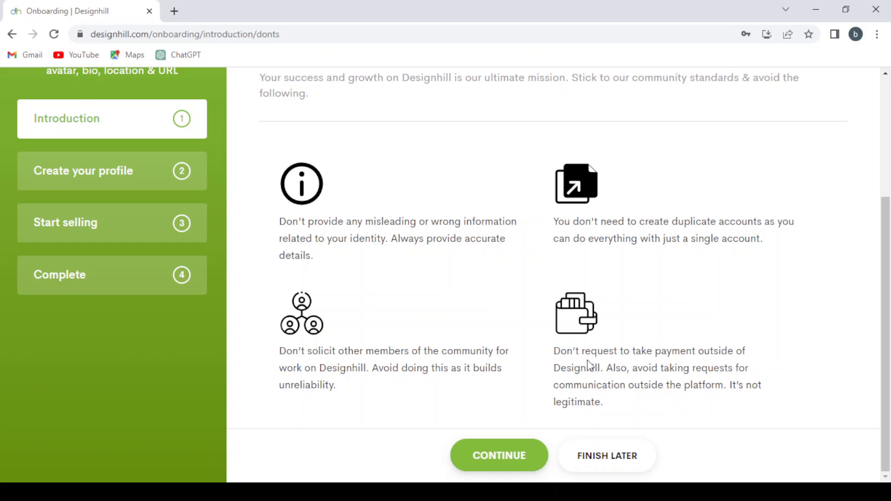
pyautogui.moveTo(673, 372)
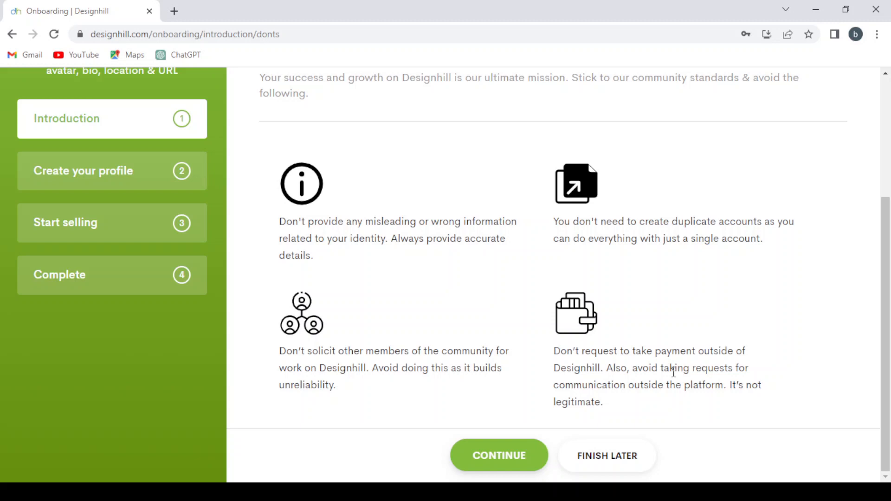
pyautogui.moveTo(694, 374)
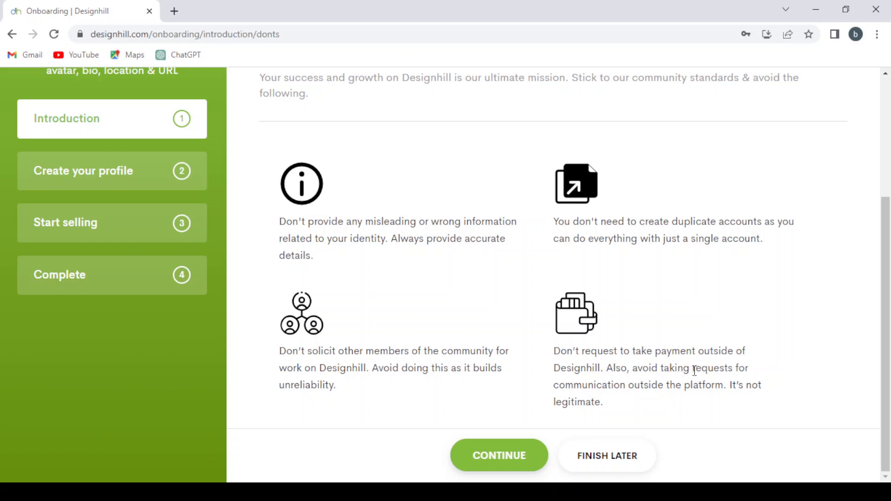
pyautogui.scroll(3)
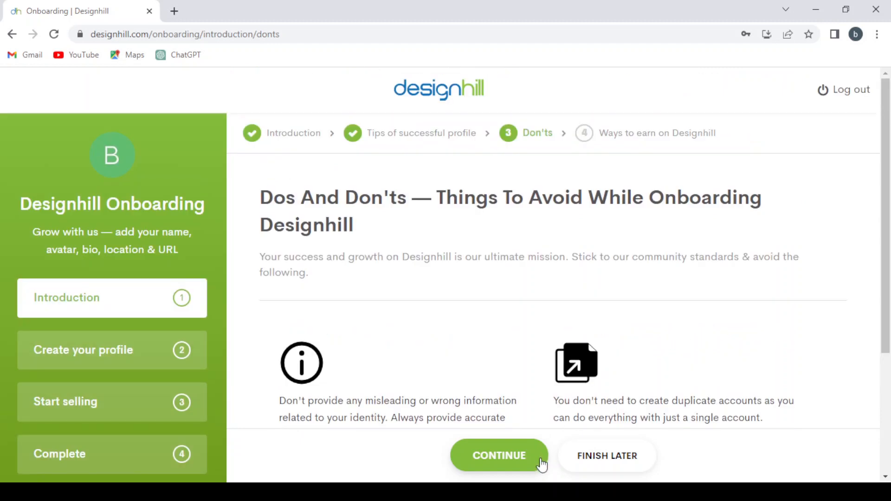
pyautogui.click(498, 455)
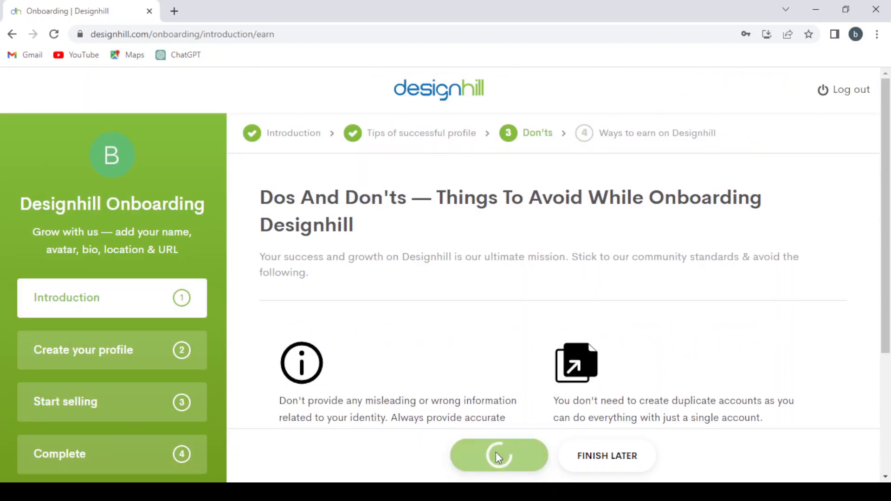
# Step: Answer 'Yes, I am interested' for Design Contests and graphic design services, then continue to profile creation
pyautogui.click(498, 455)
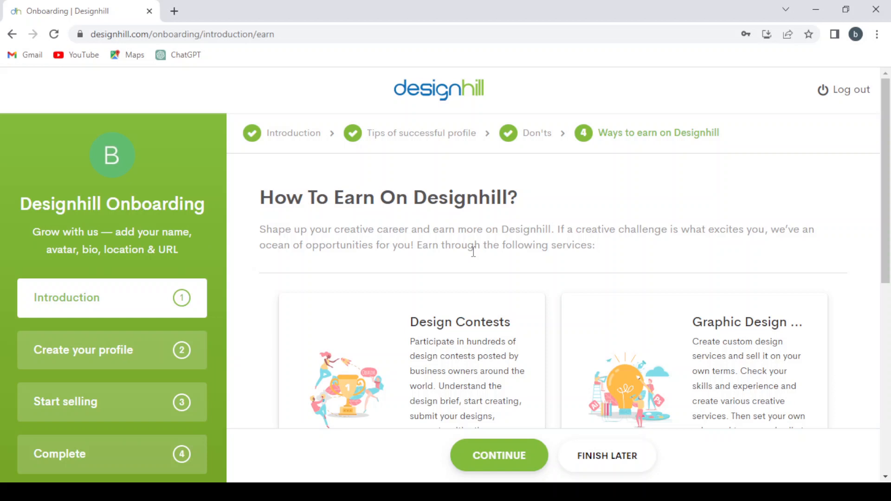
pyautogui.scroll(-3)
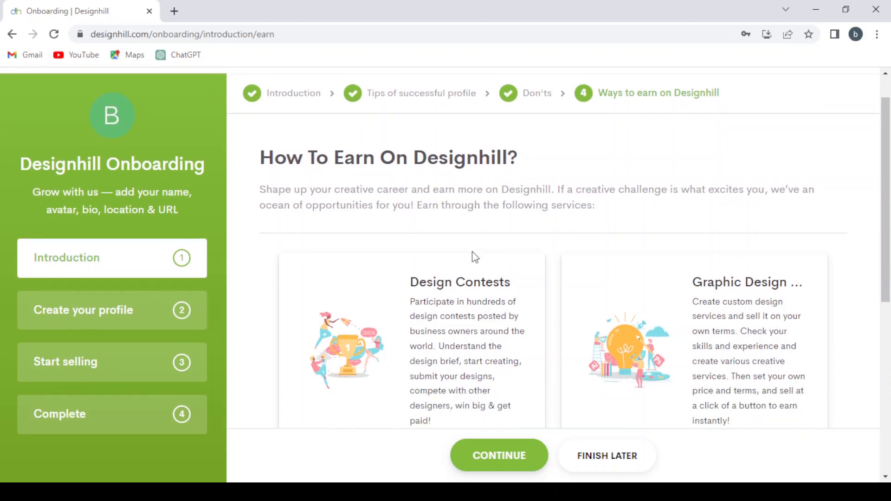
pyautogui.moveTo(467, 244)
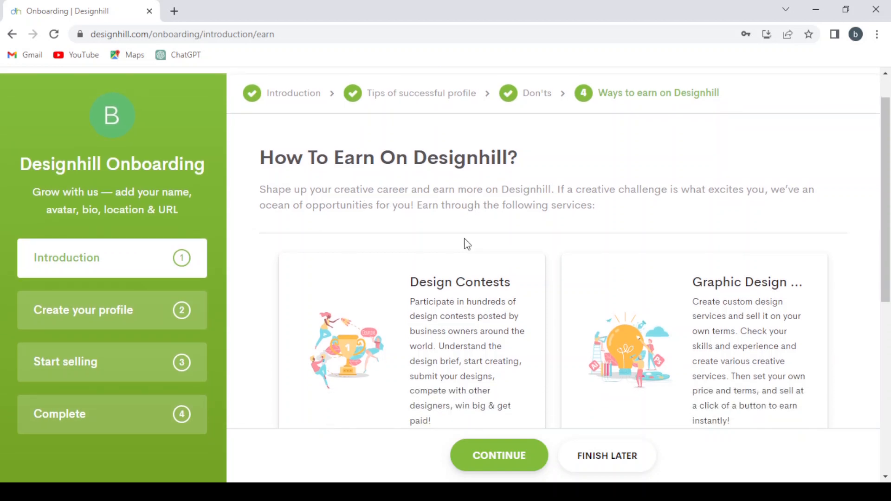
pyautogui.scroll(-3)
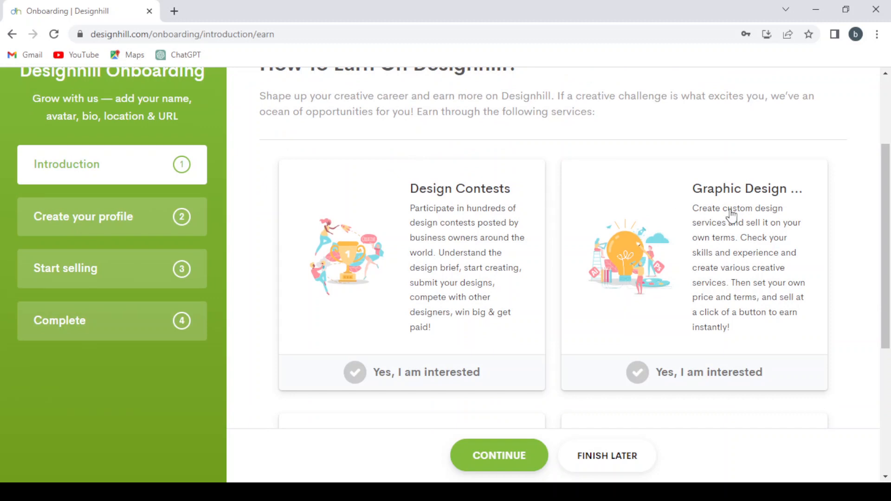
pyautogui.moveTo(704, 288)
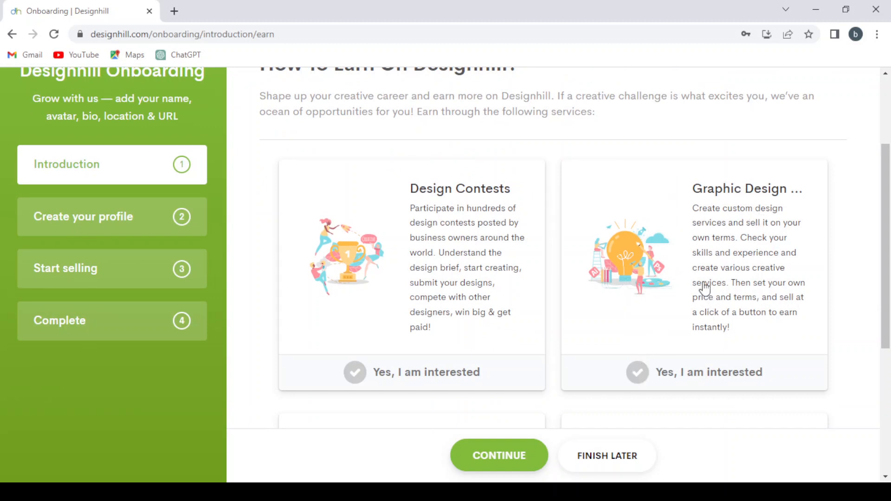
pyautogui.click(411, 373)
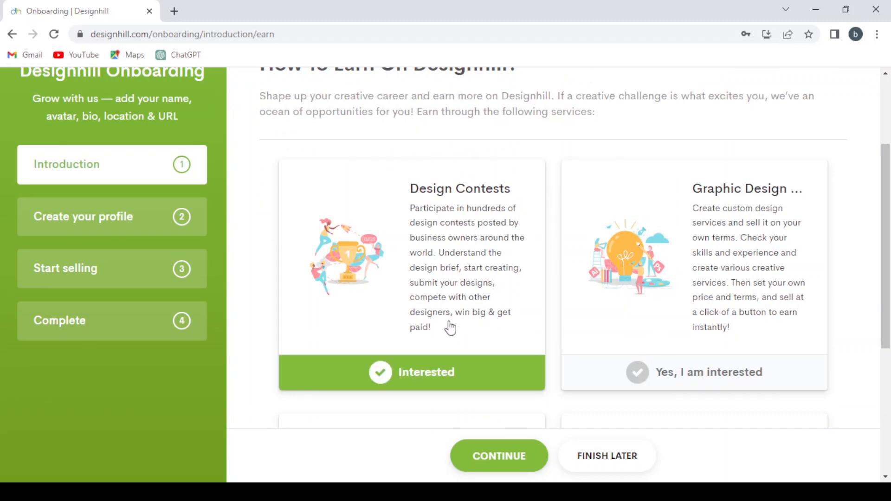
pyautogui.click(693, 373)
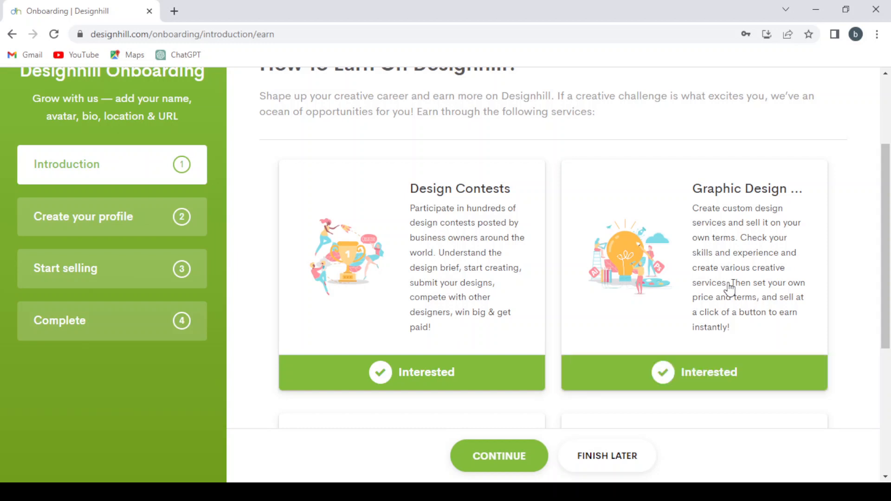
pyautogui.moveTo(499, 455)
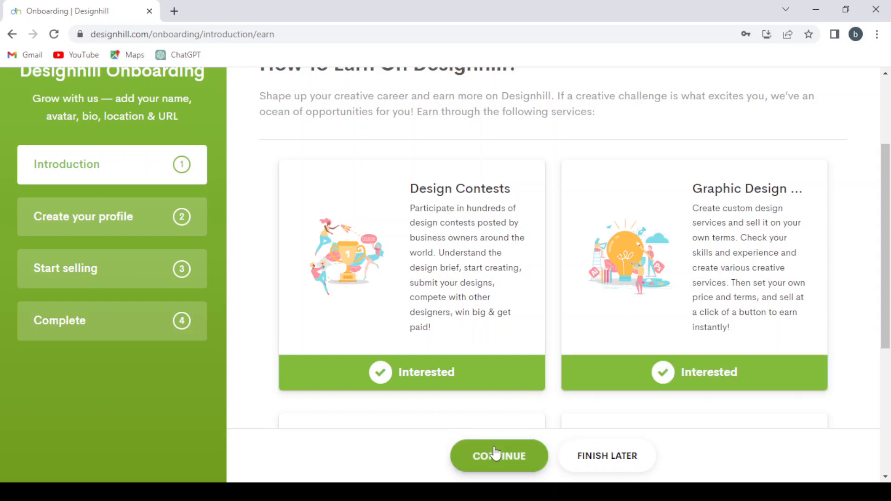
pyautogui.click(498, 455)
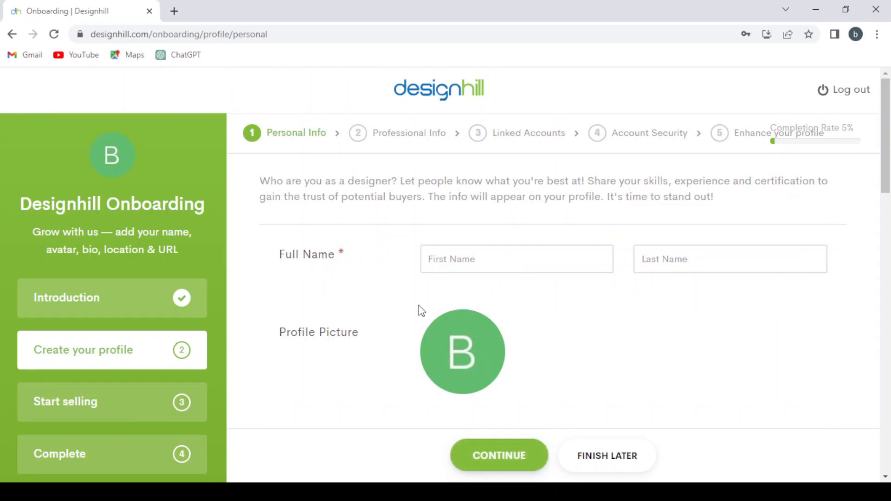
# Step: Review the Personal Info form down to the gender and language fields
pyautogui.scroll(-3)
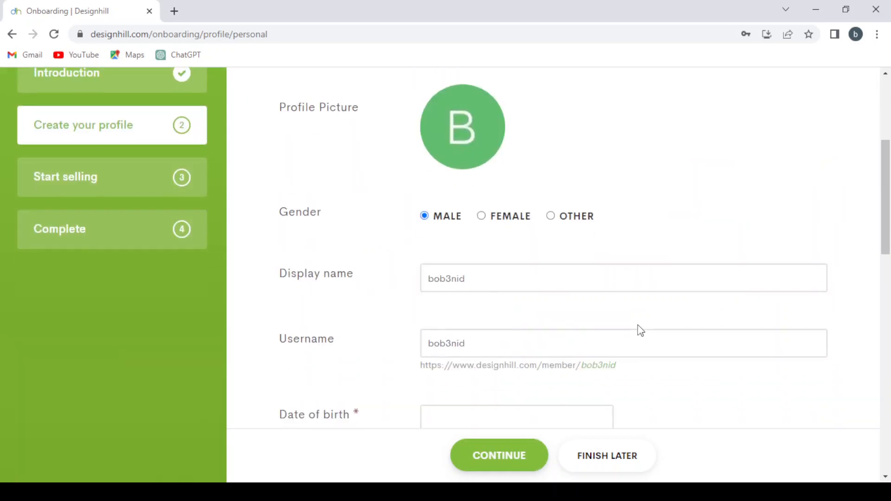
pyautogui.scroll(-3)
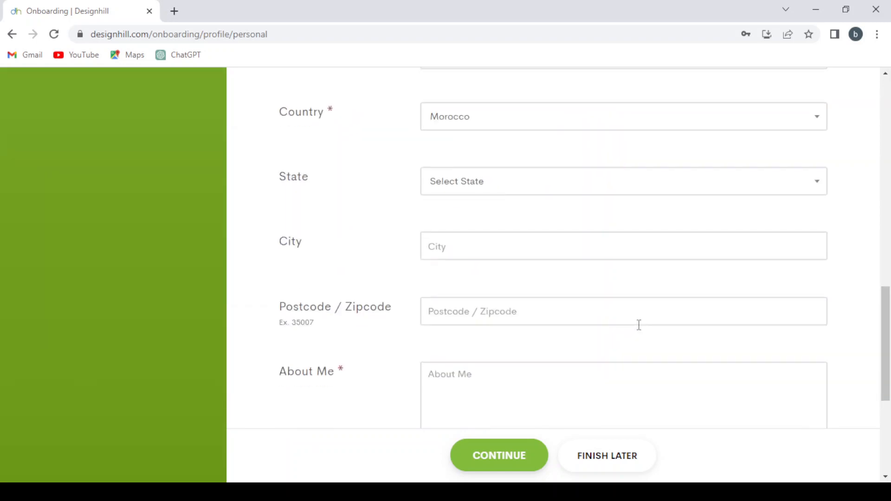
pyautogui.scroll(3)
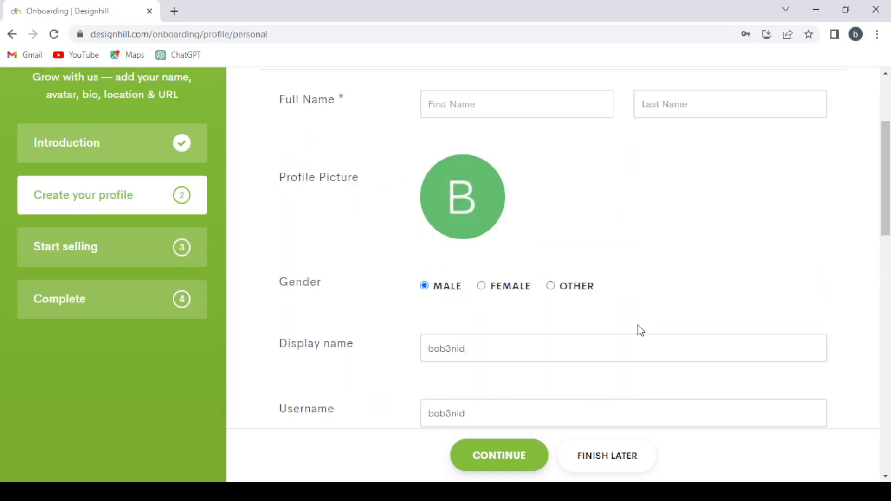
pyautogui.scroll(3)
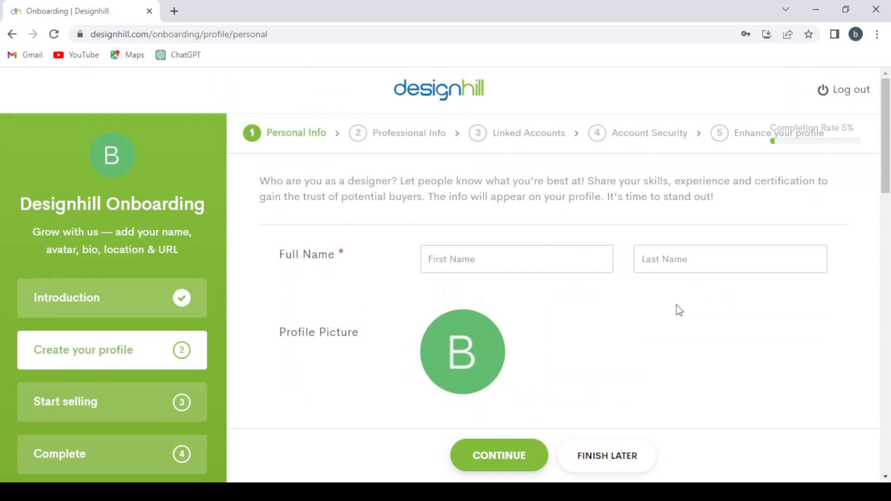
pyautogui.scroll(-3)
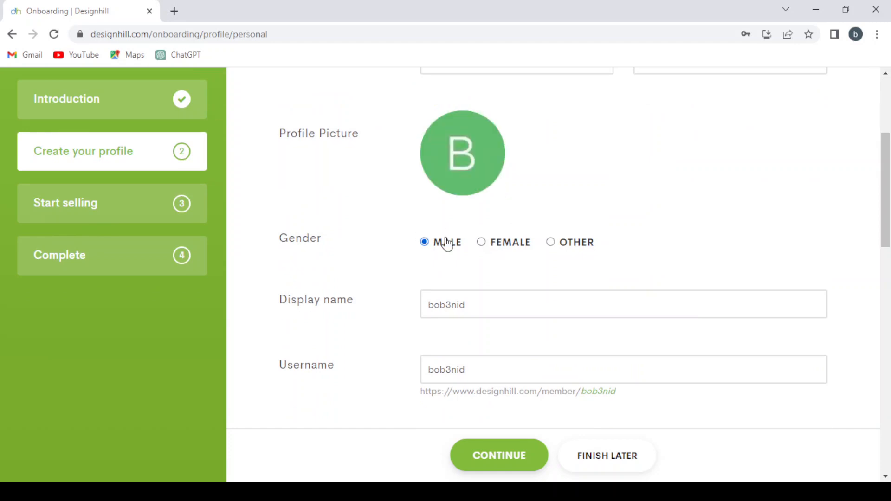
pyautogui.scroll(-3)
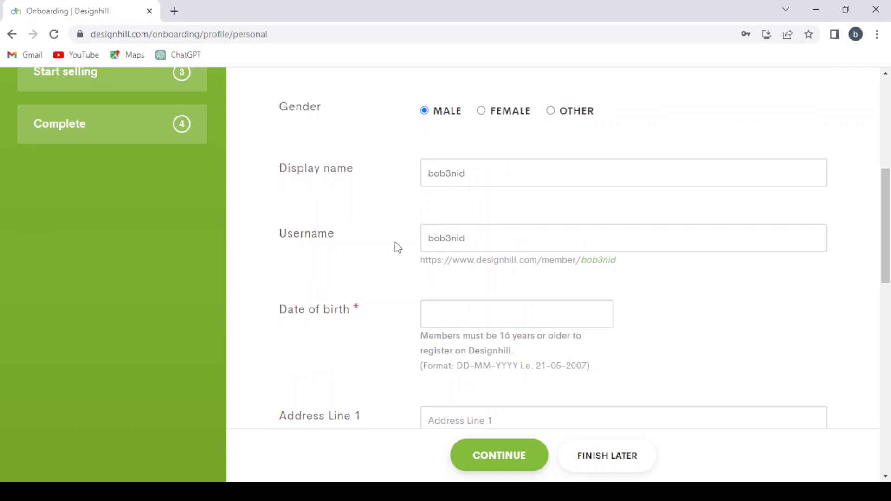
pyautogui.scroll(-3)
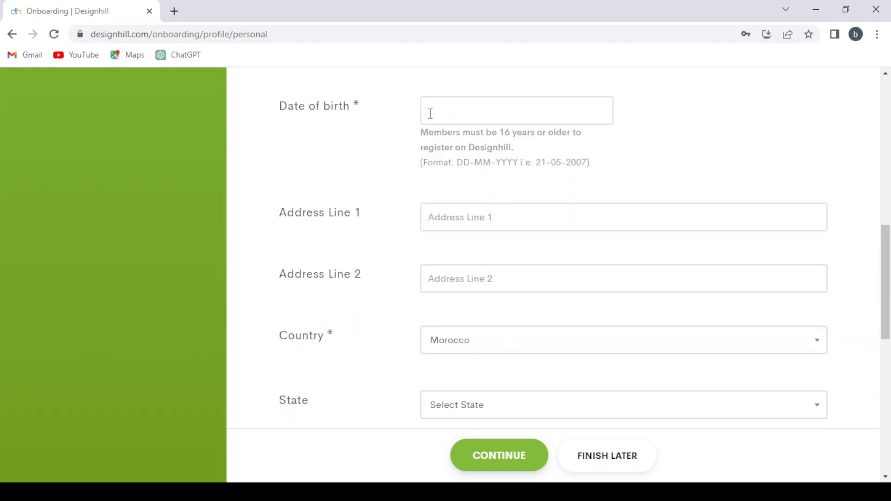
pyautogui.moveTo(441, 267)
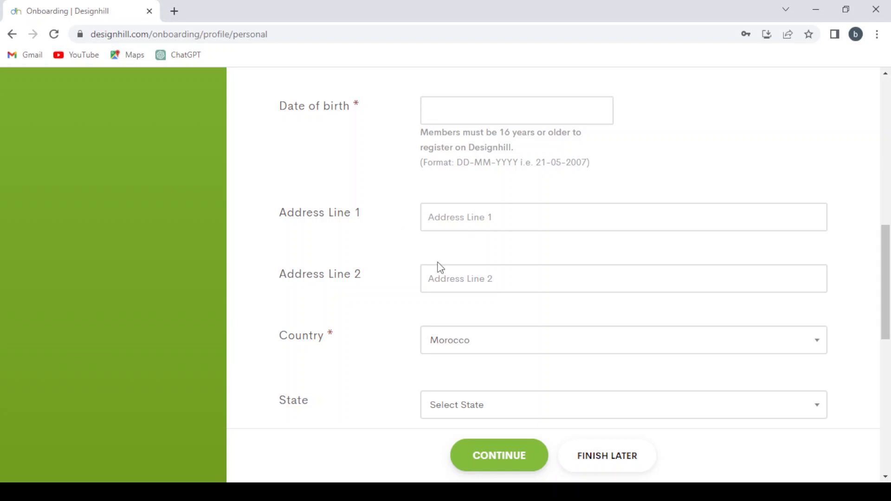
pyautogui.scroll(-3)
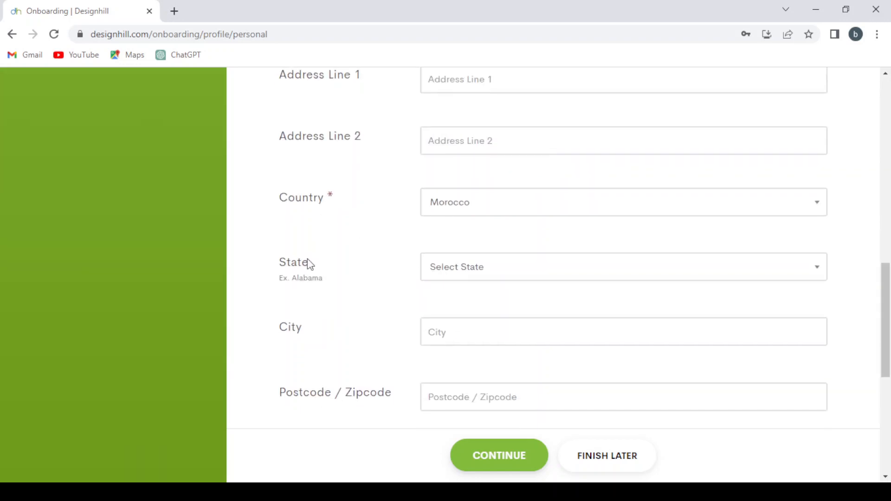
pyautogui.scroll(-3)
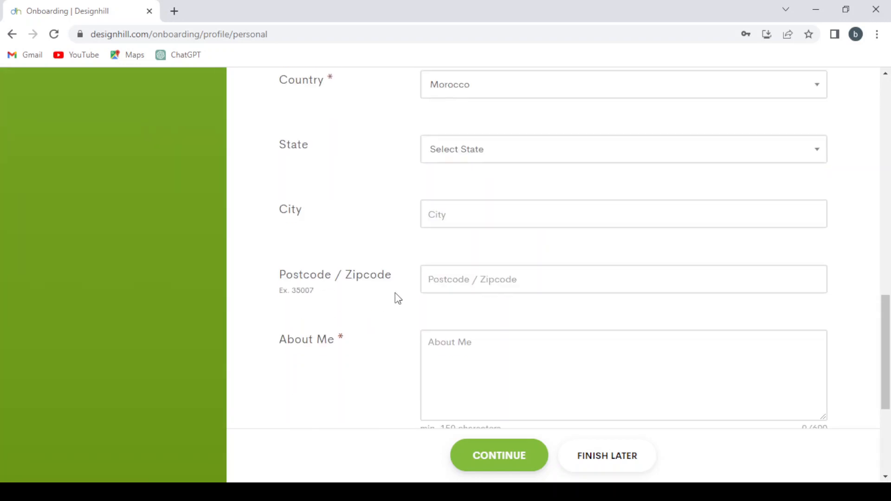
pyautogui.scroll(-3)
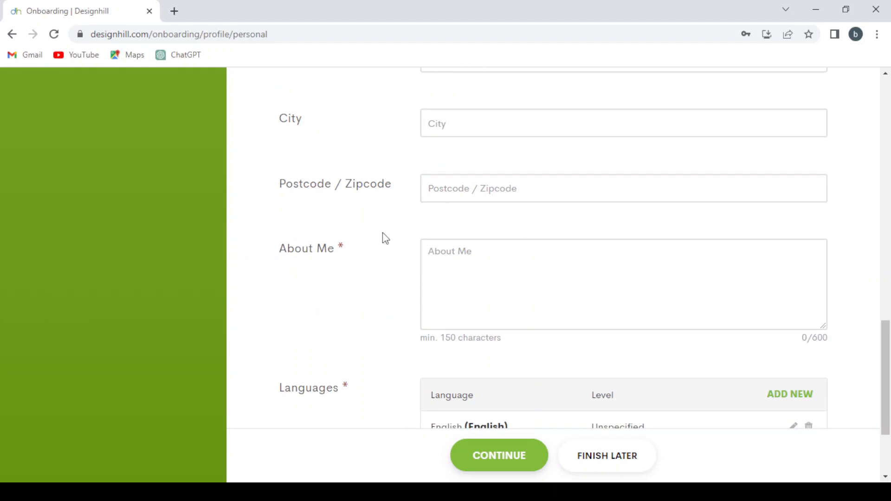
pyautogui.scroll(-3)
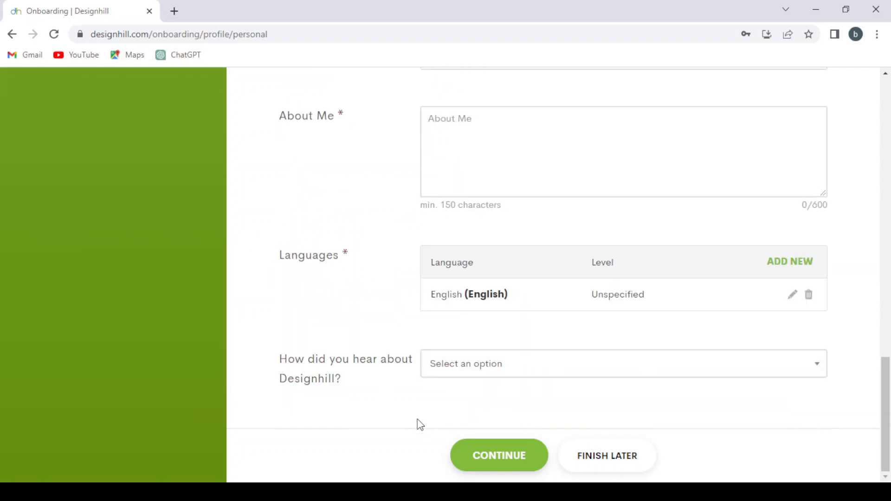
pyautogui.moveTo(284, 348)
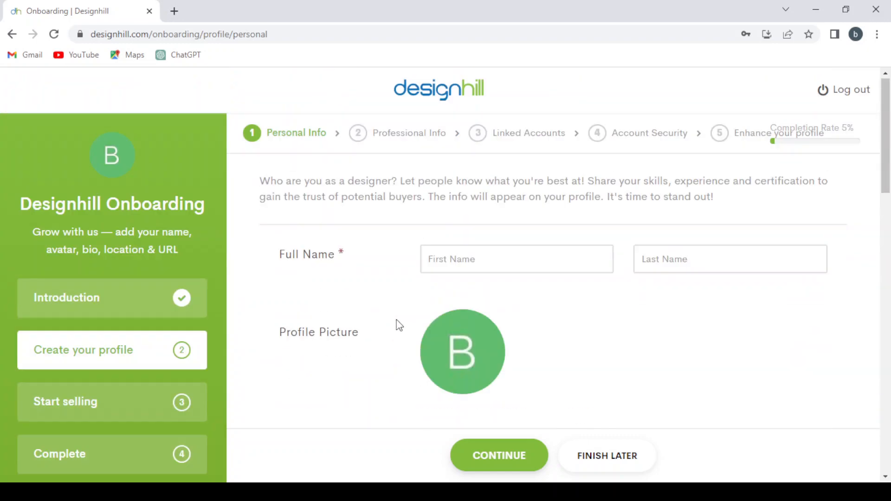
pyautogui.moveTo(651, 332)
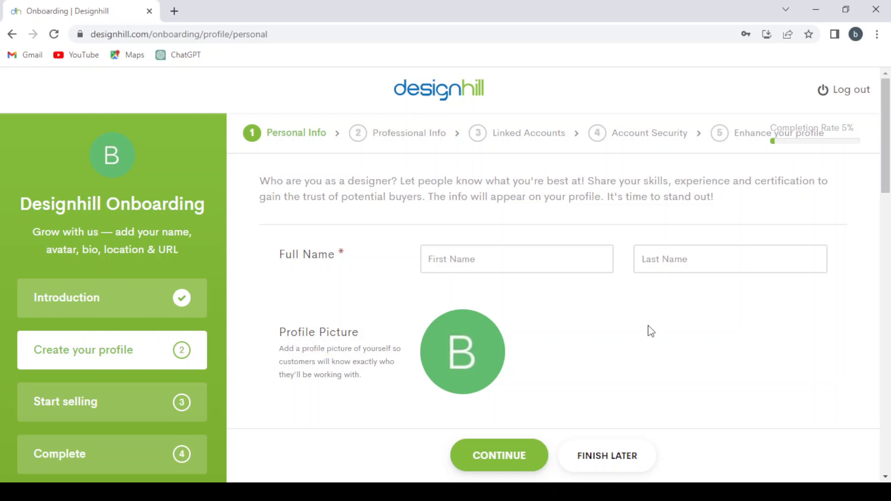
# Step: Continue to Professional Info and check Comic Artist and Photographer as additional expertise
pyautogui.click(499, 454)
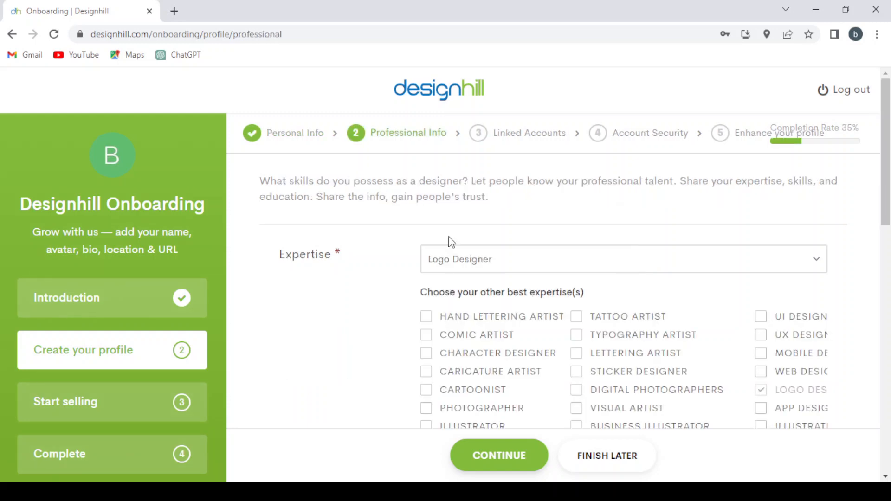
pyautogui.moveTo(422, 158)
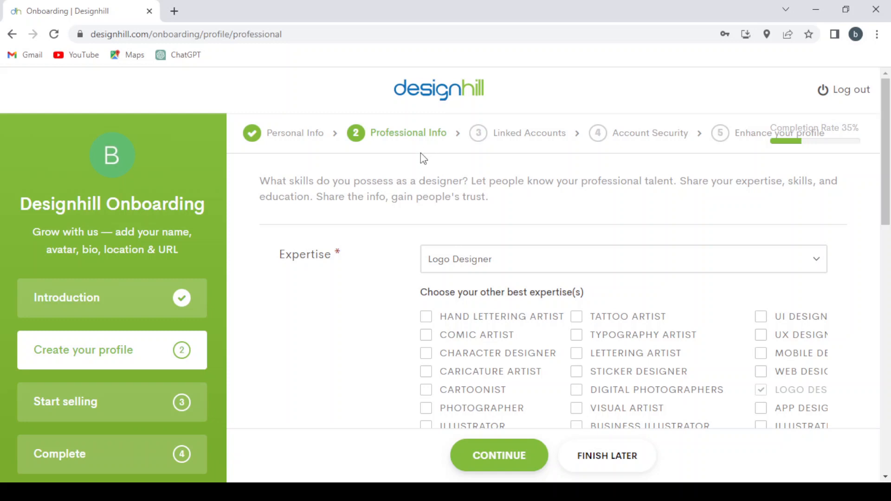
pyautogui.scroll(-3)
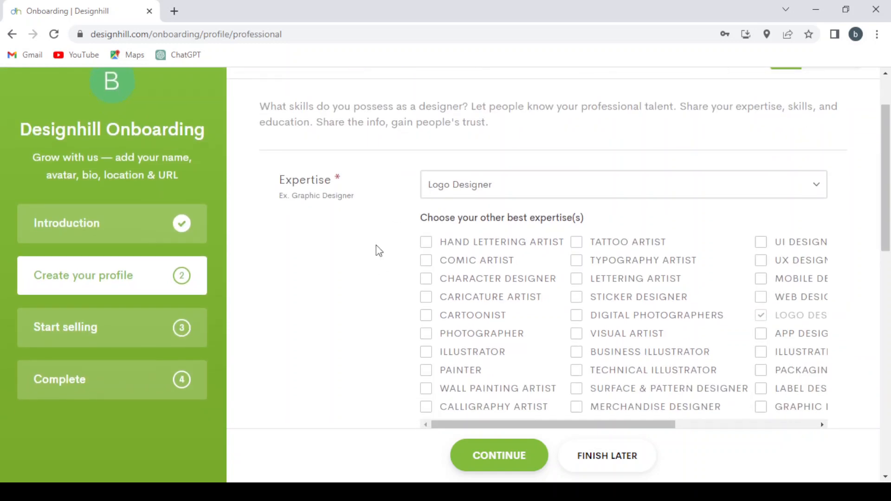
pyautogui.moveTo(591, 184)
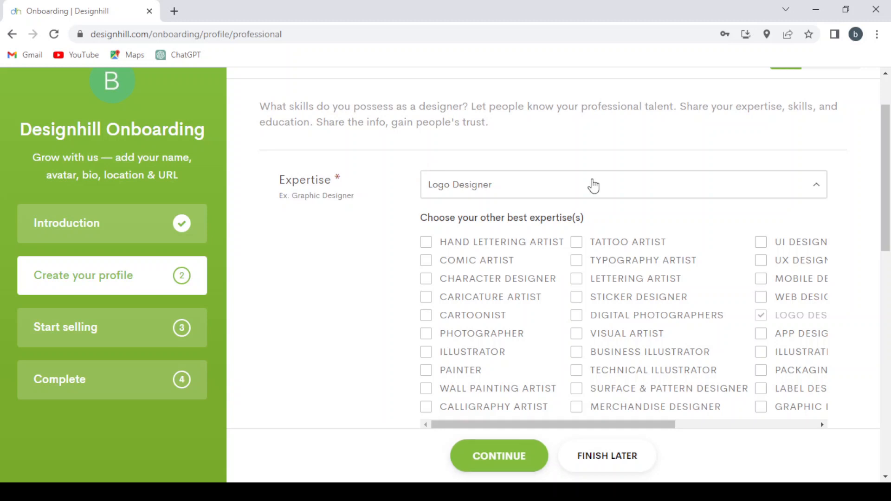
pyautogui.moveTo(450, 163)
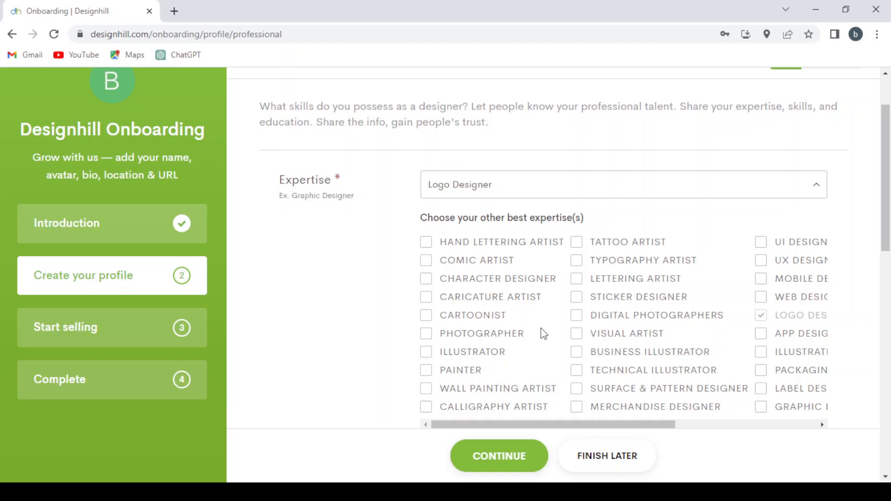
pyautogui.moveTo(503, 252)
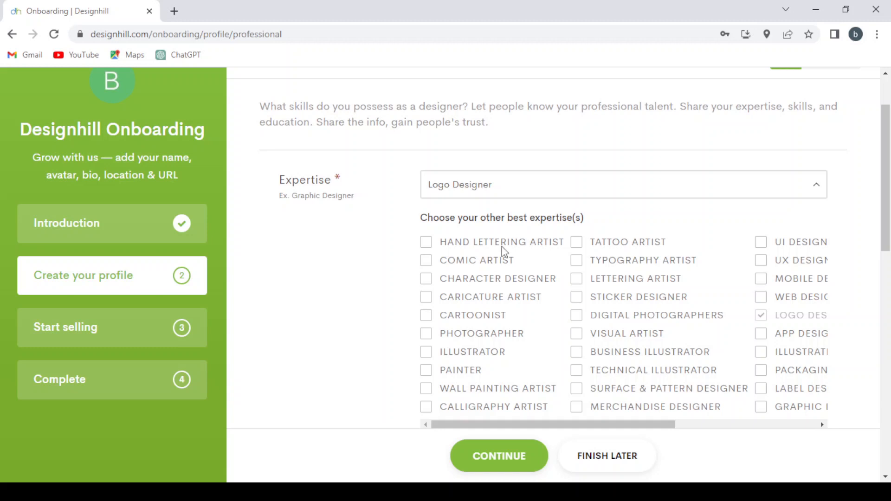
pyautogui.moveTo(474, 183)
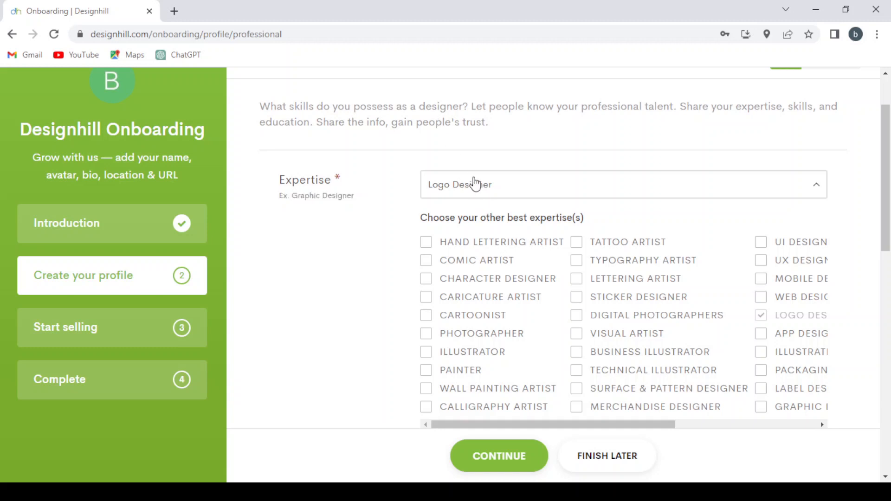
pyautogui.scroll(-3)
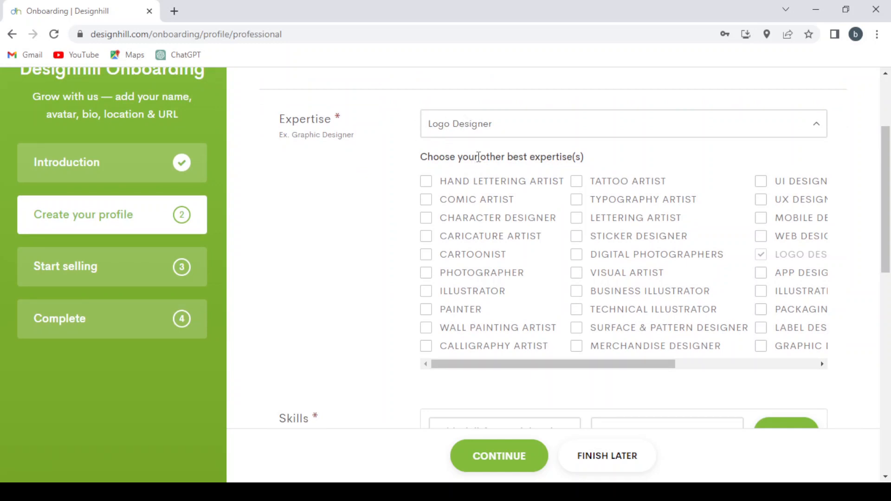
pyautogui.moveTo(432, 198)
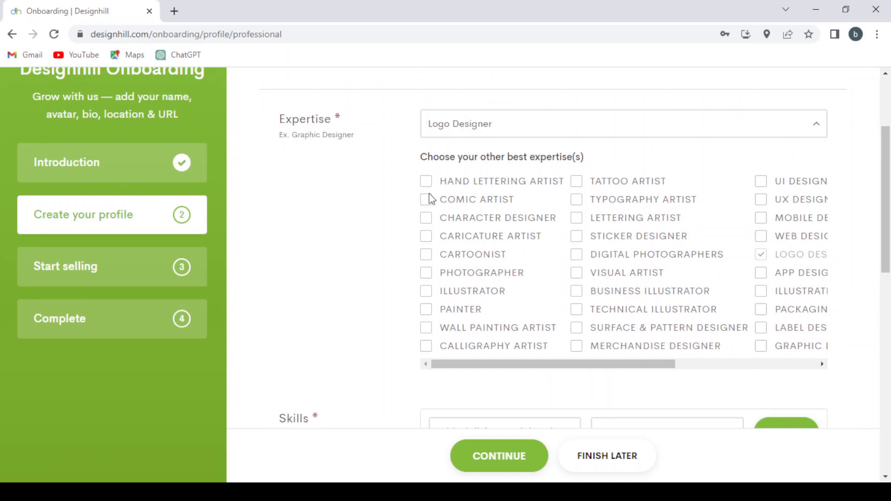
pyautogui.moveTo(519, 211)
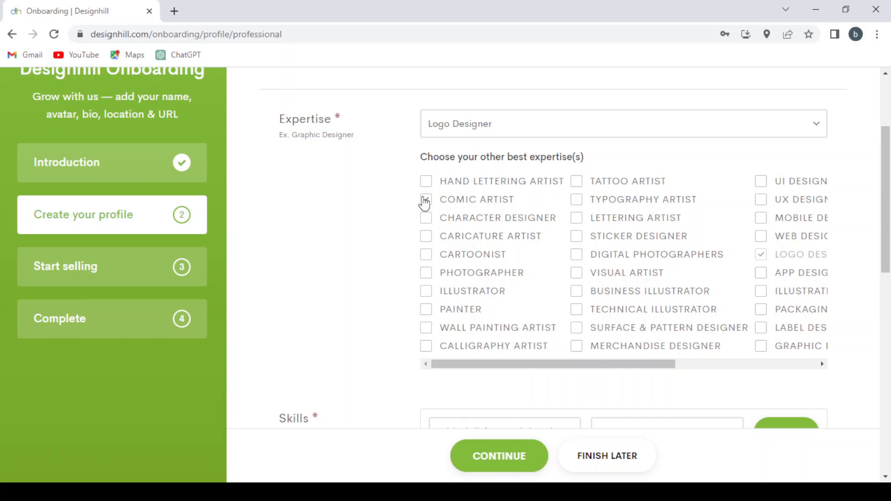
pyautogui.click(427, 198)
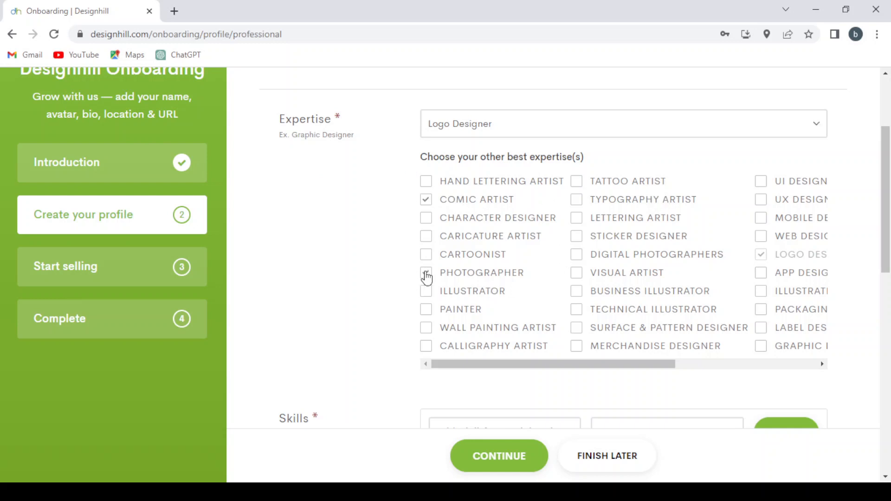
pyautogui.click(426, 273)
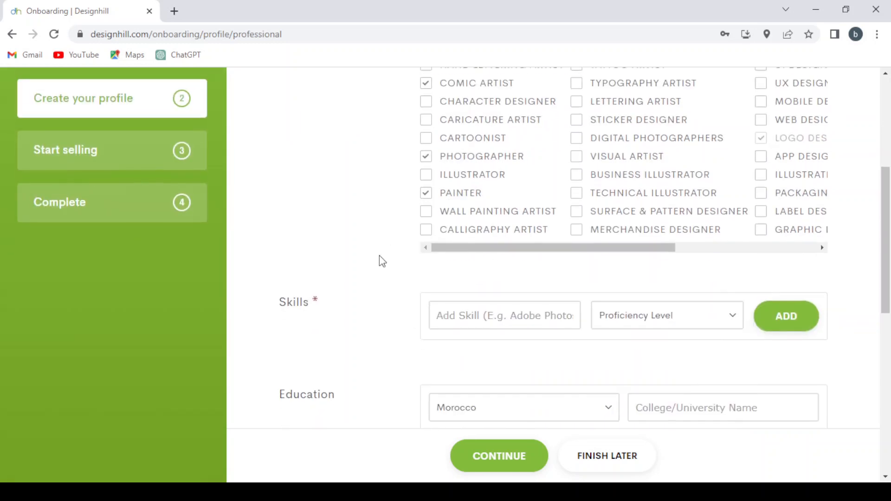
# Step: Add 'Web design' as a skill at Intermediate proficiency to the skills list
pyautogui.scroll(-3)
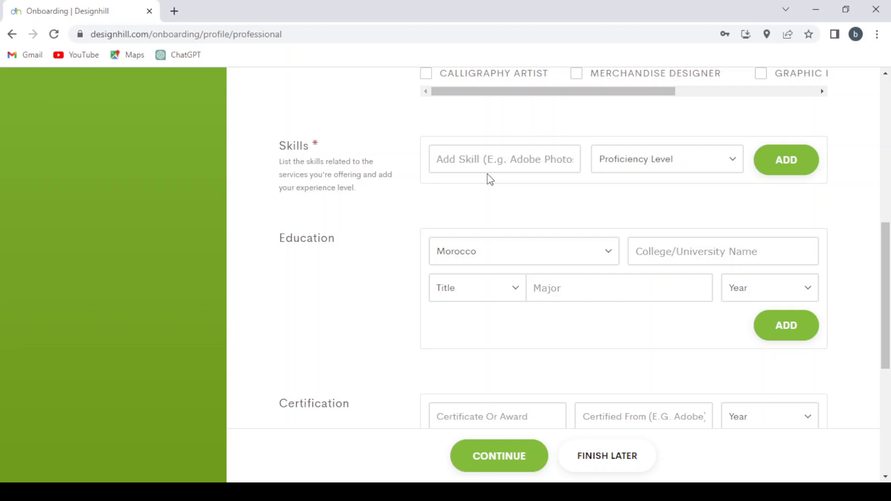
pyautogui.moveTo(327, 152)
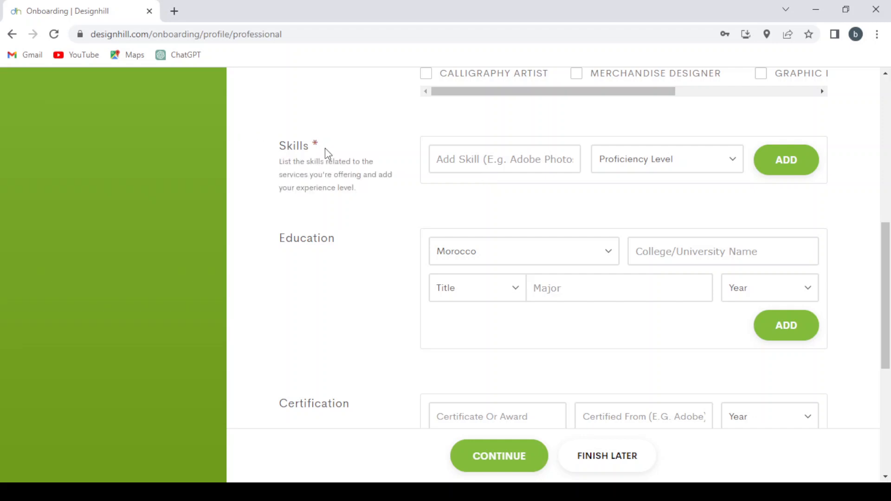
pyautogui.moveTo(347, 173)
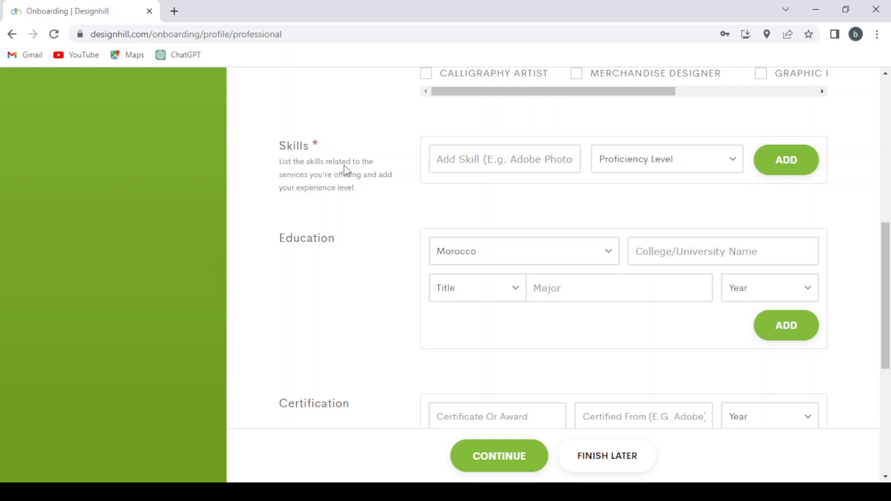
pyautogui.moveTo(343, 185)
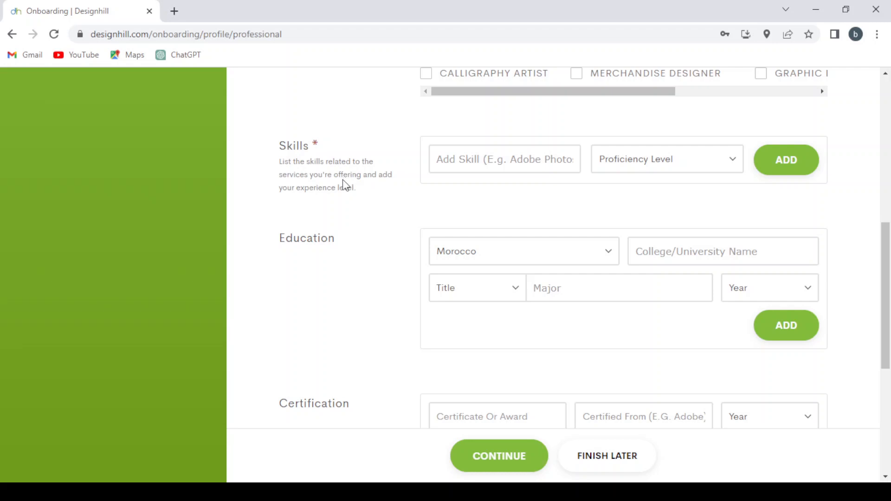
pyautogui.click(504, 159)
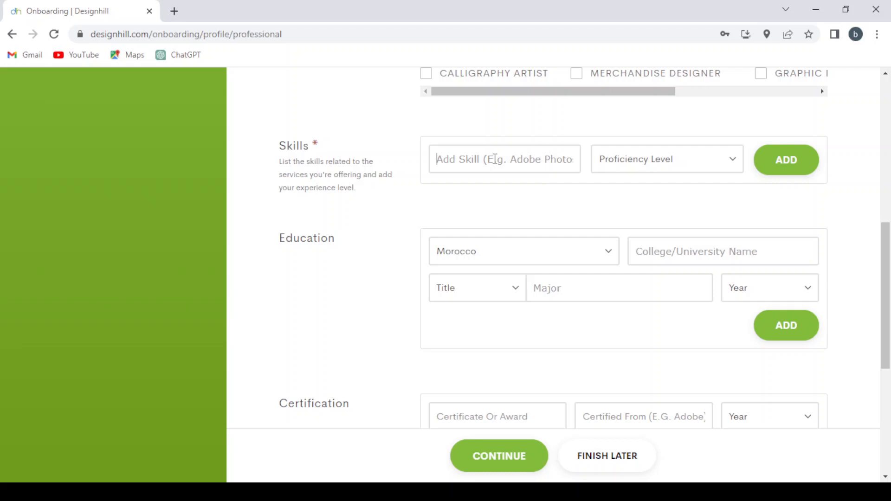
pyautogui.write('web')
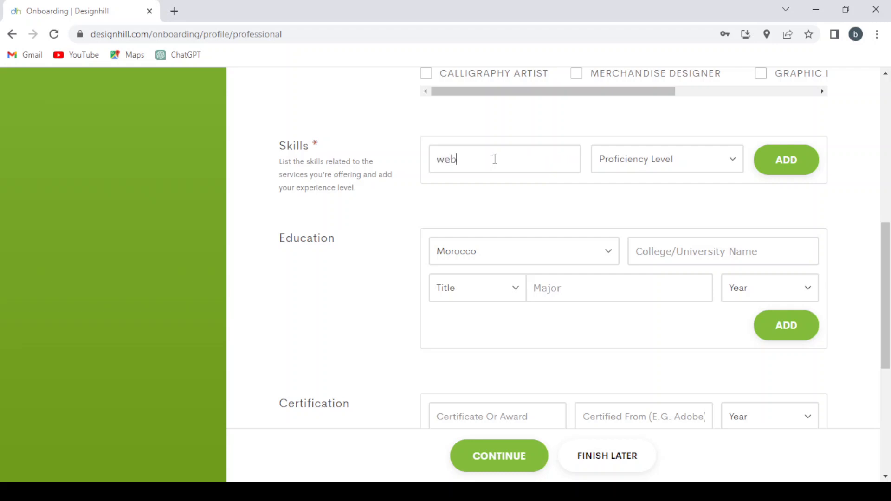
pyautogui.write('de')
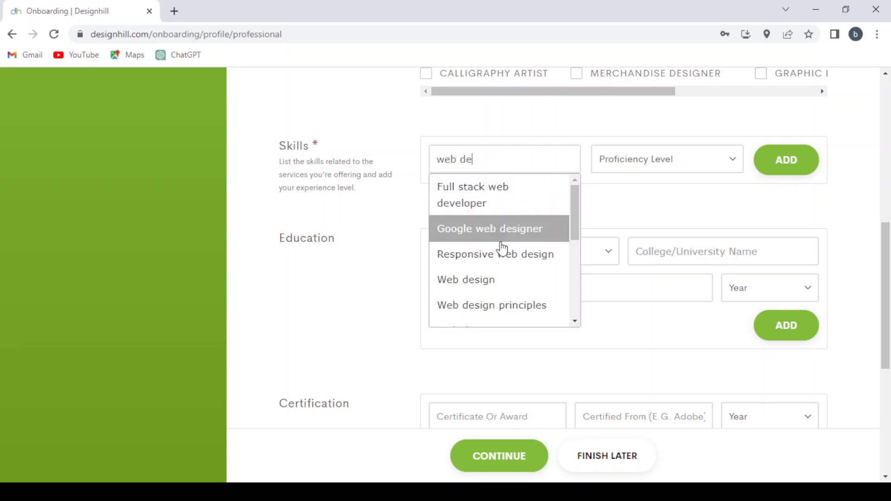
pyautogui.click(465, 279)
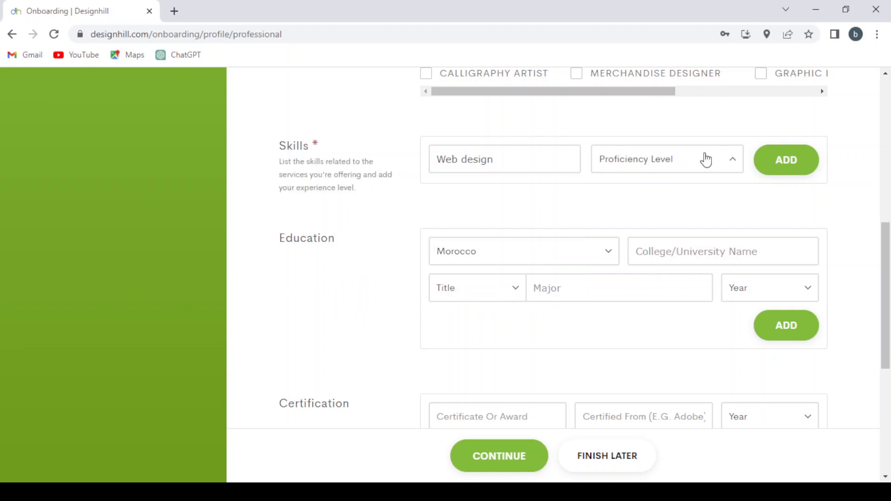
pyautogui.moveTo(672, 194)
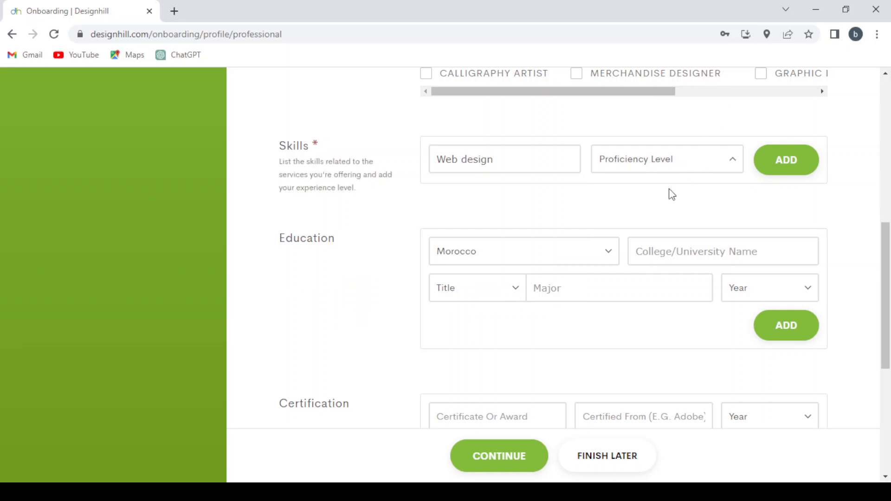
pyautogui.click(667, 159)
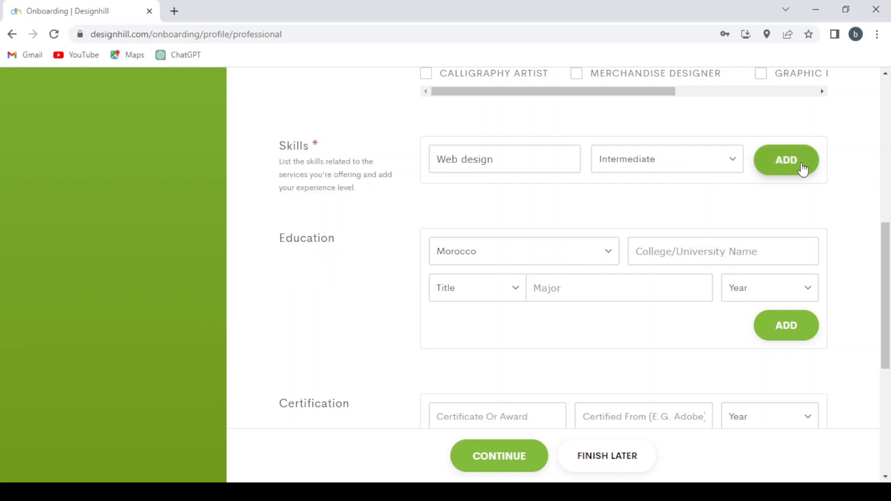
pyautogui.click(787, 160)
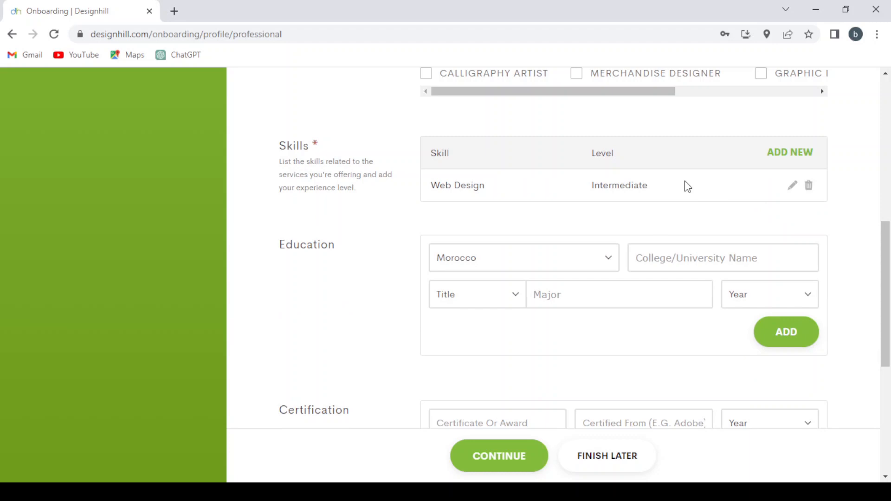
pyautogui.scroll(3)
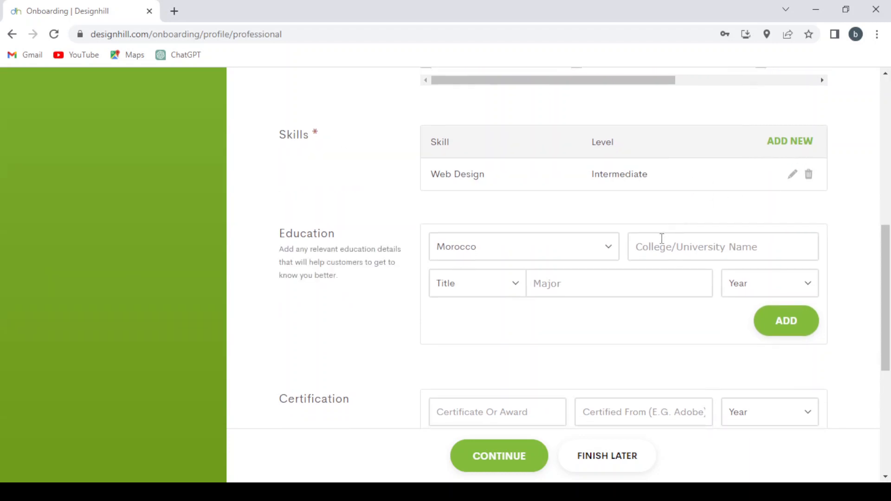
pyautogui.scroll(3)
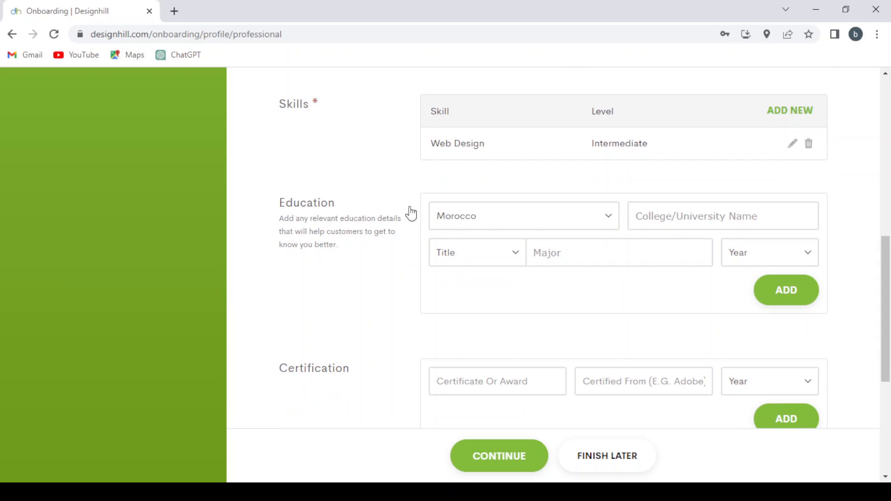
pyautogui.moveTo(733, 220)
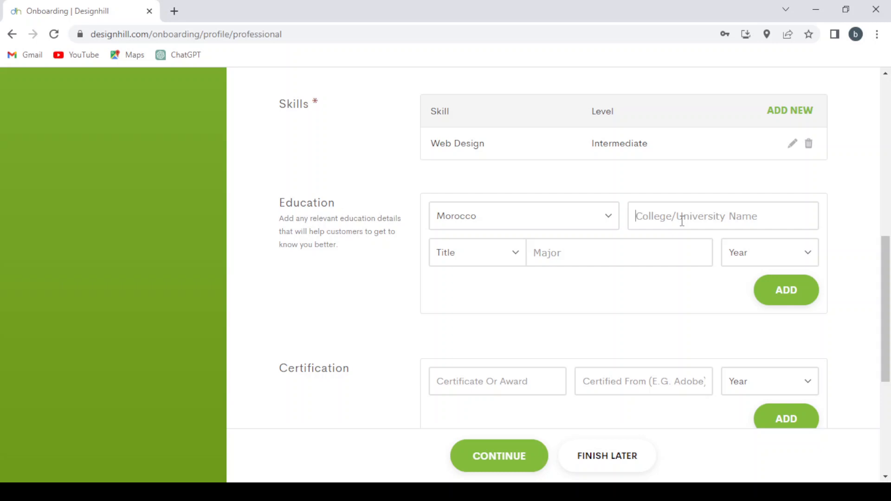
pyautogui.moveTo(522, 262)
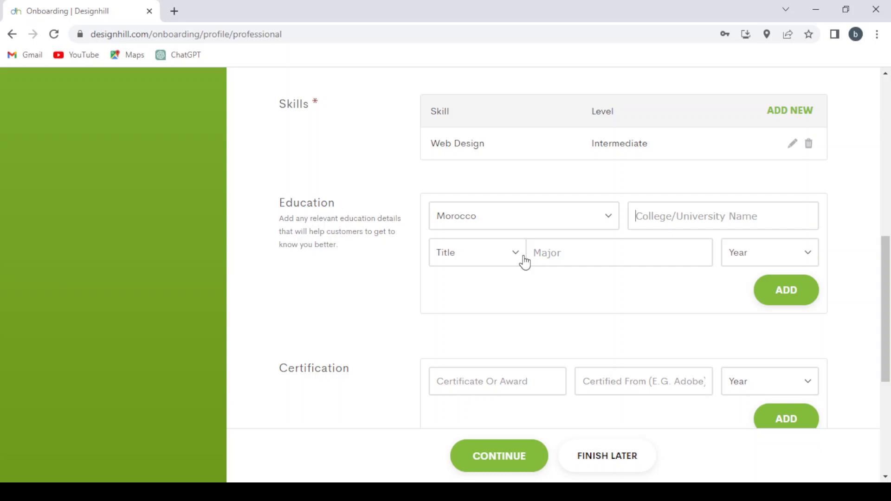
pyautogui.moveTo(769, 204)
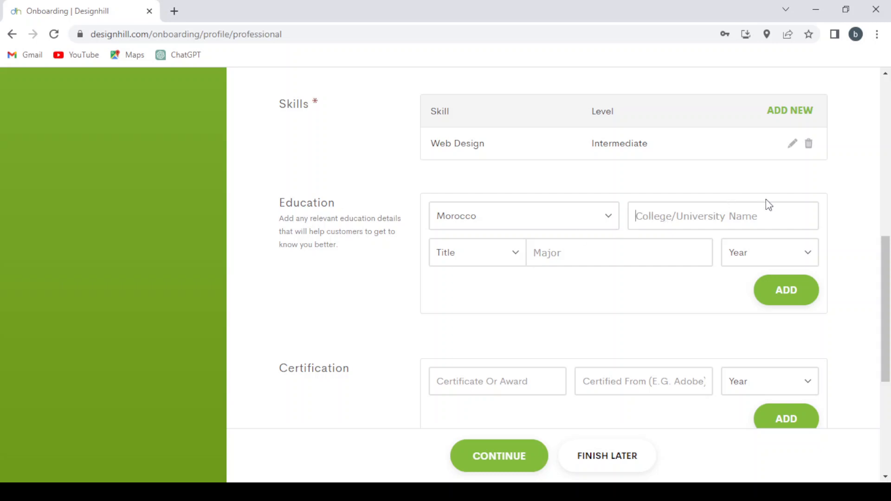
pyautogui.moveTo(520, 259)
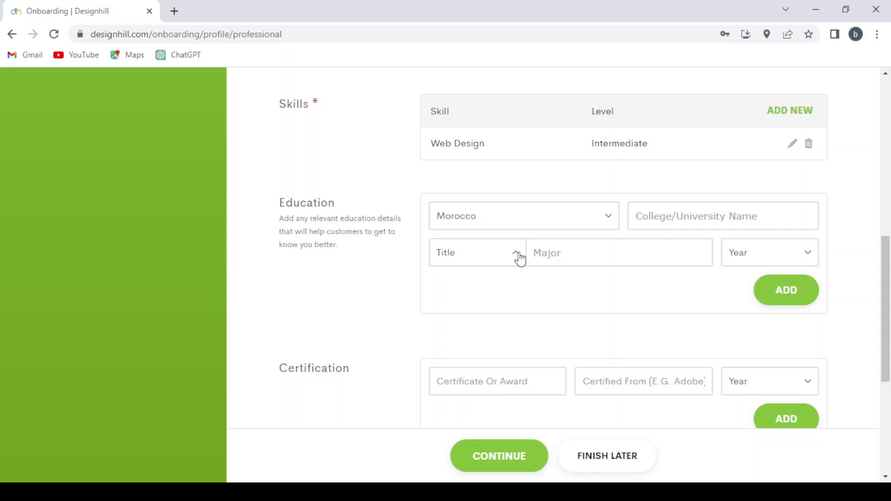
pyautogui.moveTo(481, 319)
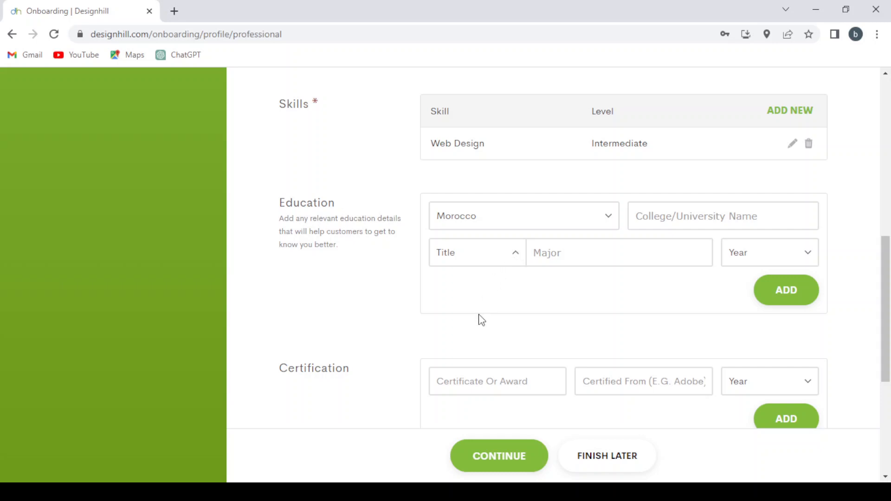
pyautogui.moveTo(459, 382)
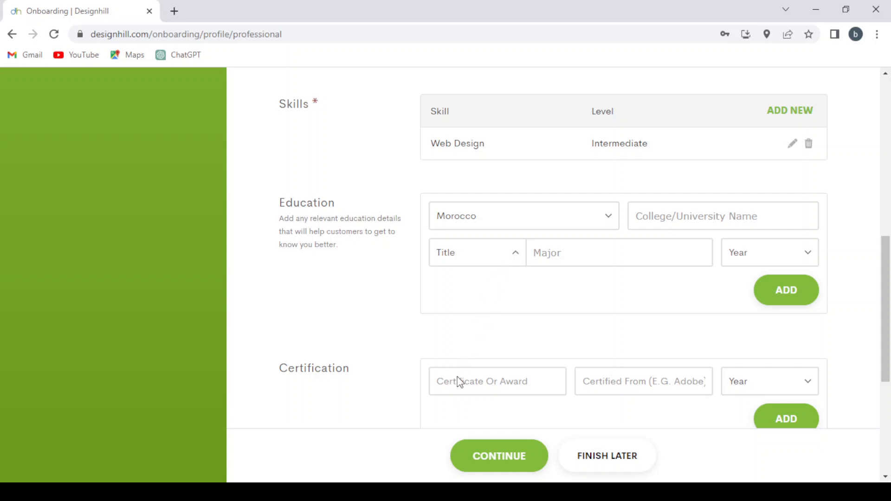
pyautogui.moveTo(487, 421)
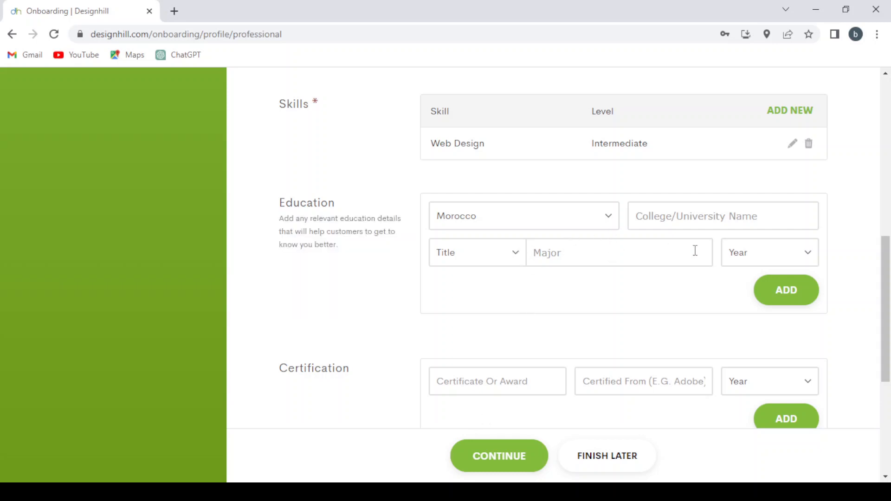
pyautogui.moveTo(807, 286)
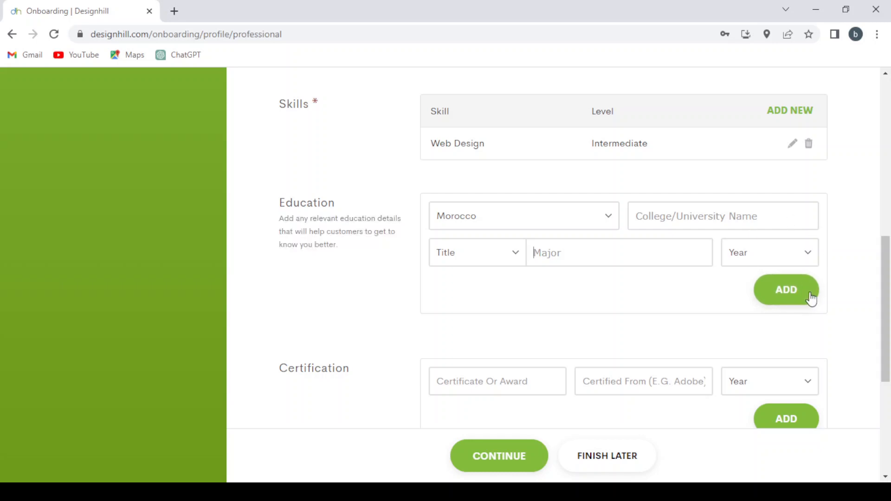
pyautogui.moveTo(641, 275)
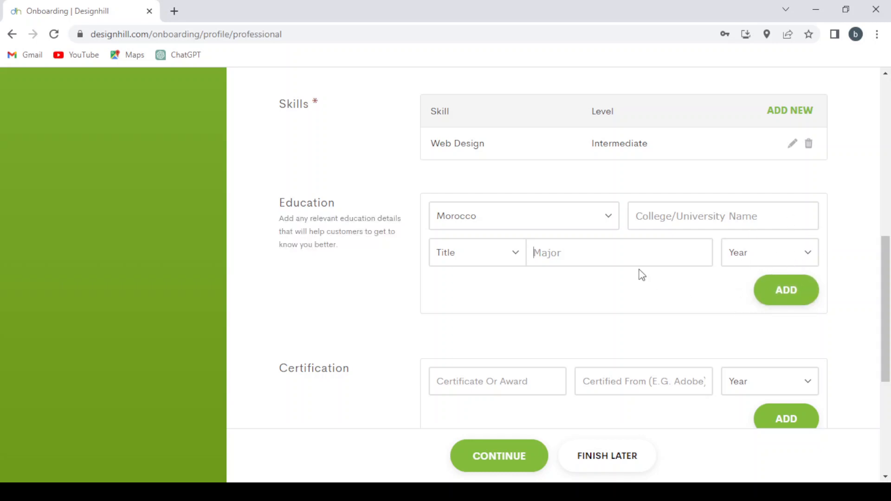
pyautogui.scroll(-3)
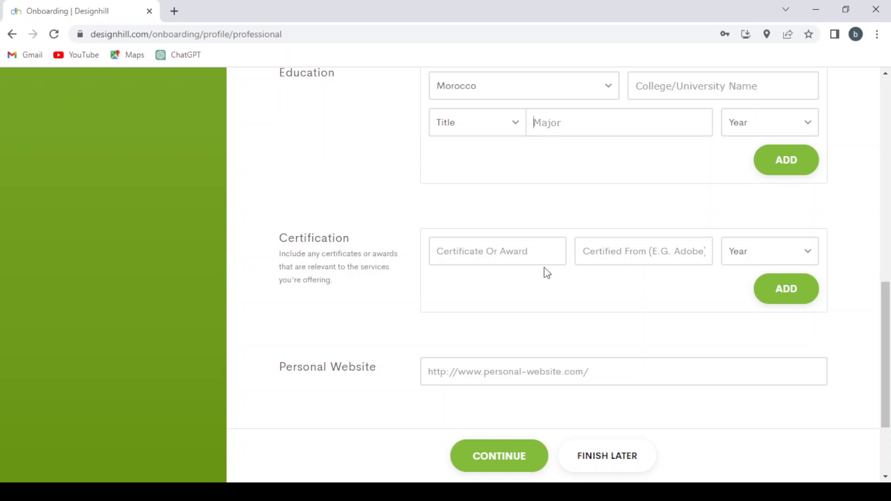
pyautogui.moveTo(654, 259)
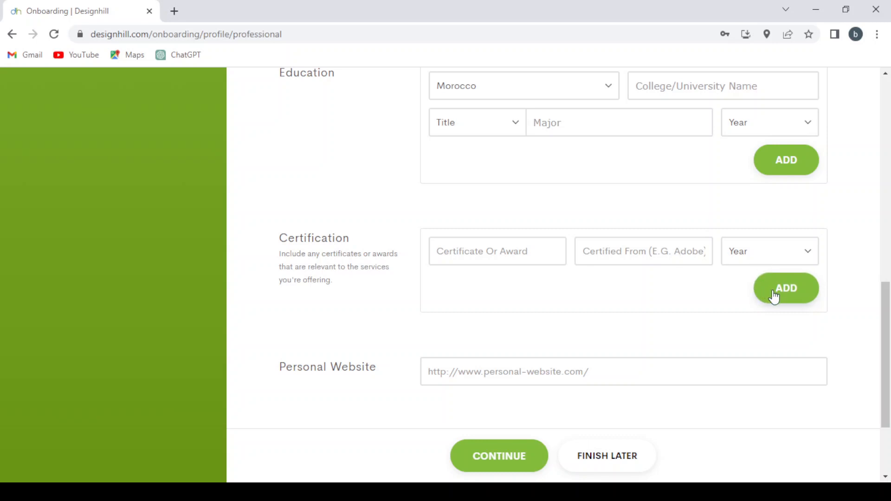
# Step: Leave the online store answer as No and continue past the professional info step
pyautogui.scroll(-3)
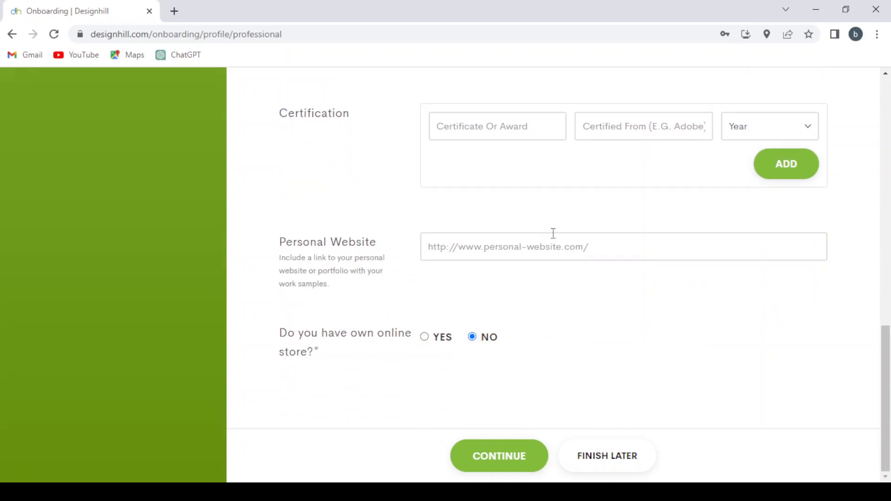
pyautogui.moveTo(505, 239)
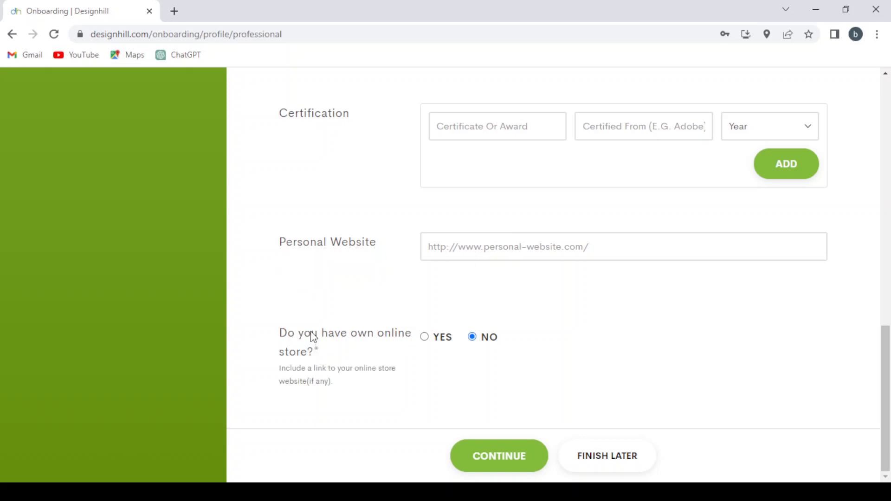
pyautogui.moveTo(355, 334)
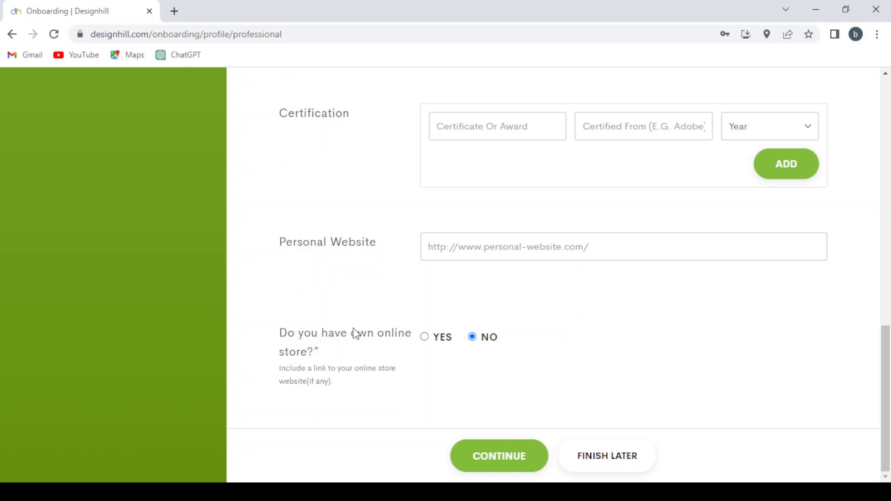
pyautogui.moveTo(435, 339)
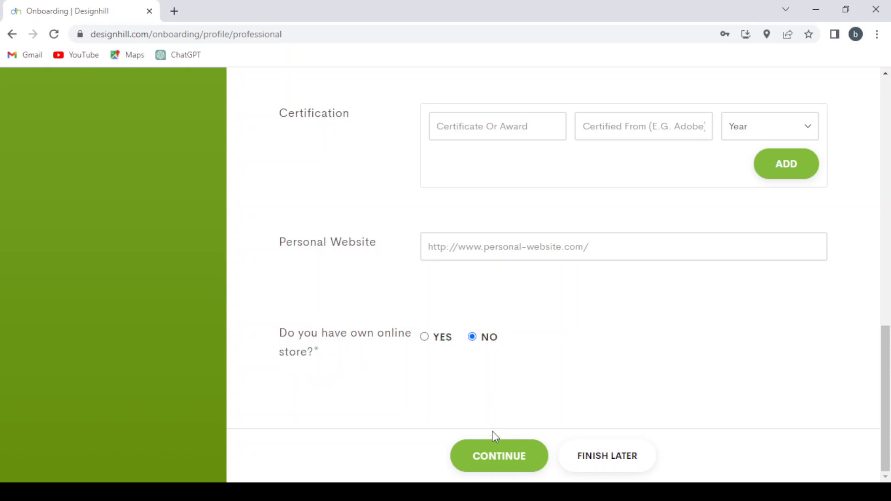
pyautogui.click(498, 455)
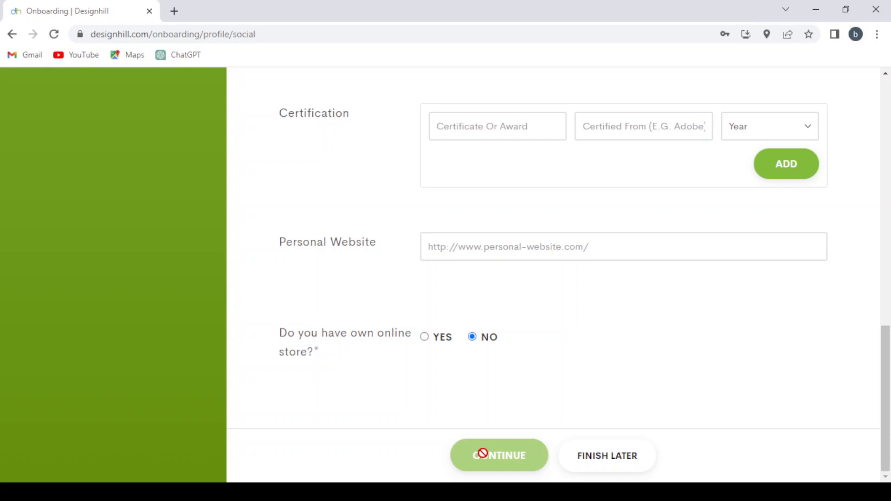
pyautogui.click(499, 455)
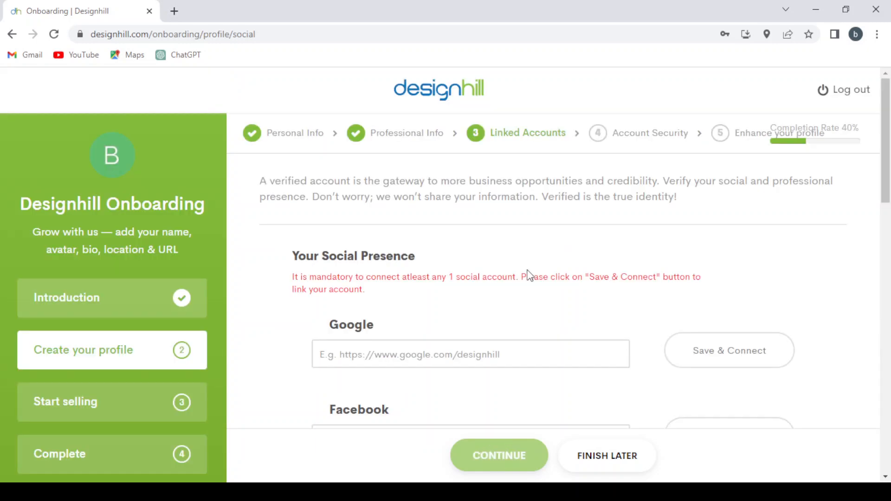
pyautogui.scroll(-3)
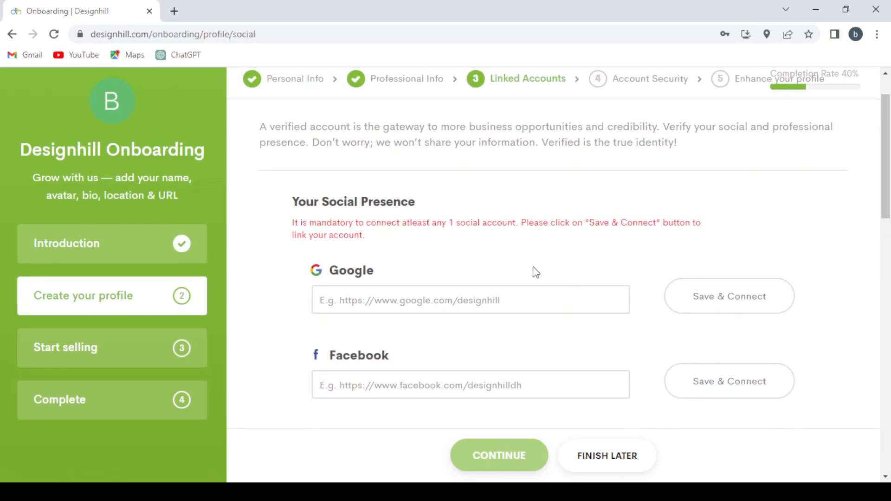
pyautogui.scroll(-3)
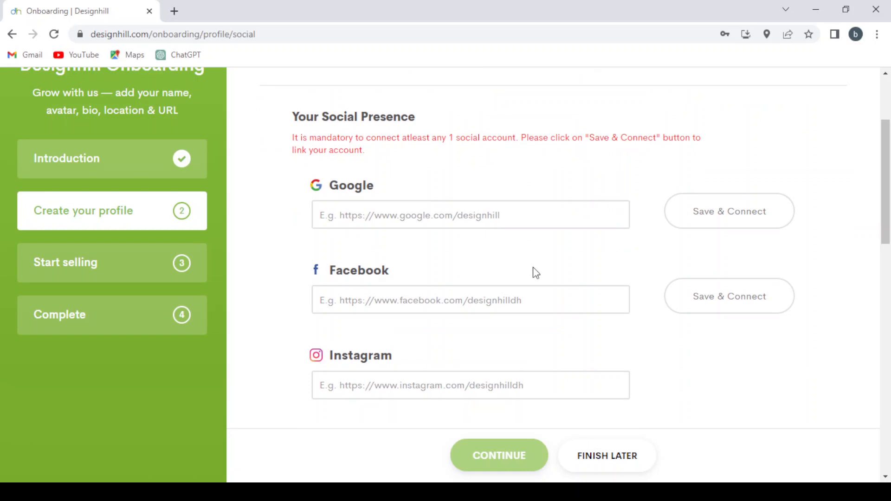
pyautogui.moveTo(453, 174)
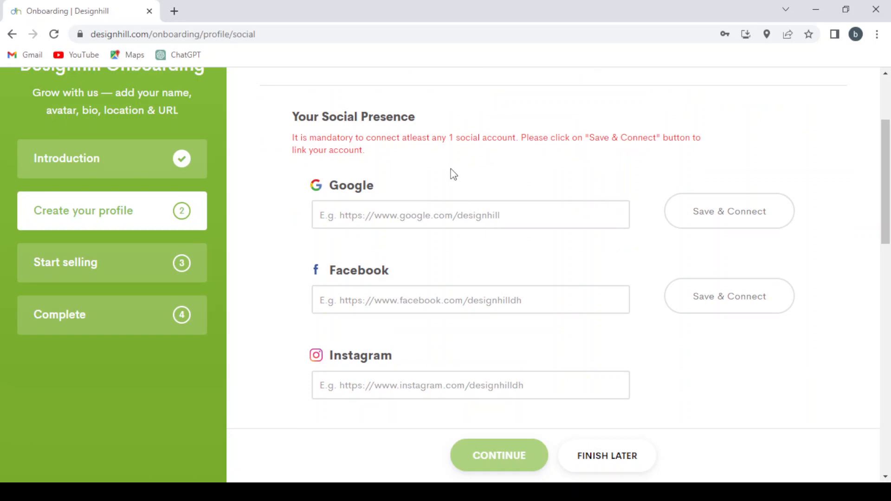
pyautogui.moveTo(379, 182)
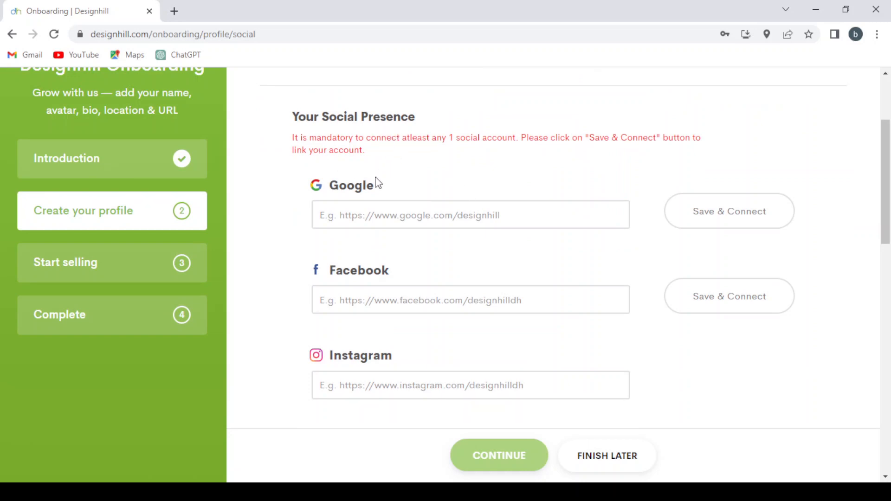
pyautogui.moveTo(449, 157)
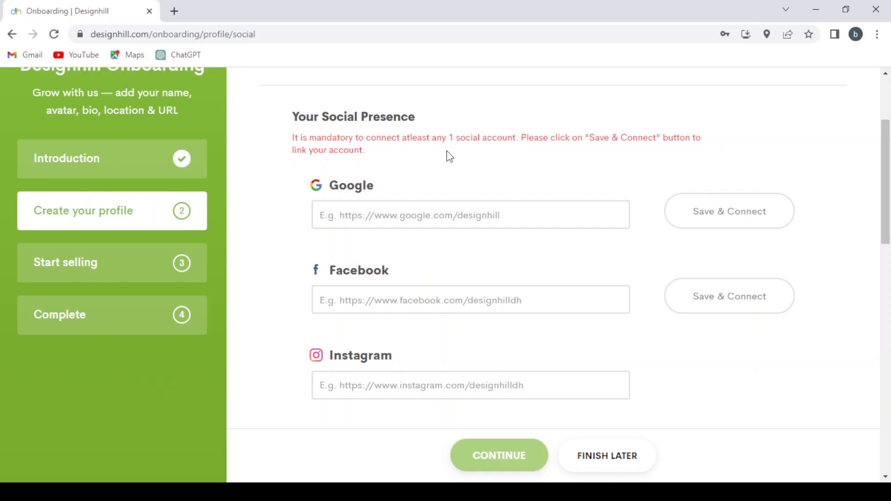
pyautogui.moveTo(534, 152)
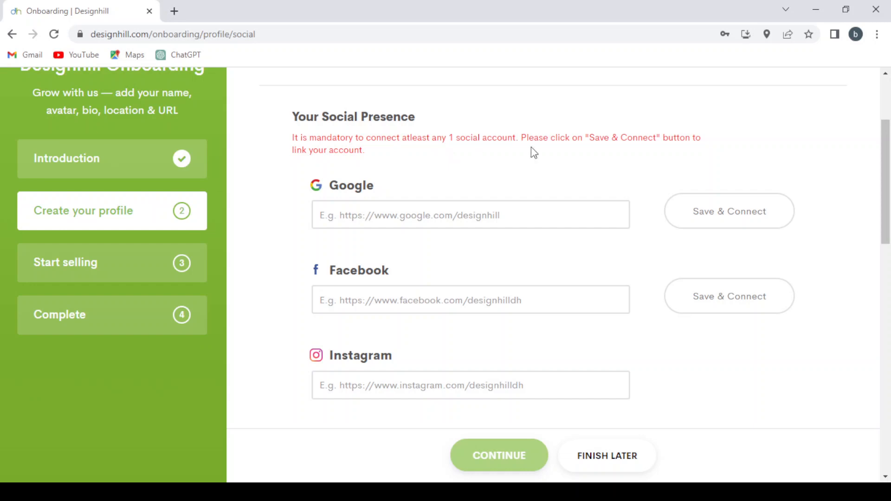
pyautogui.moveTo(588, 167)
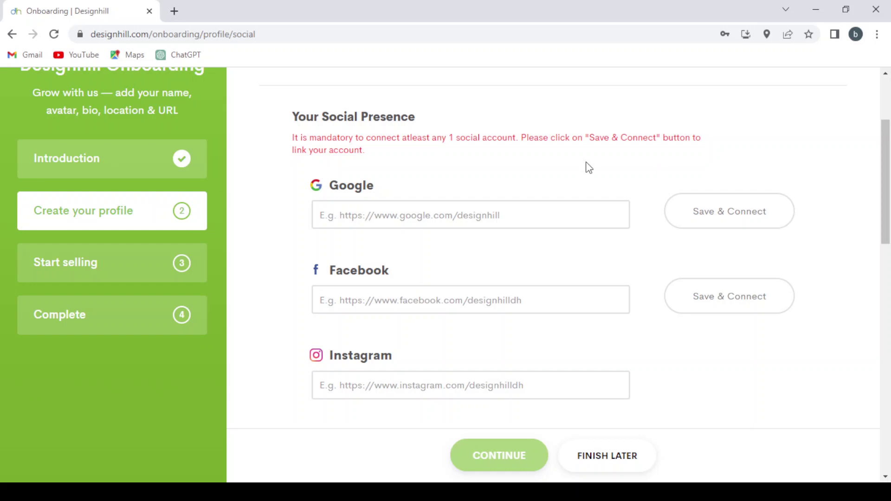
pyautogui.scroll(3)
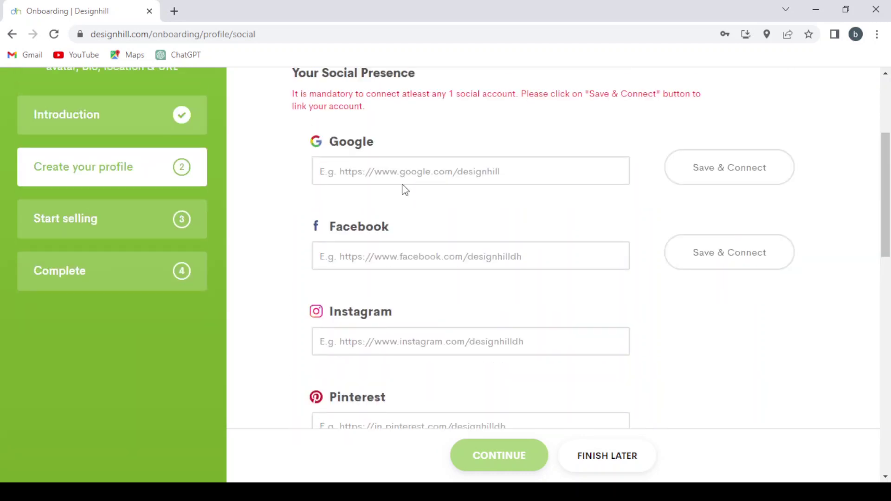
pyautogui.scroll(-3)
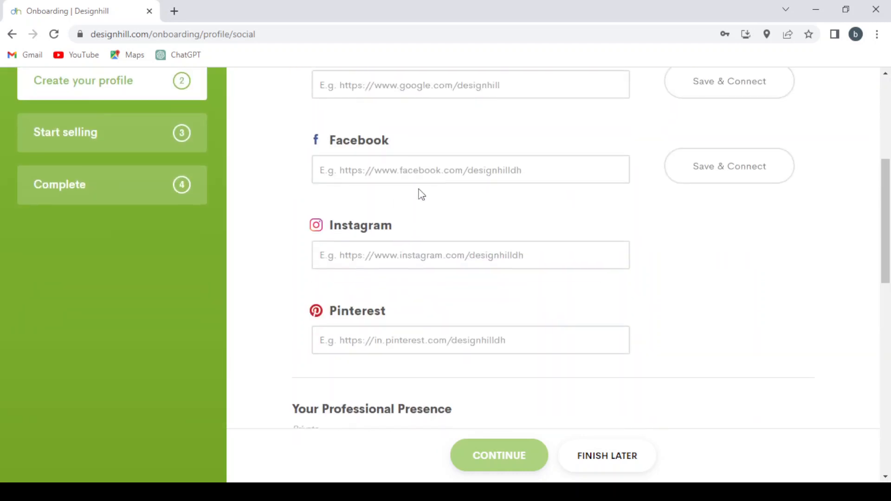
pyautogui.moveTo(394, 339)
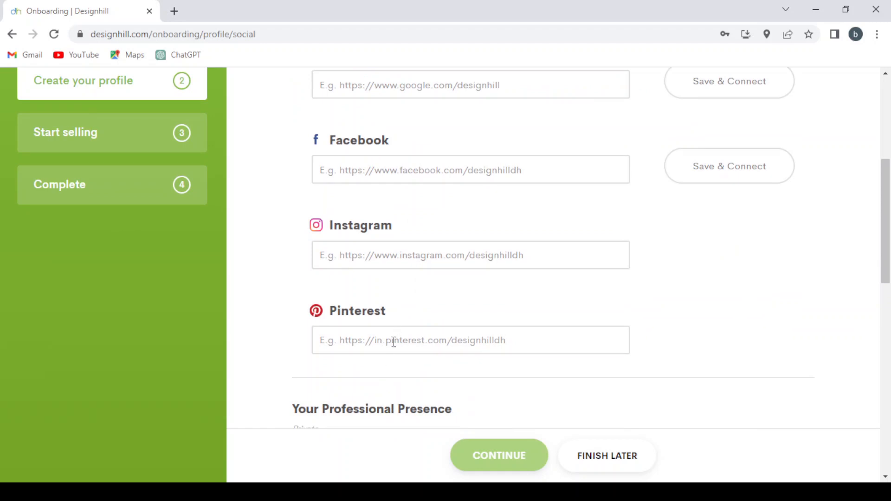
pyautogui.scroll(-3)
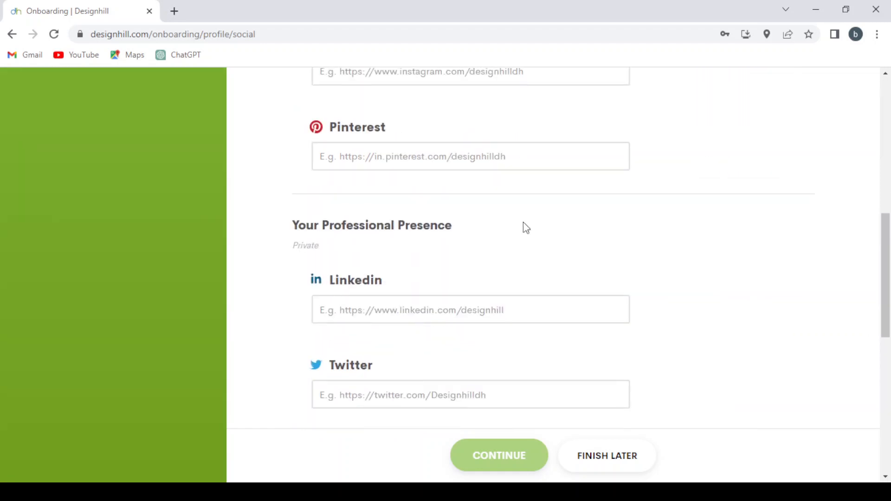
pyautogui.scroll(-3)
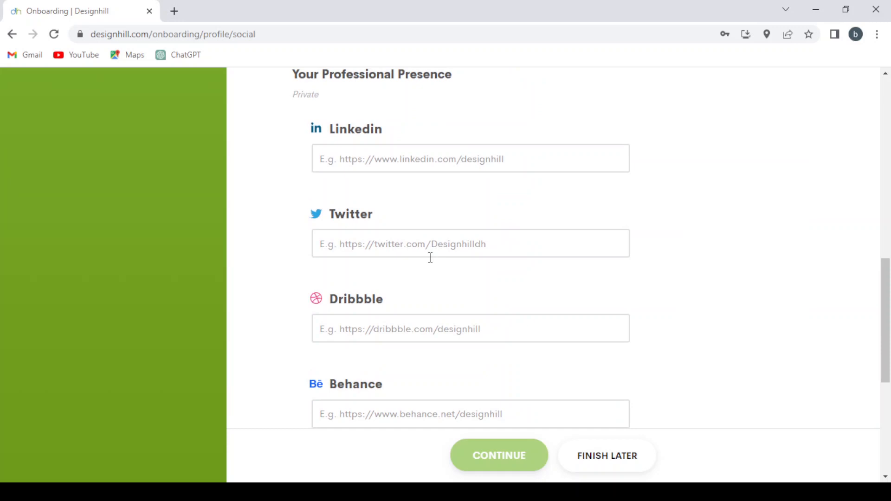
pyautogui.scroll(-3)
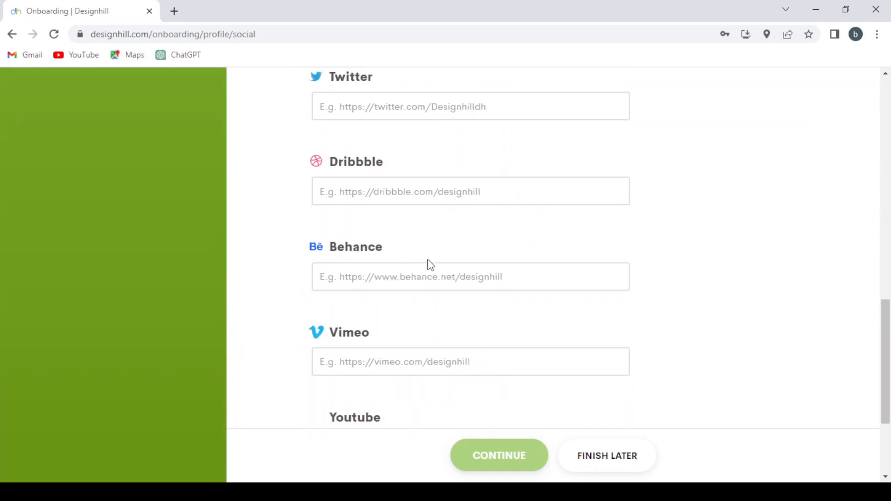
pyautogui.scroll(-3)
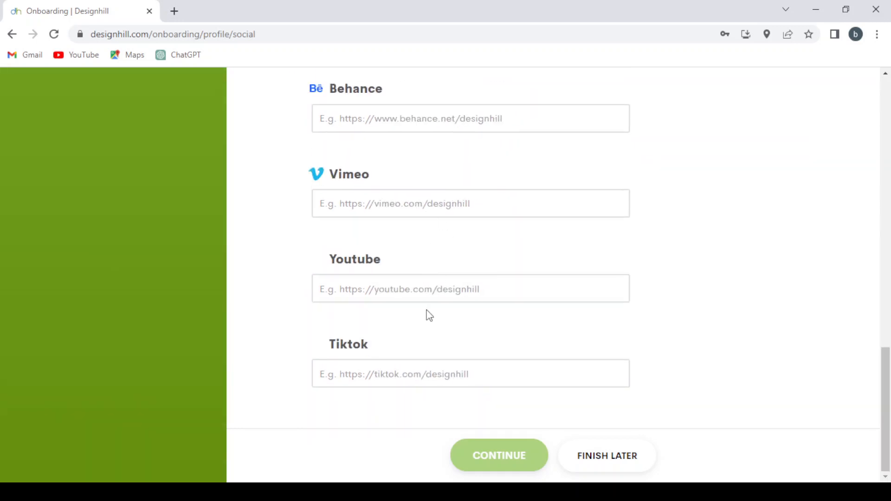
pyautogui.scroll(3)
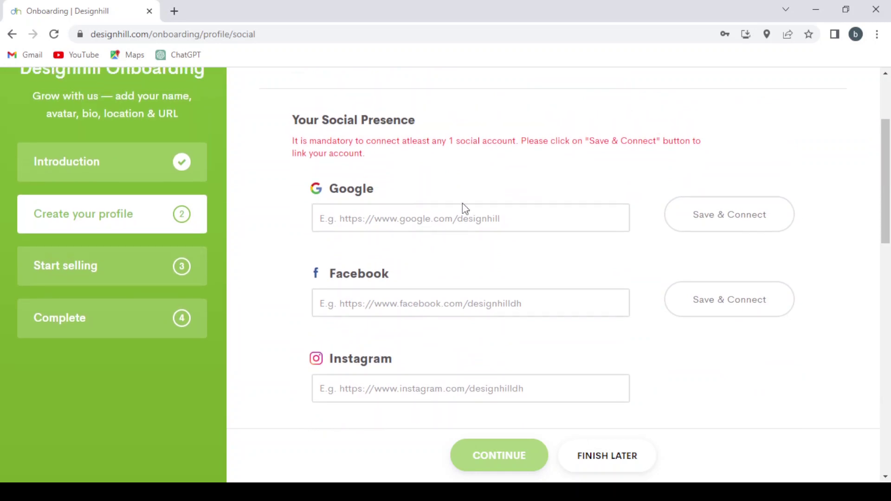
pyautogui.click(469, 218)
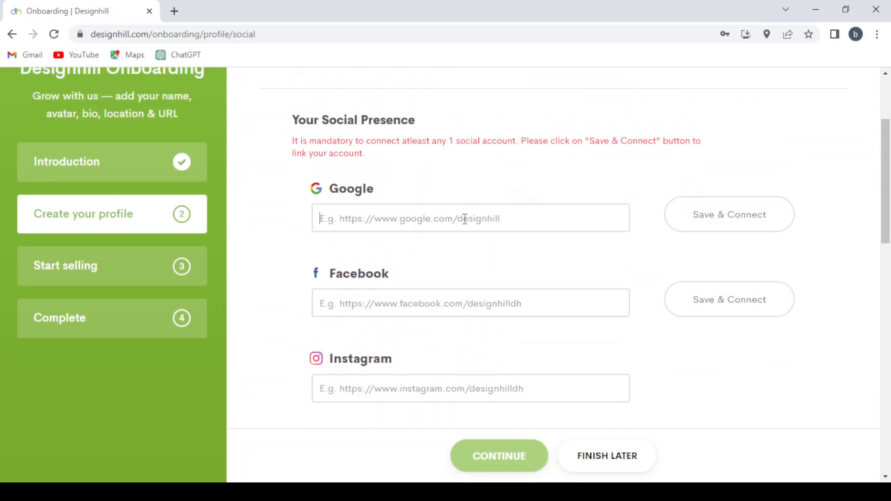
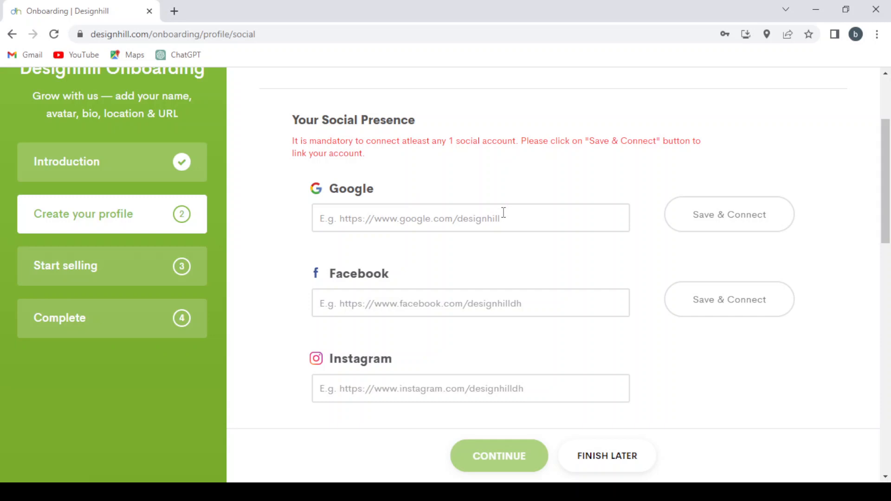
# Step: Try a site address in the Google field, then clear it back out
pyautogui.scroll(-3)
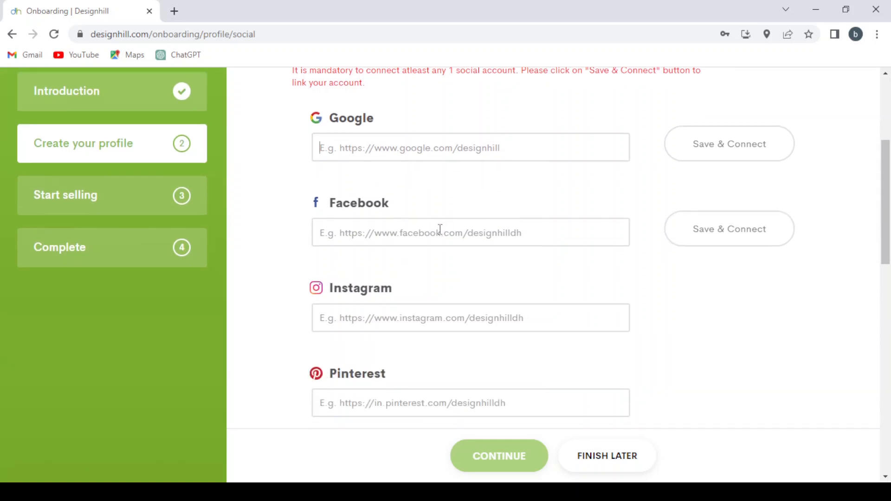
pyautogui.scroll(-3)
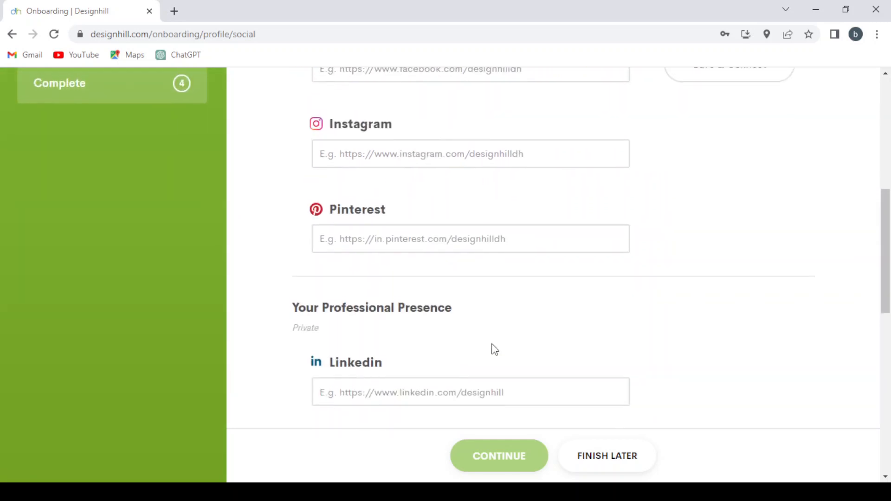
pyautogui.scroll(3)
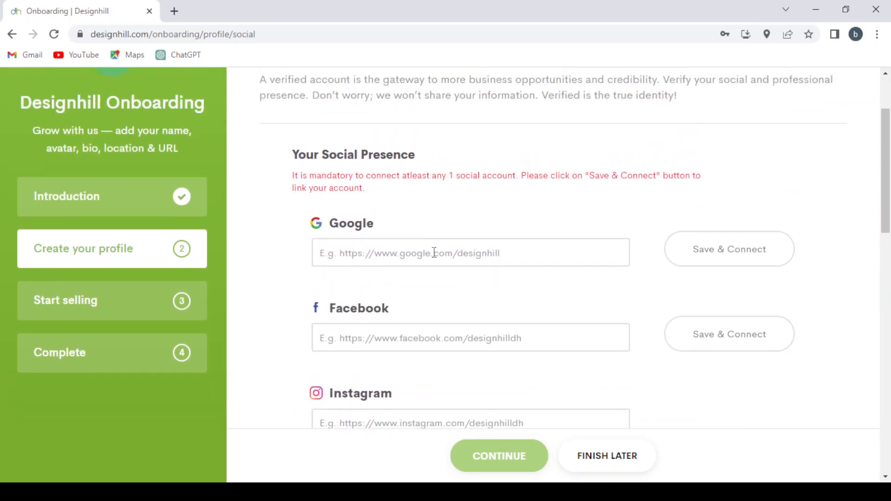
pyautogui.write('minirise.co')
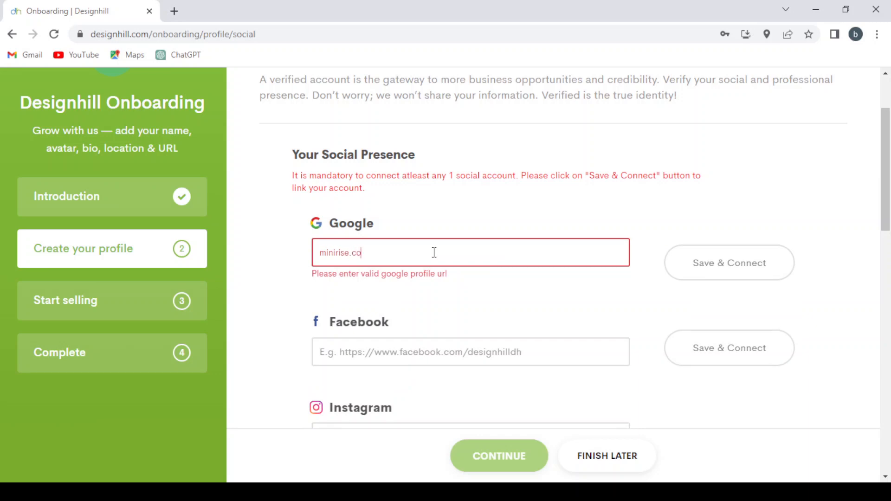
pyautogui.write('m')
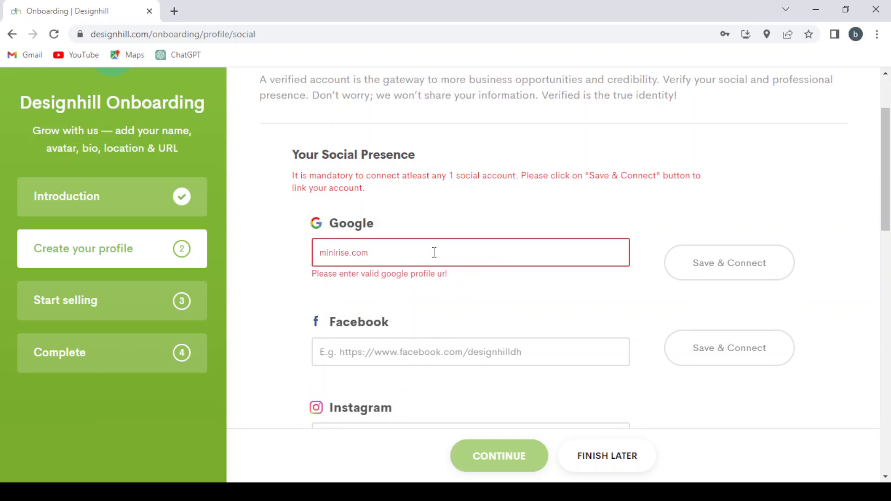
pyautogui.press('Backspace')
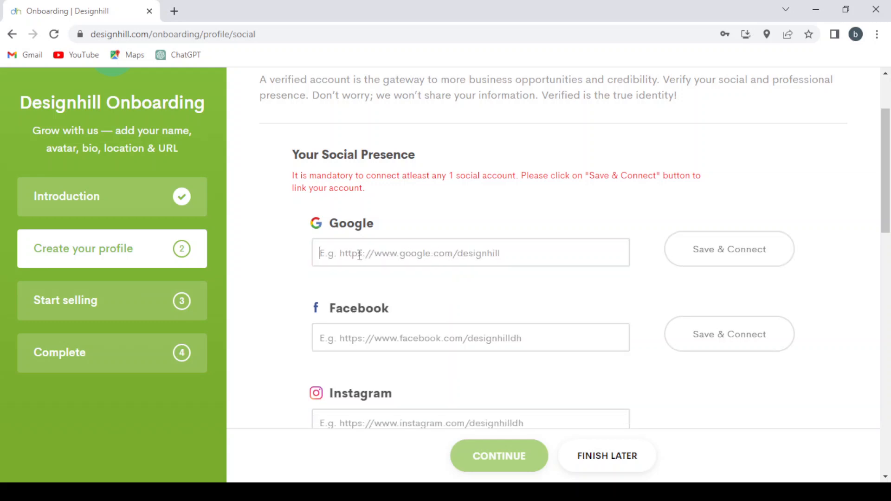
pyautogui.moveTo(464, 253)
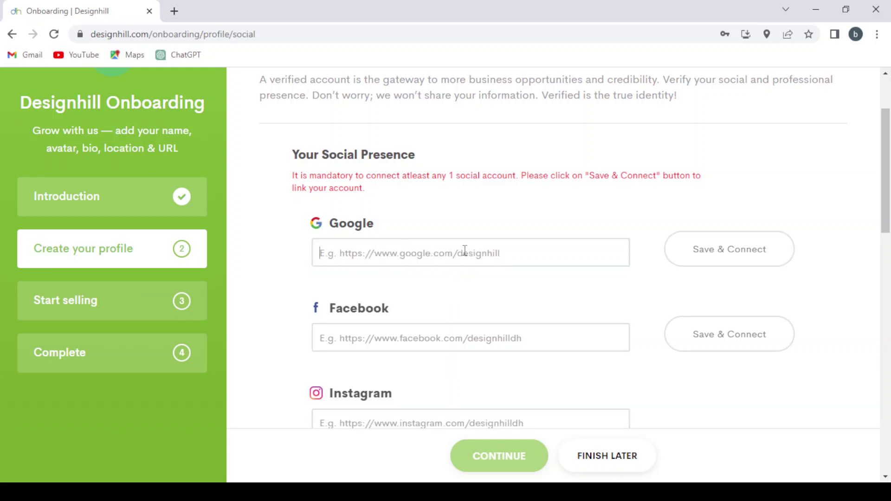
pyautogui.moveTo(295, 247)
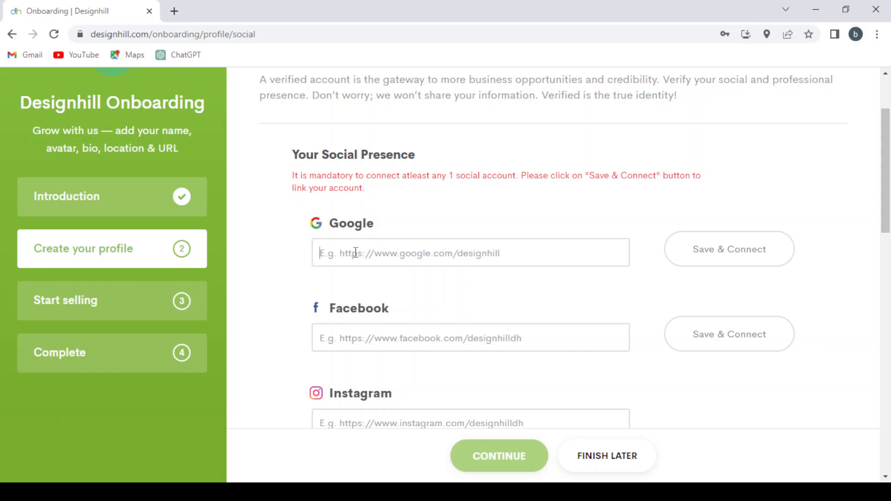
pyautogui.write('http')
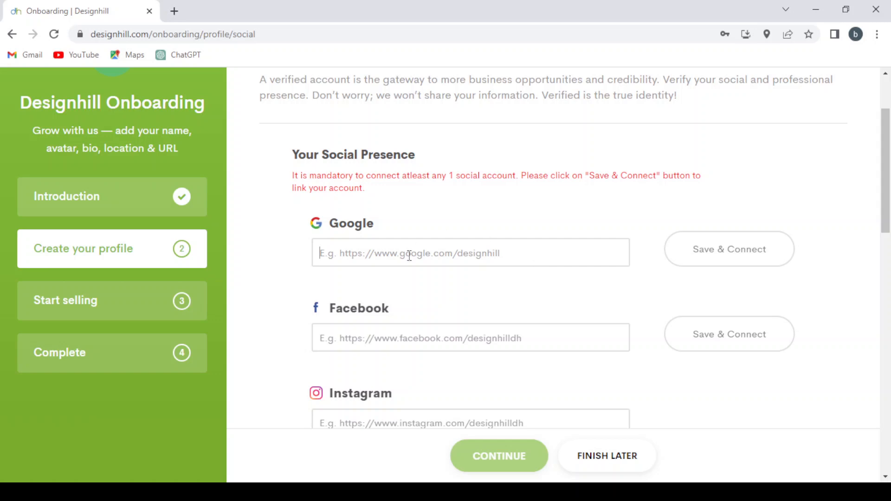
# Step: Choose Finish Later to leave onboarding for the Get Started welcome page
pyautogui.scroll(-3)
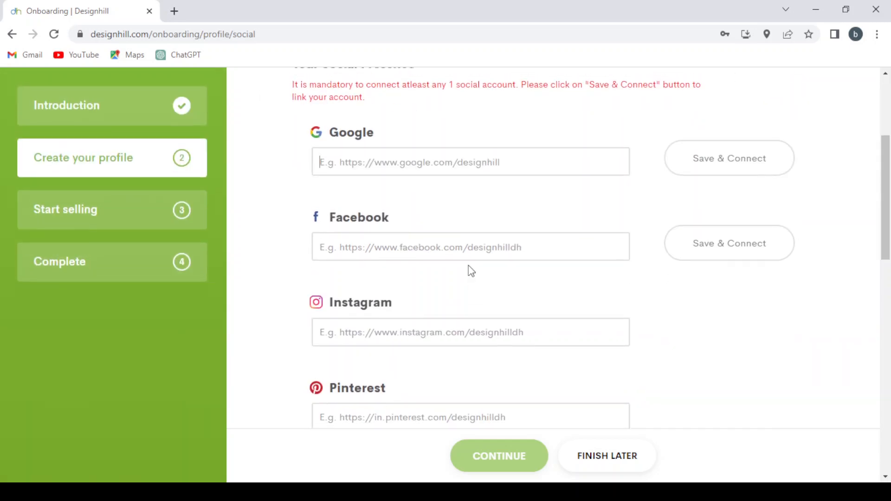
pyautogui.scroll(3)
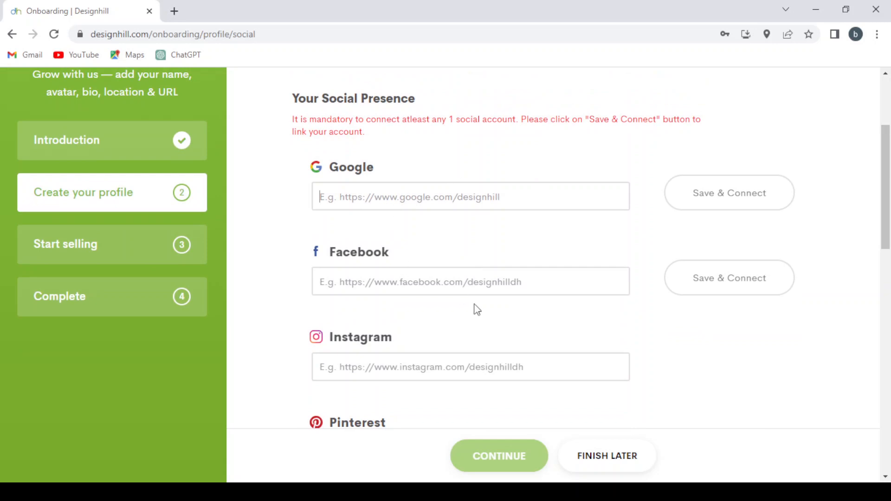
pyautogui.click(499, 455)
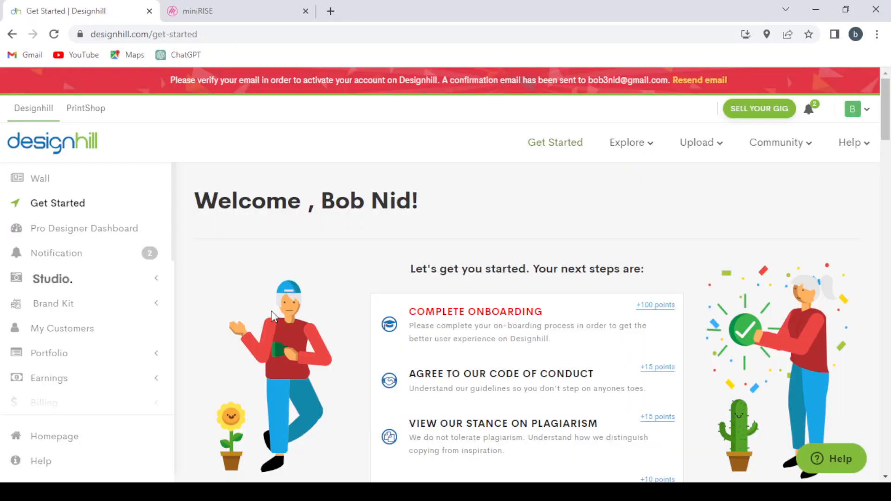
pyautogui.moveTo(301, 263)
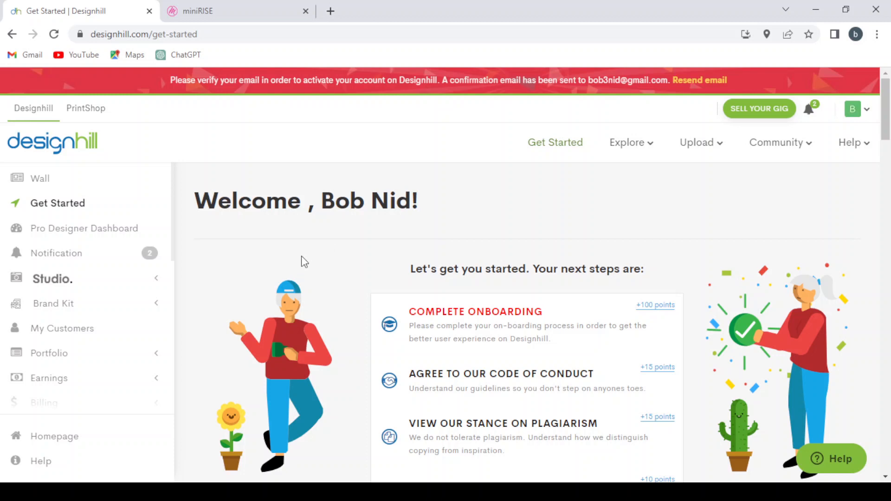
pyautogui.moveTo(726, 186)
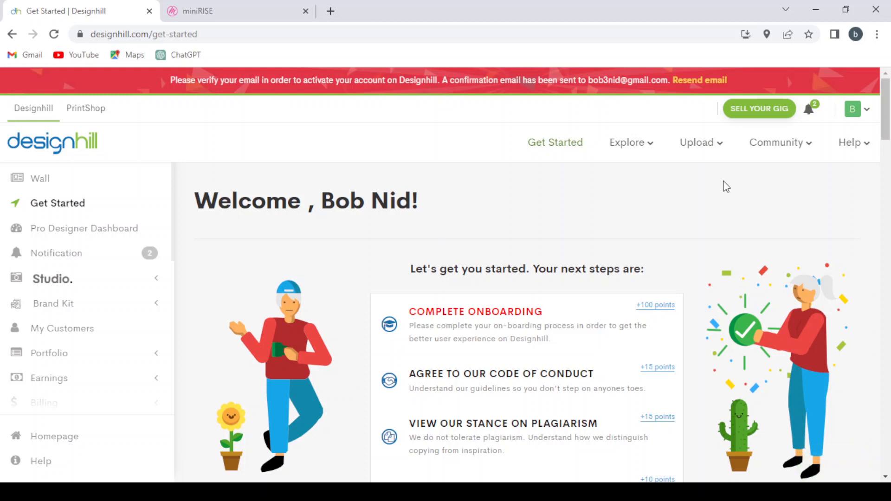